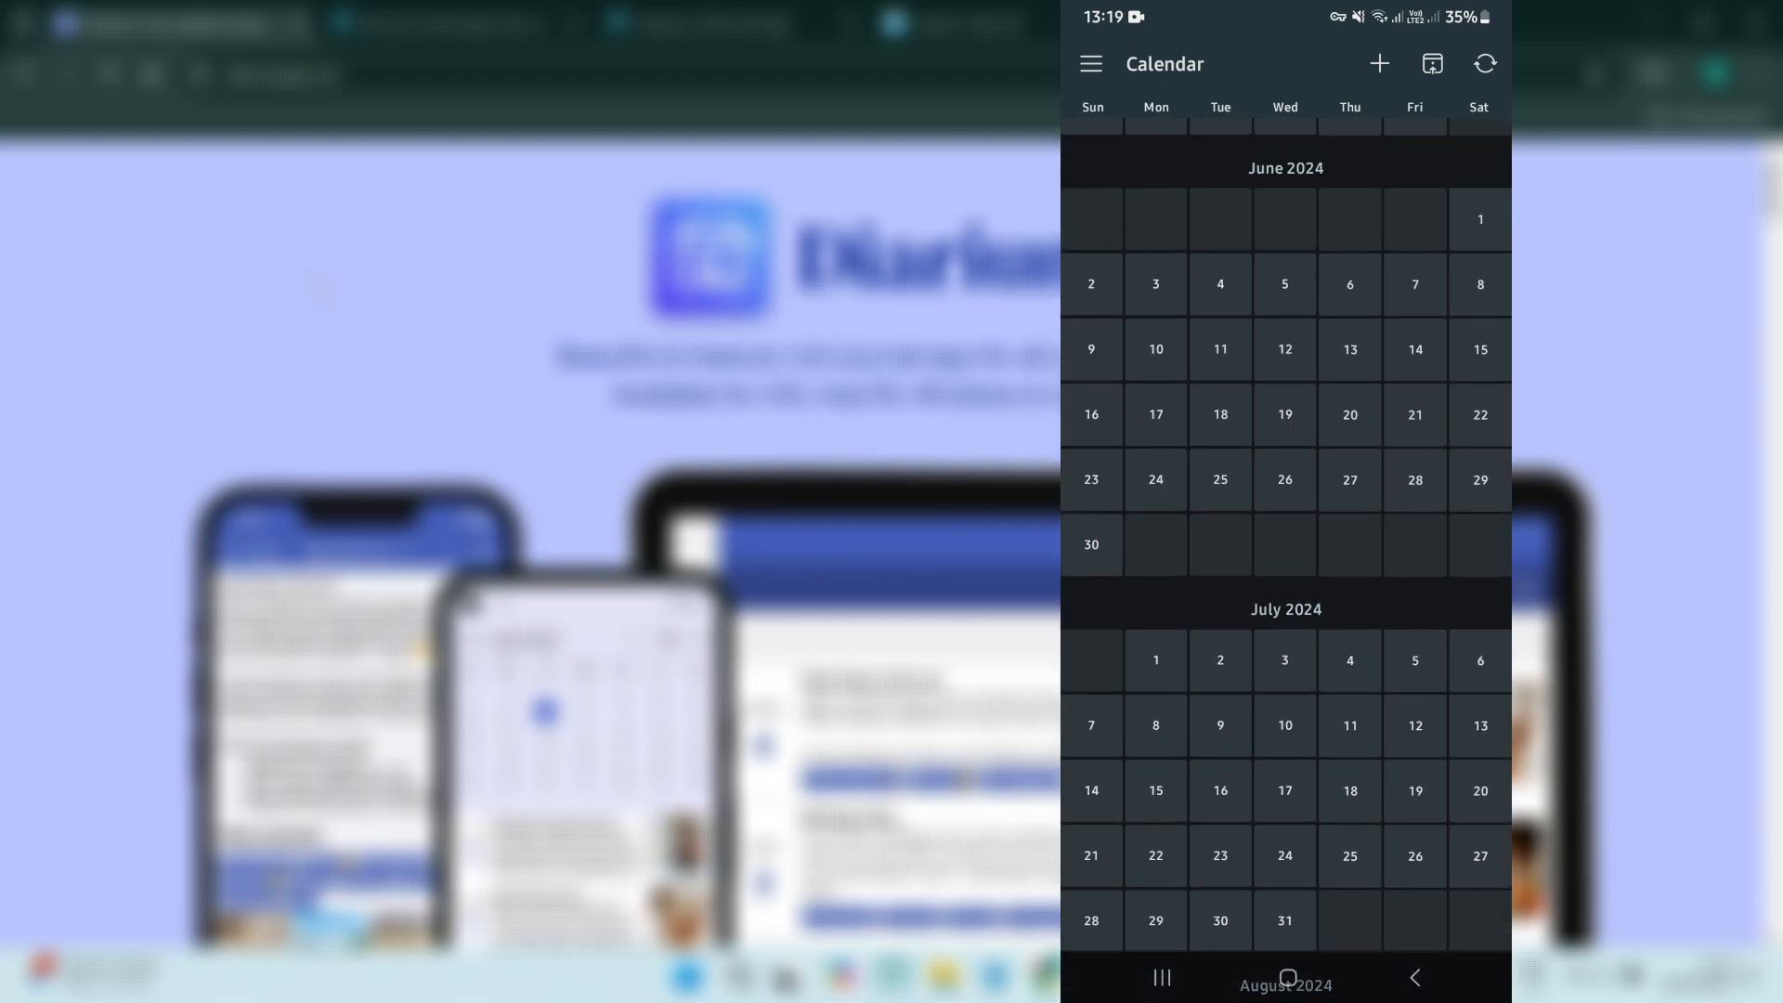
Switch to the daily-entry timeline, then back to the month-grid calendar
scroll("down", 3)
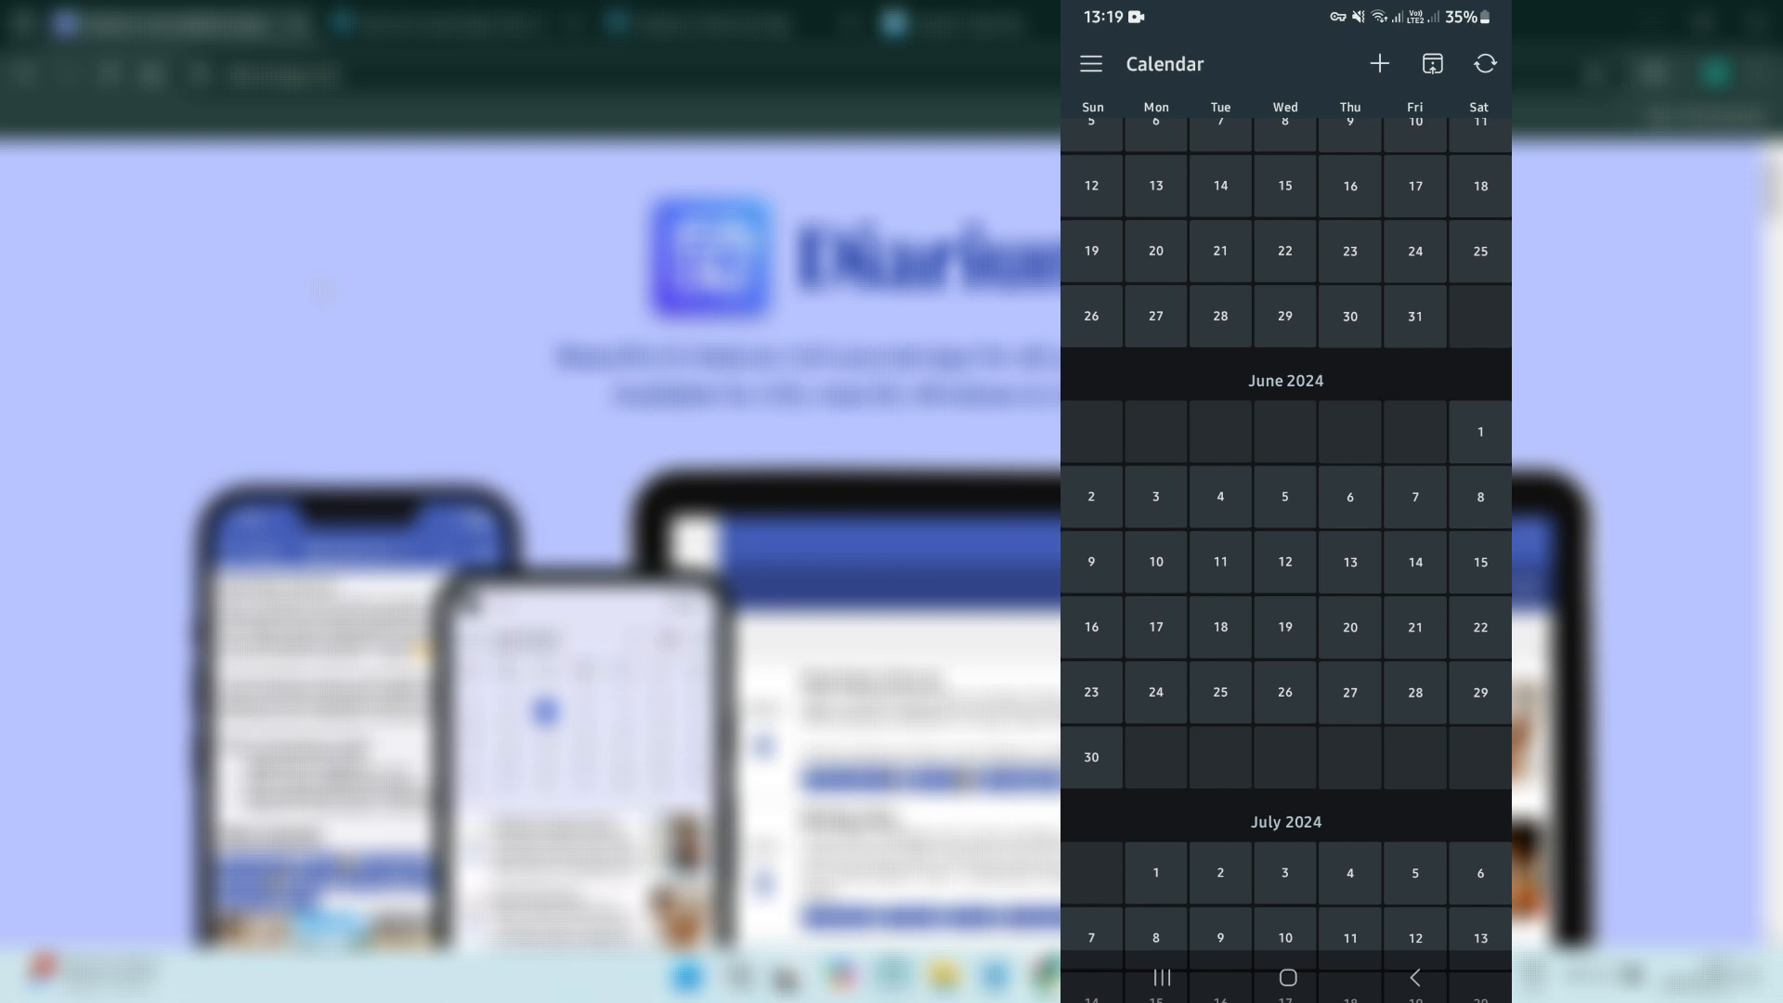
scroll("down", 3)
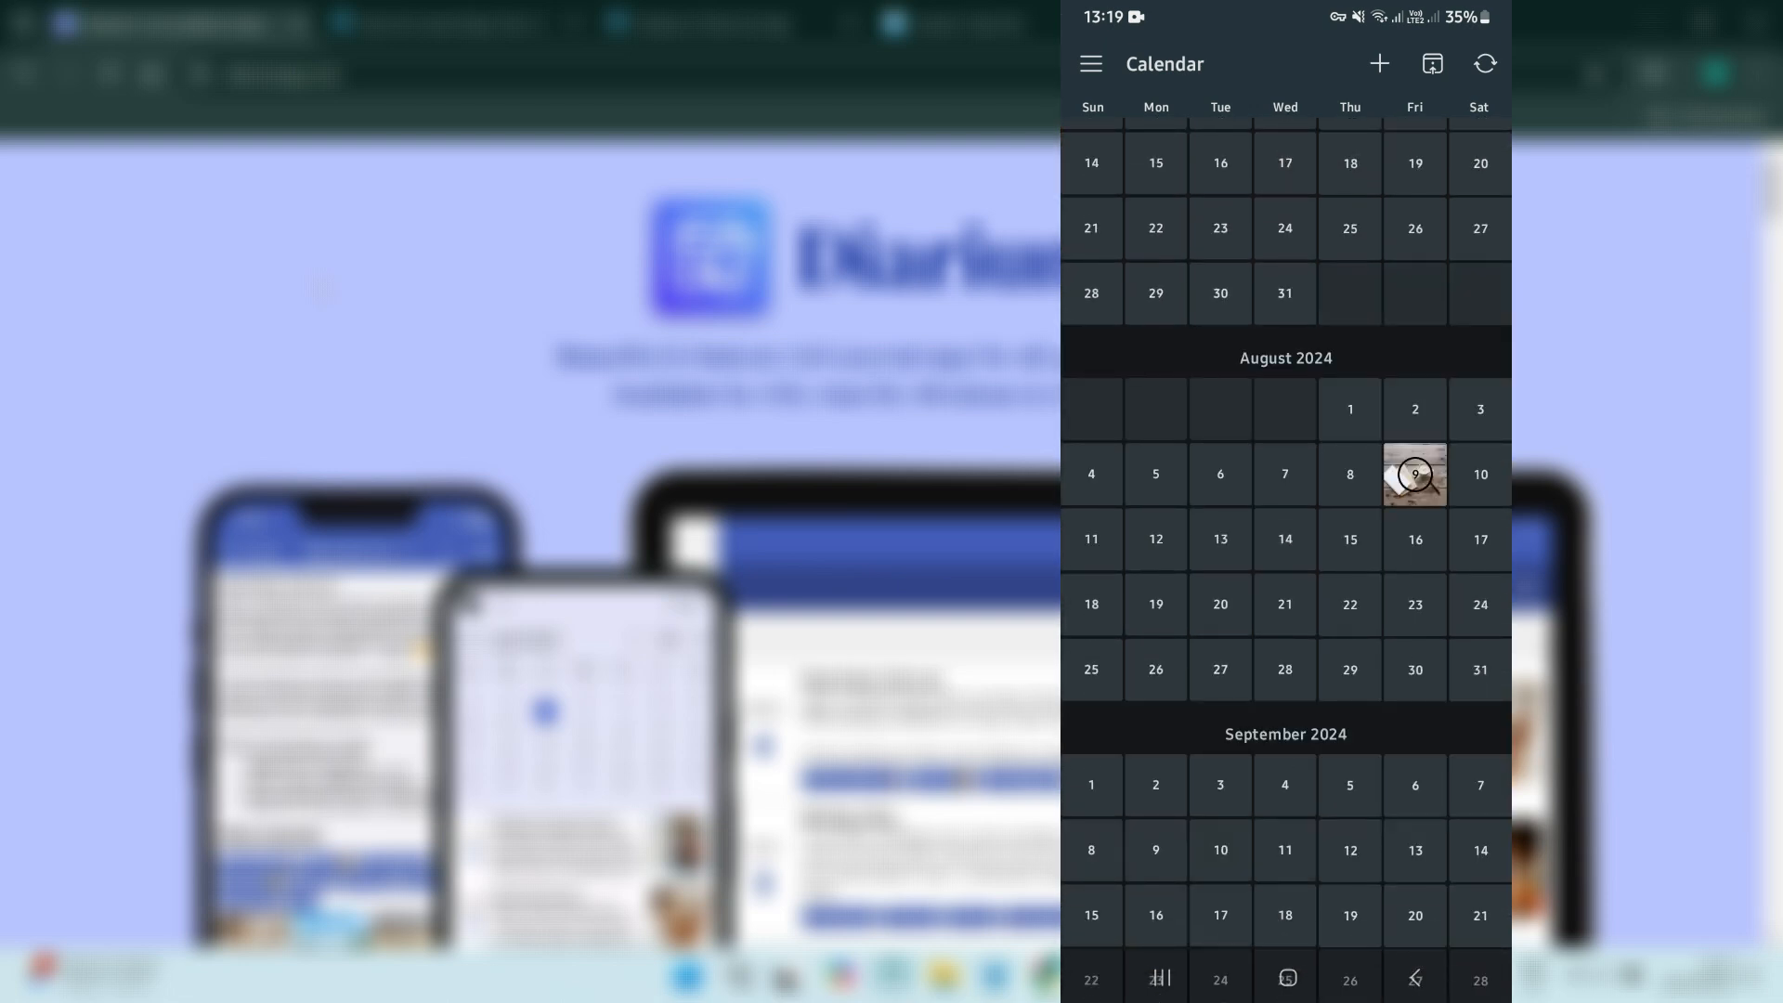
left_click(1091, 63)
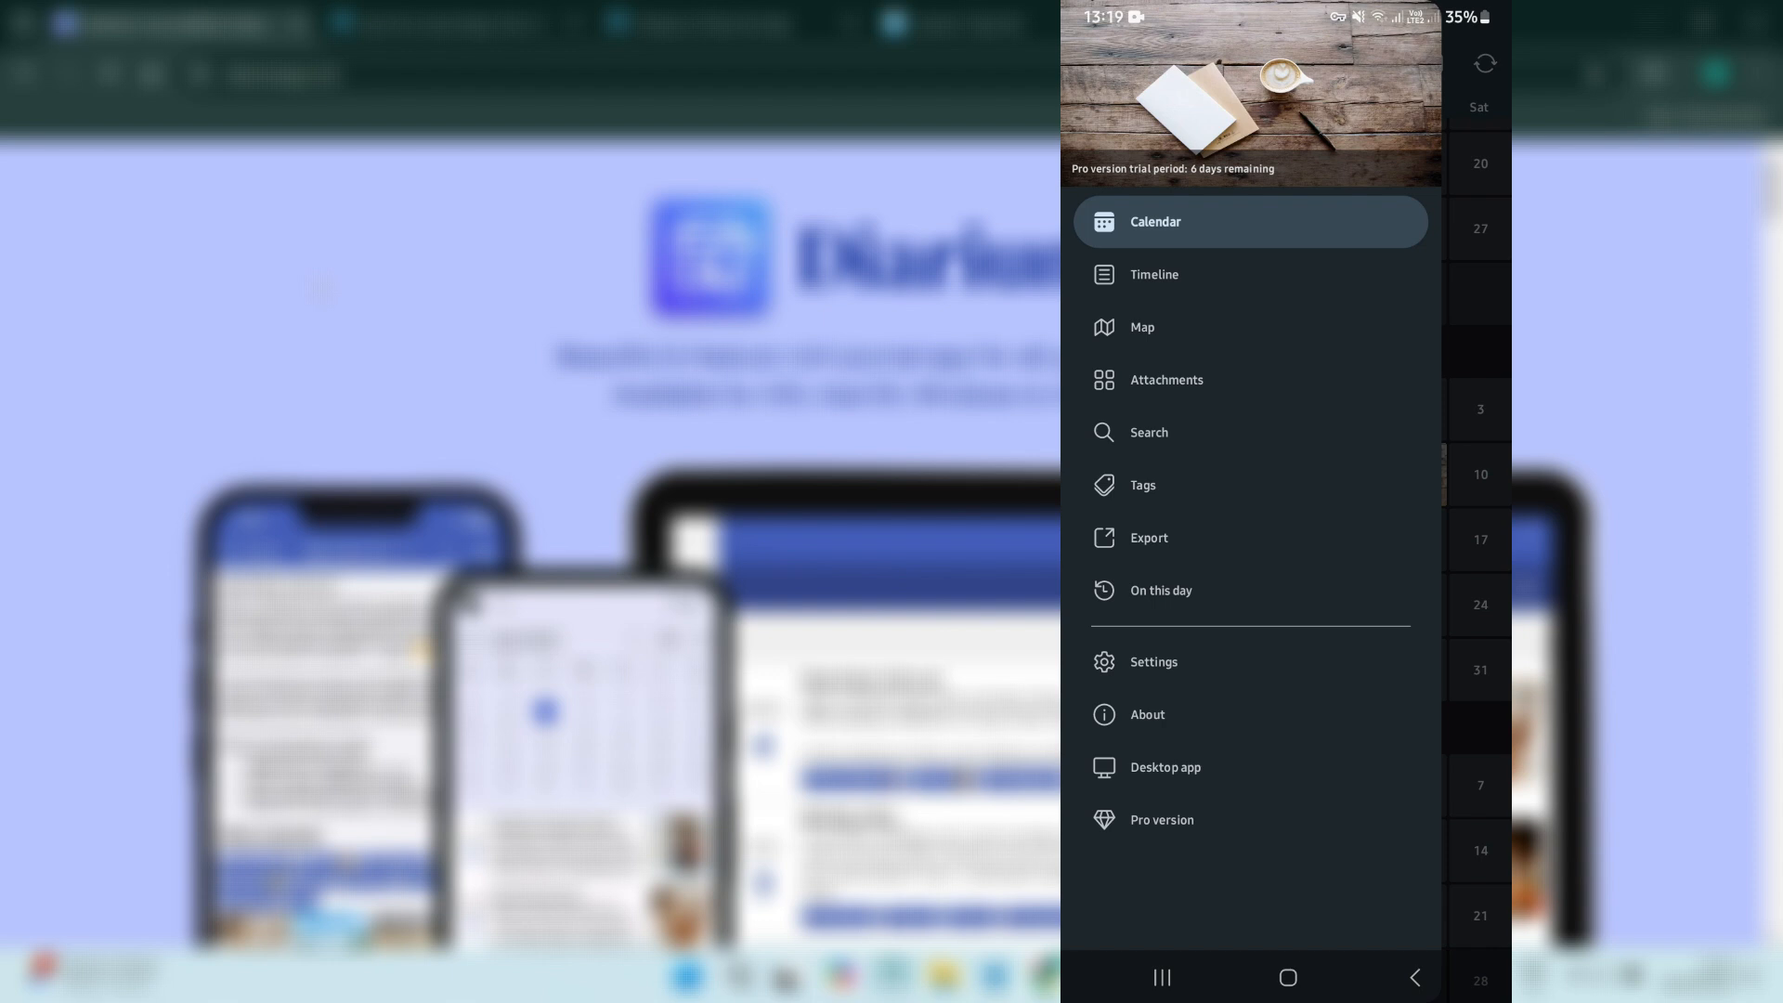
left_click(1155, 221)
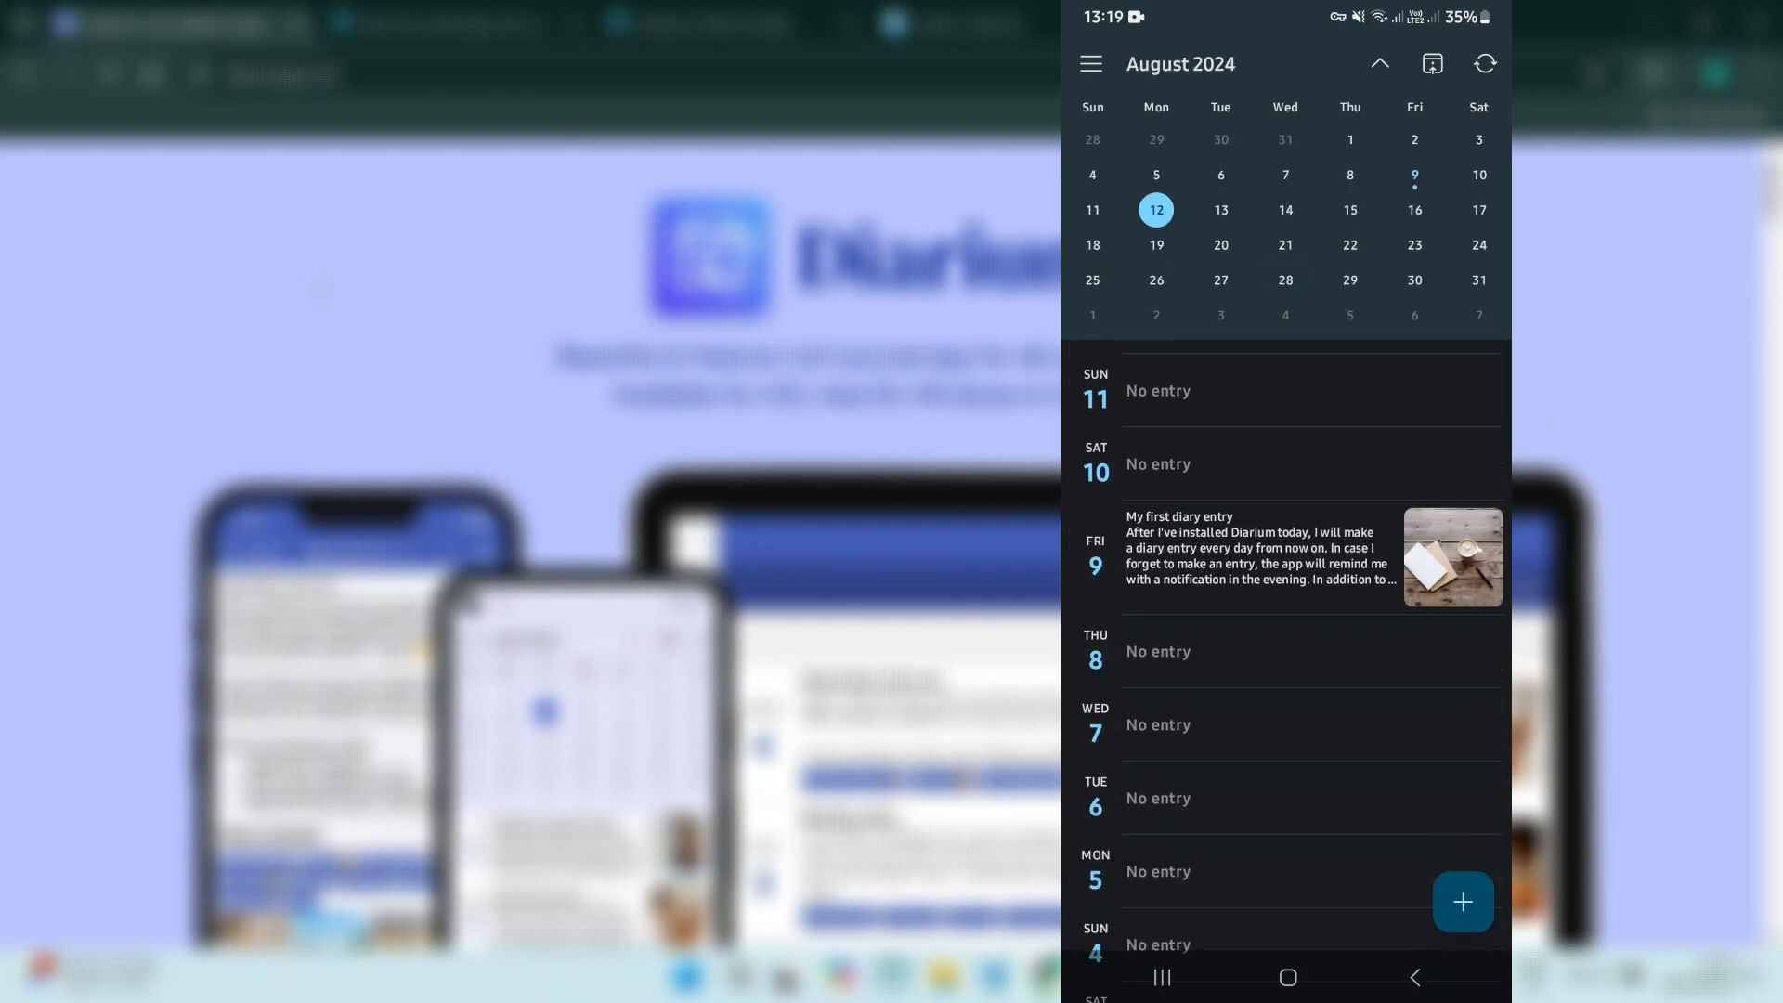
left_click(1090, 63)
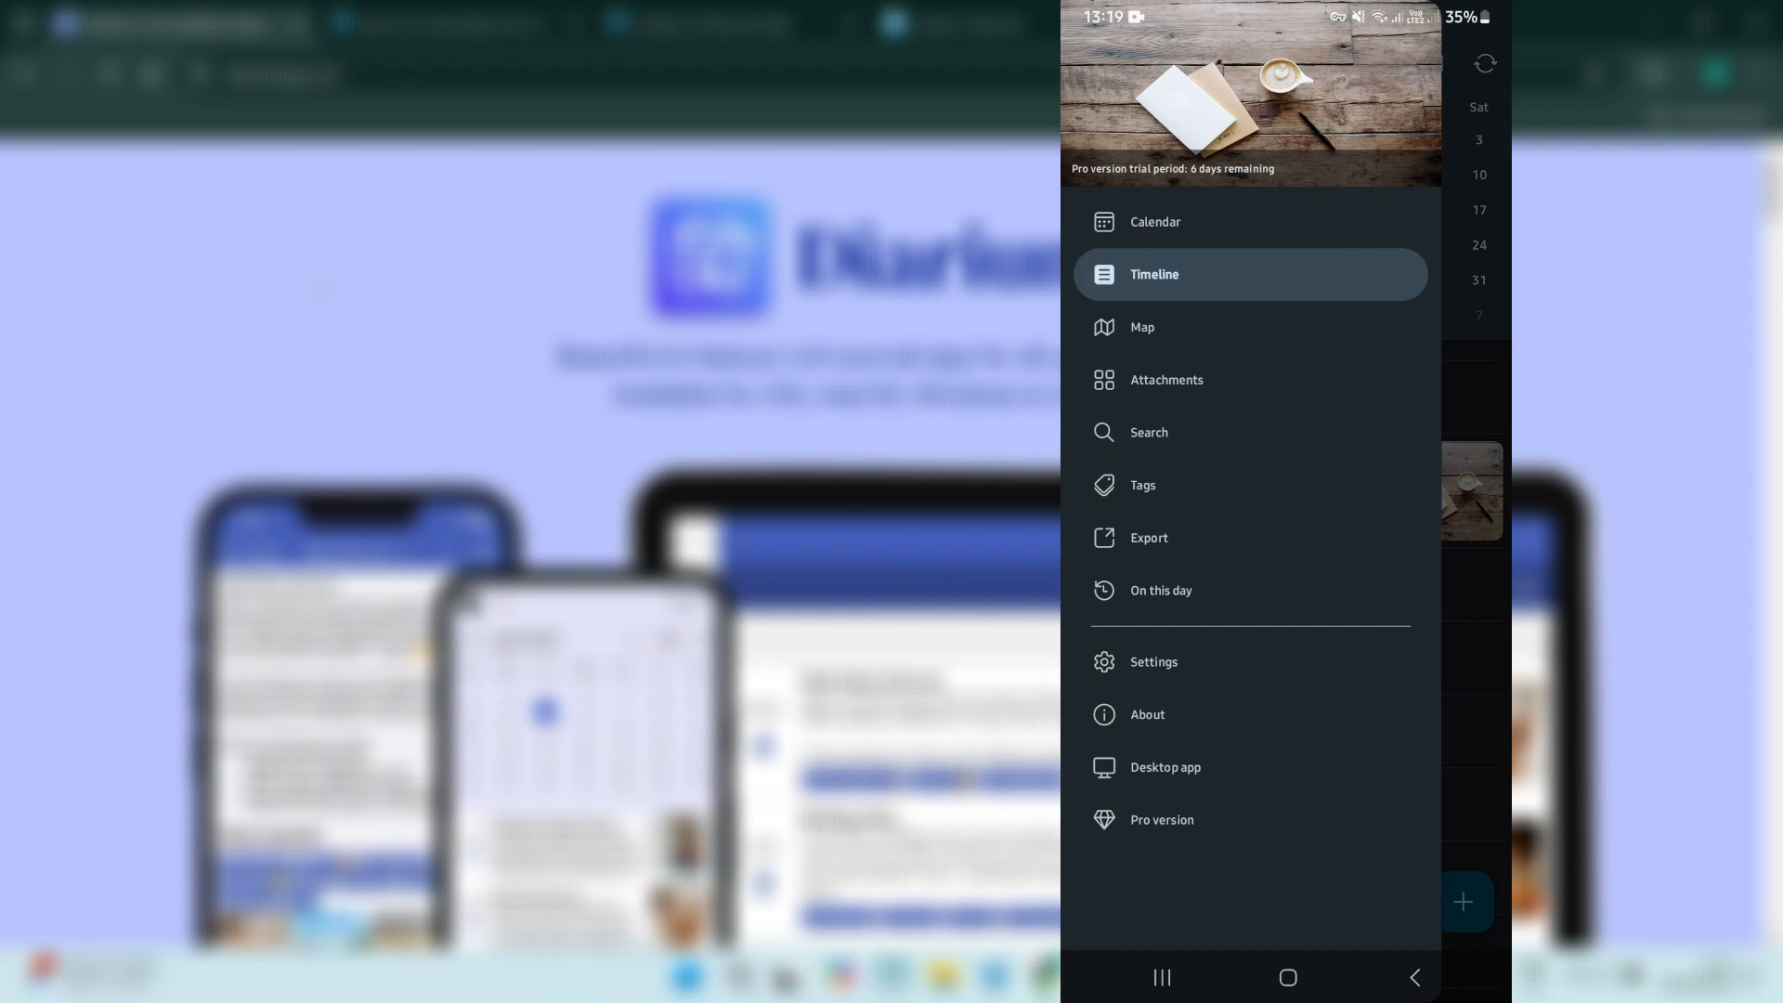
left_click(1156, 221)
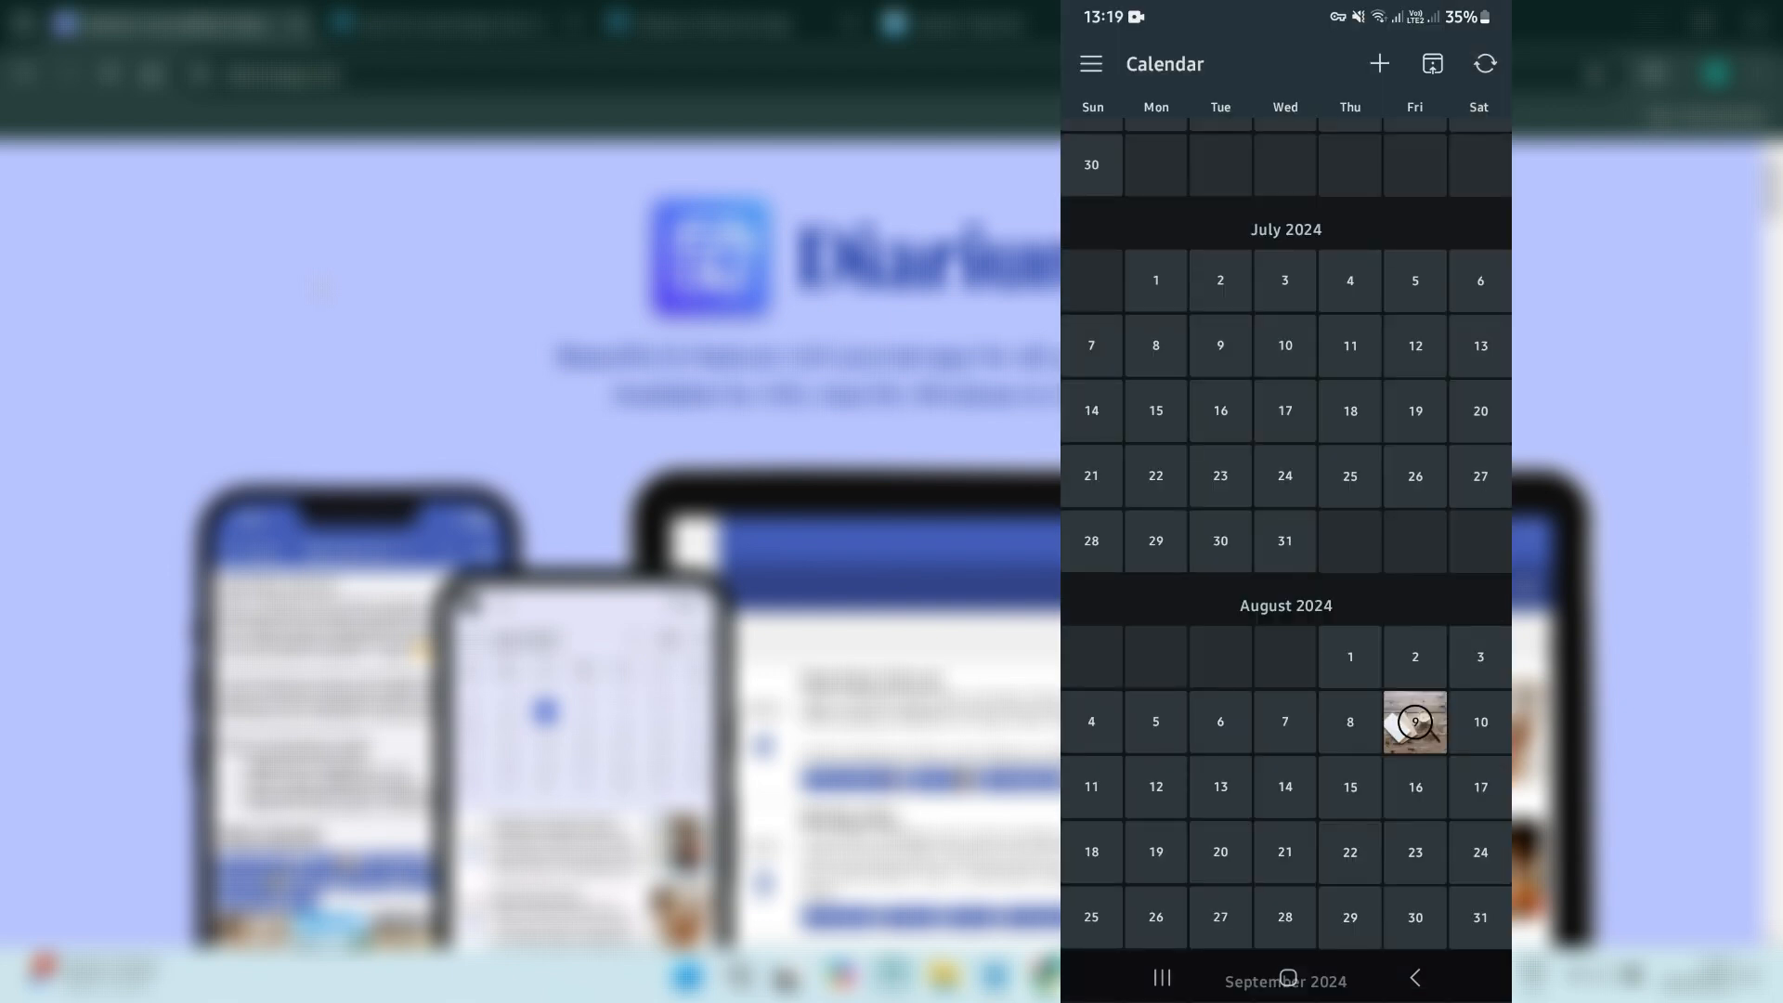
scroll("down", 3)
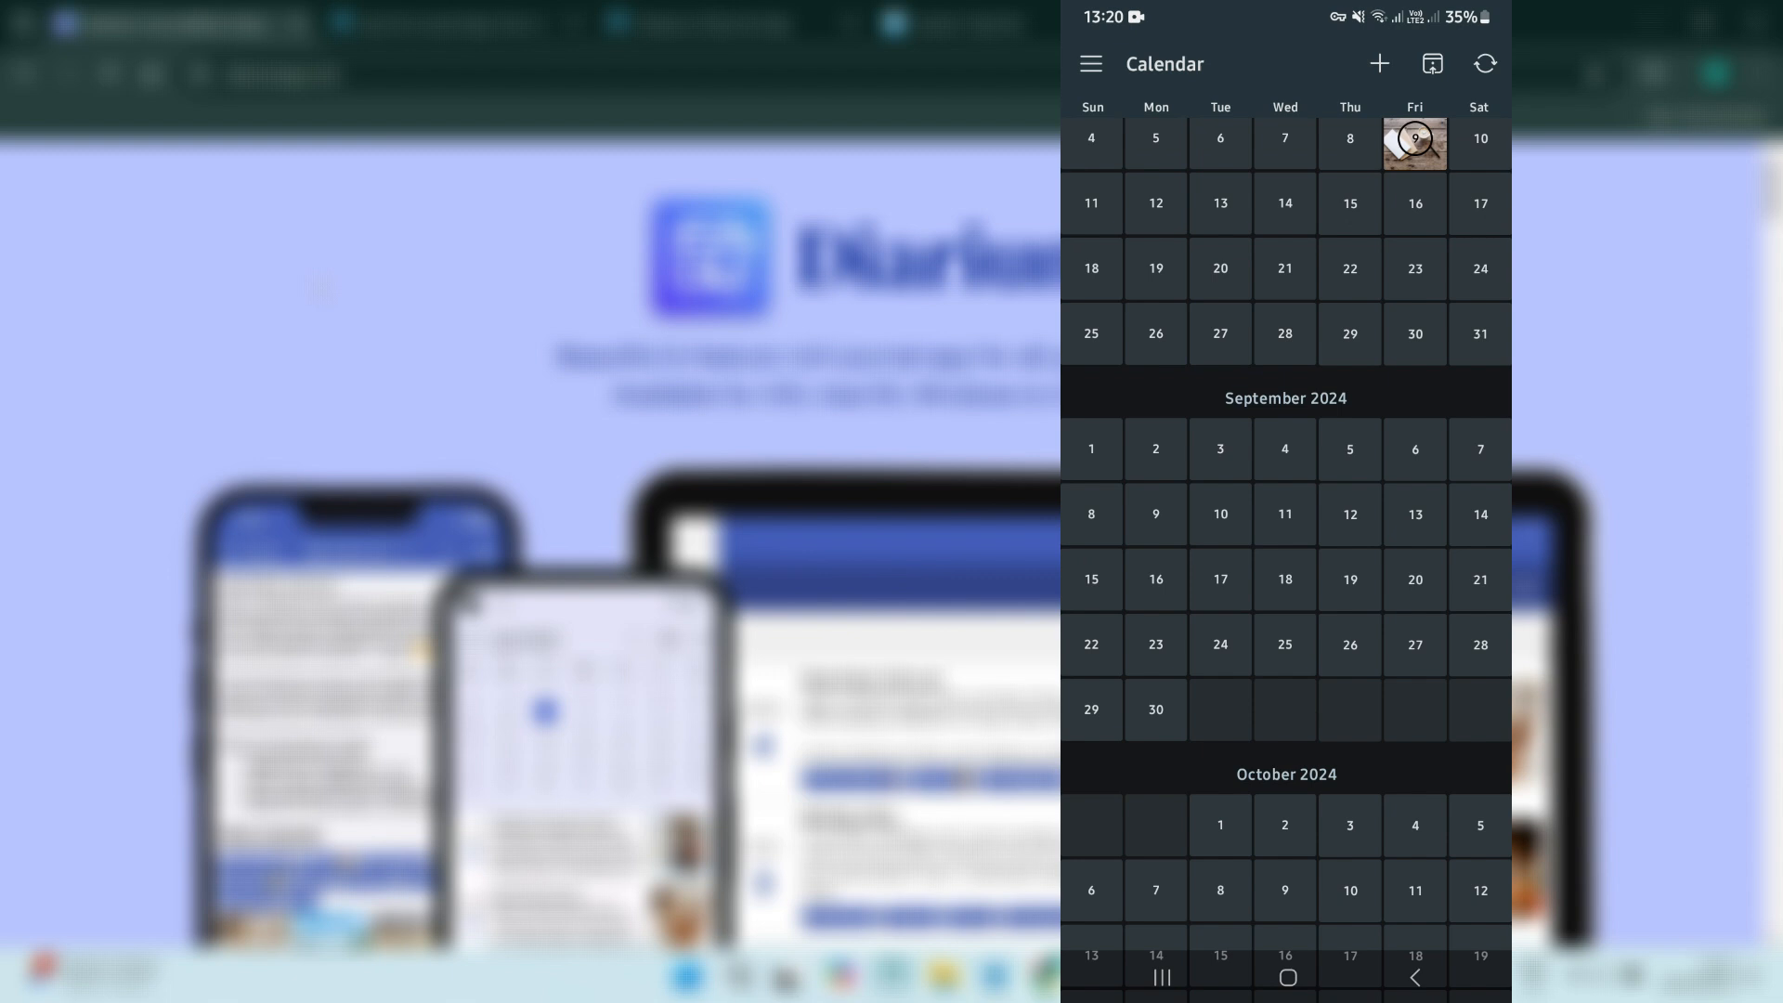
View the map of entry locations and the attachments gallery, then show the views list
left_click(1091, 63)
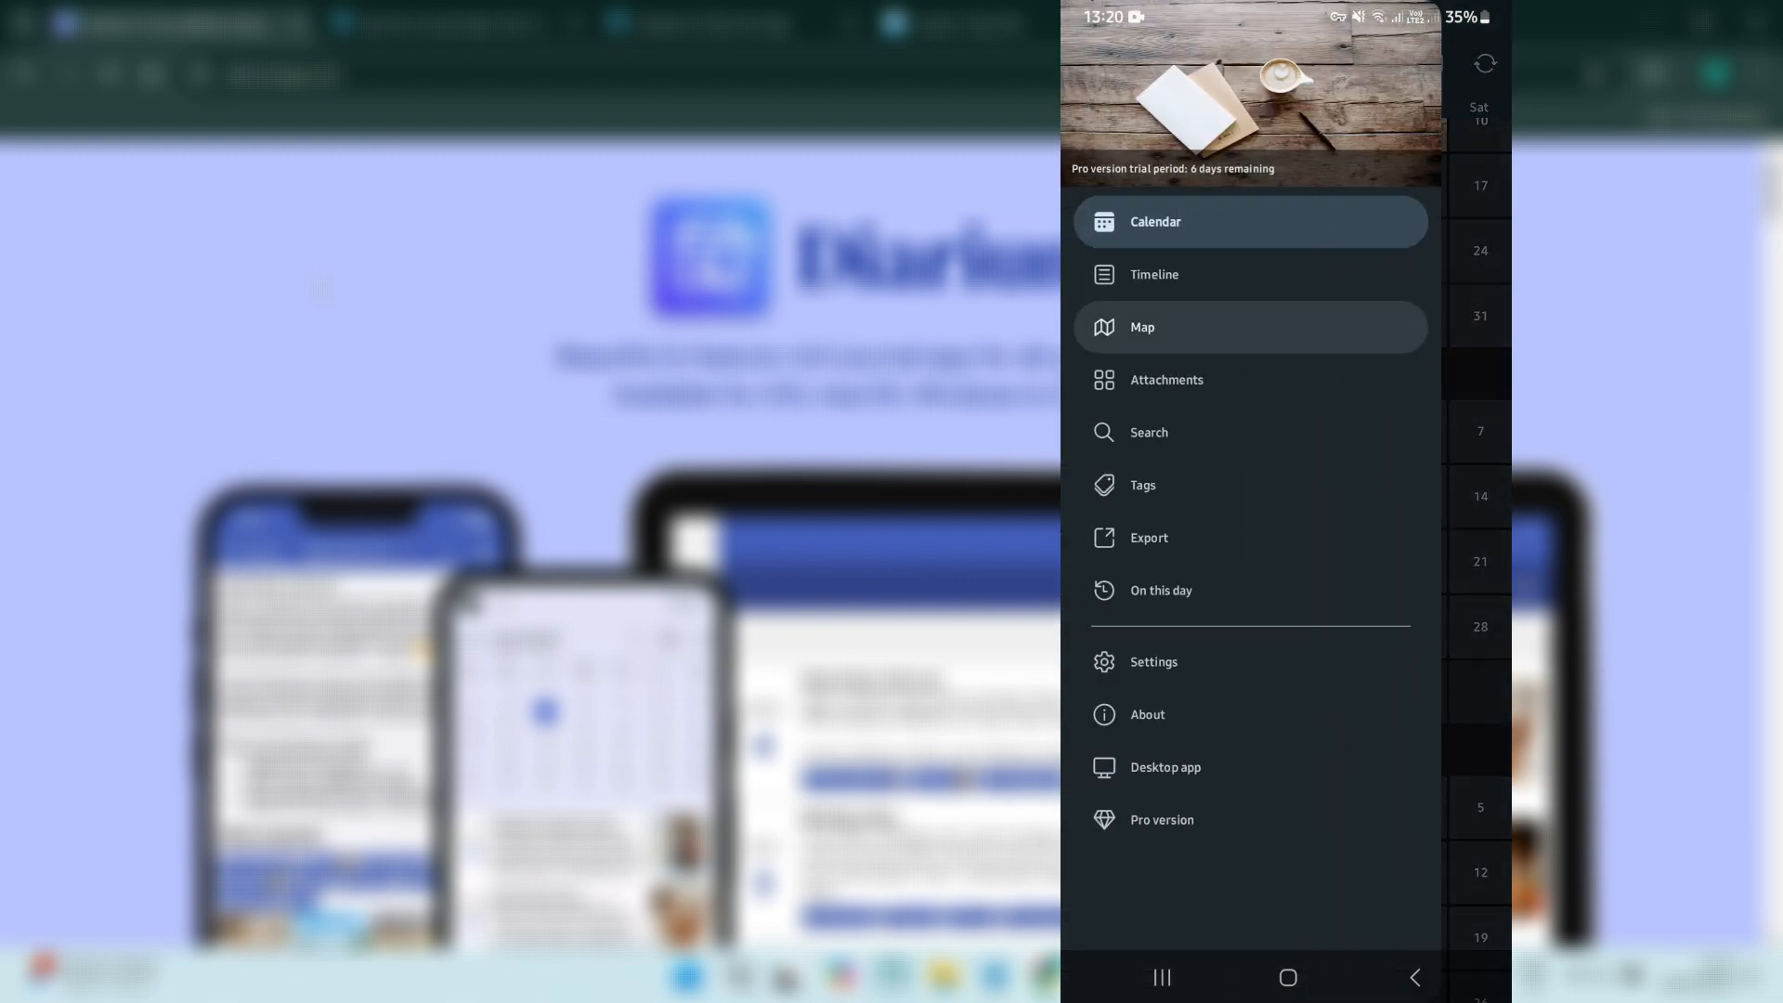
left_click(1141, 327)
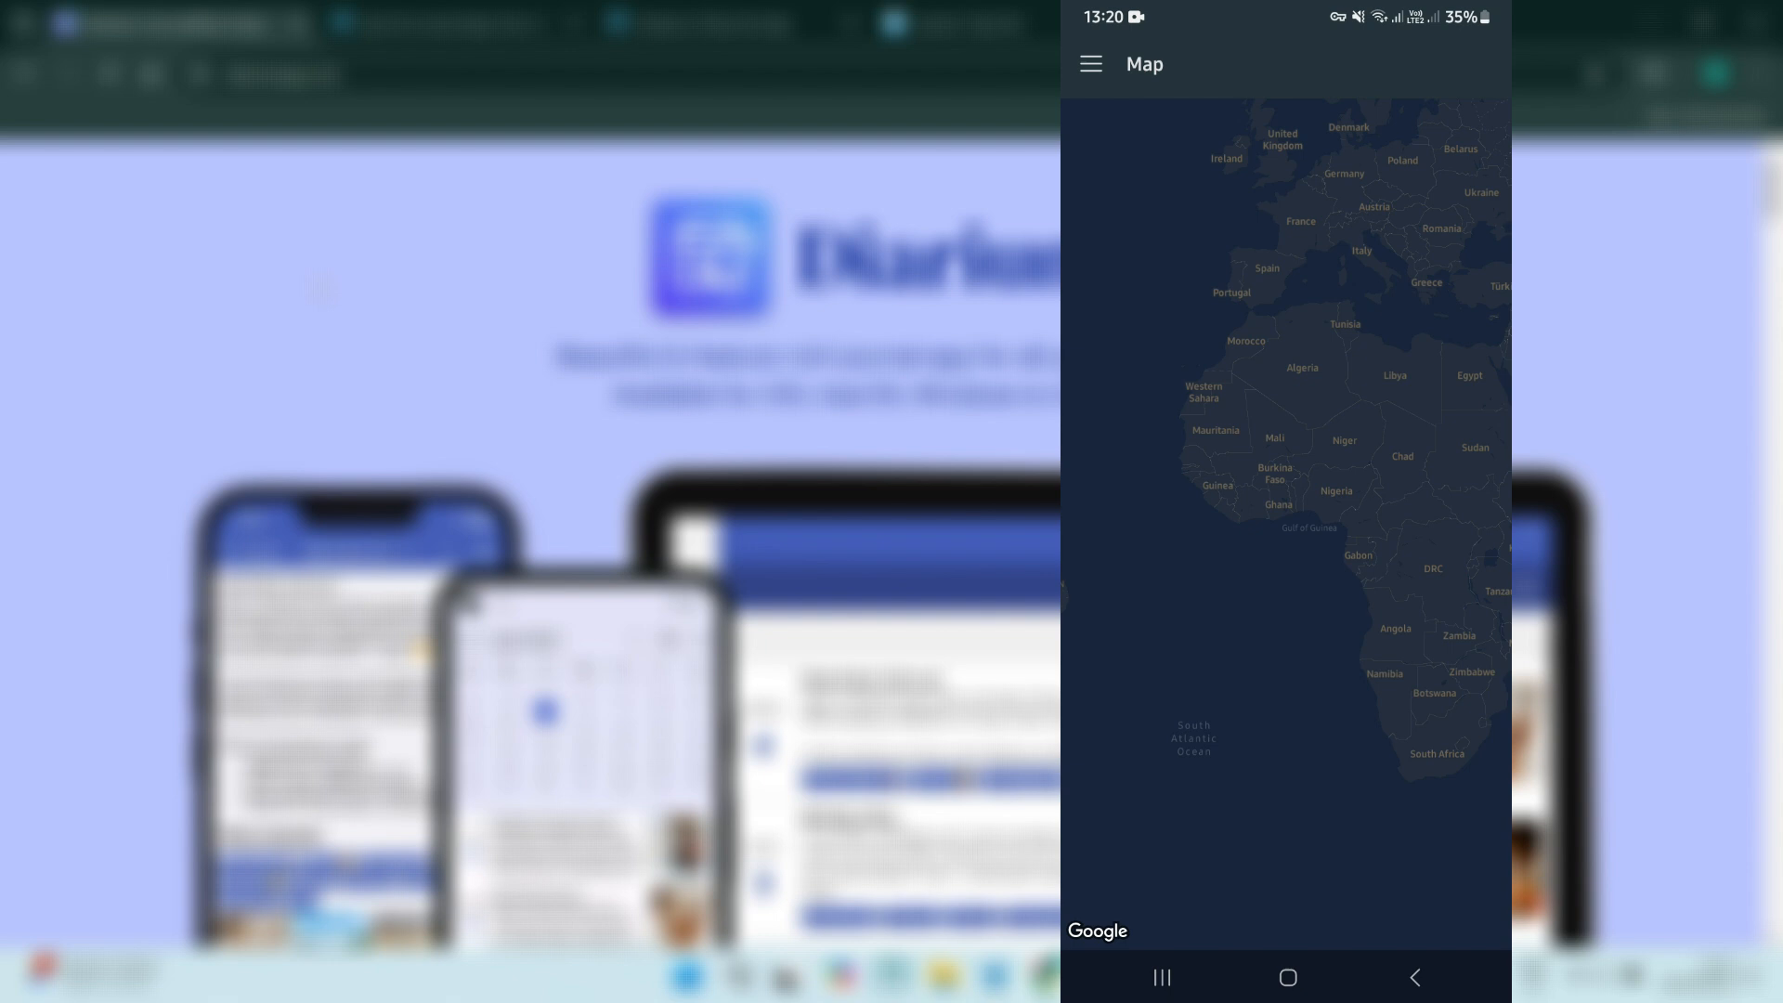
left_click(1093, 63)
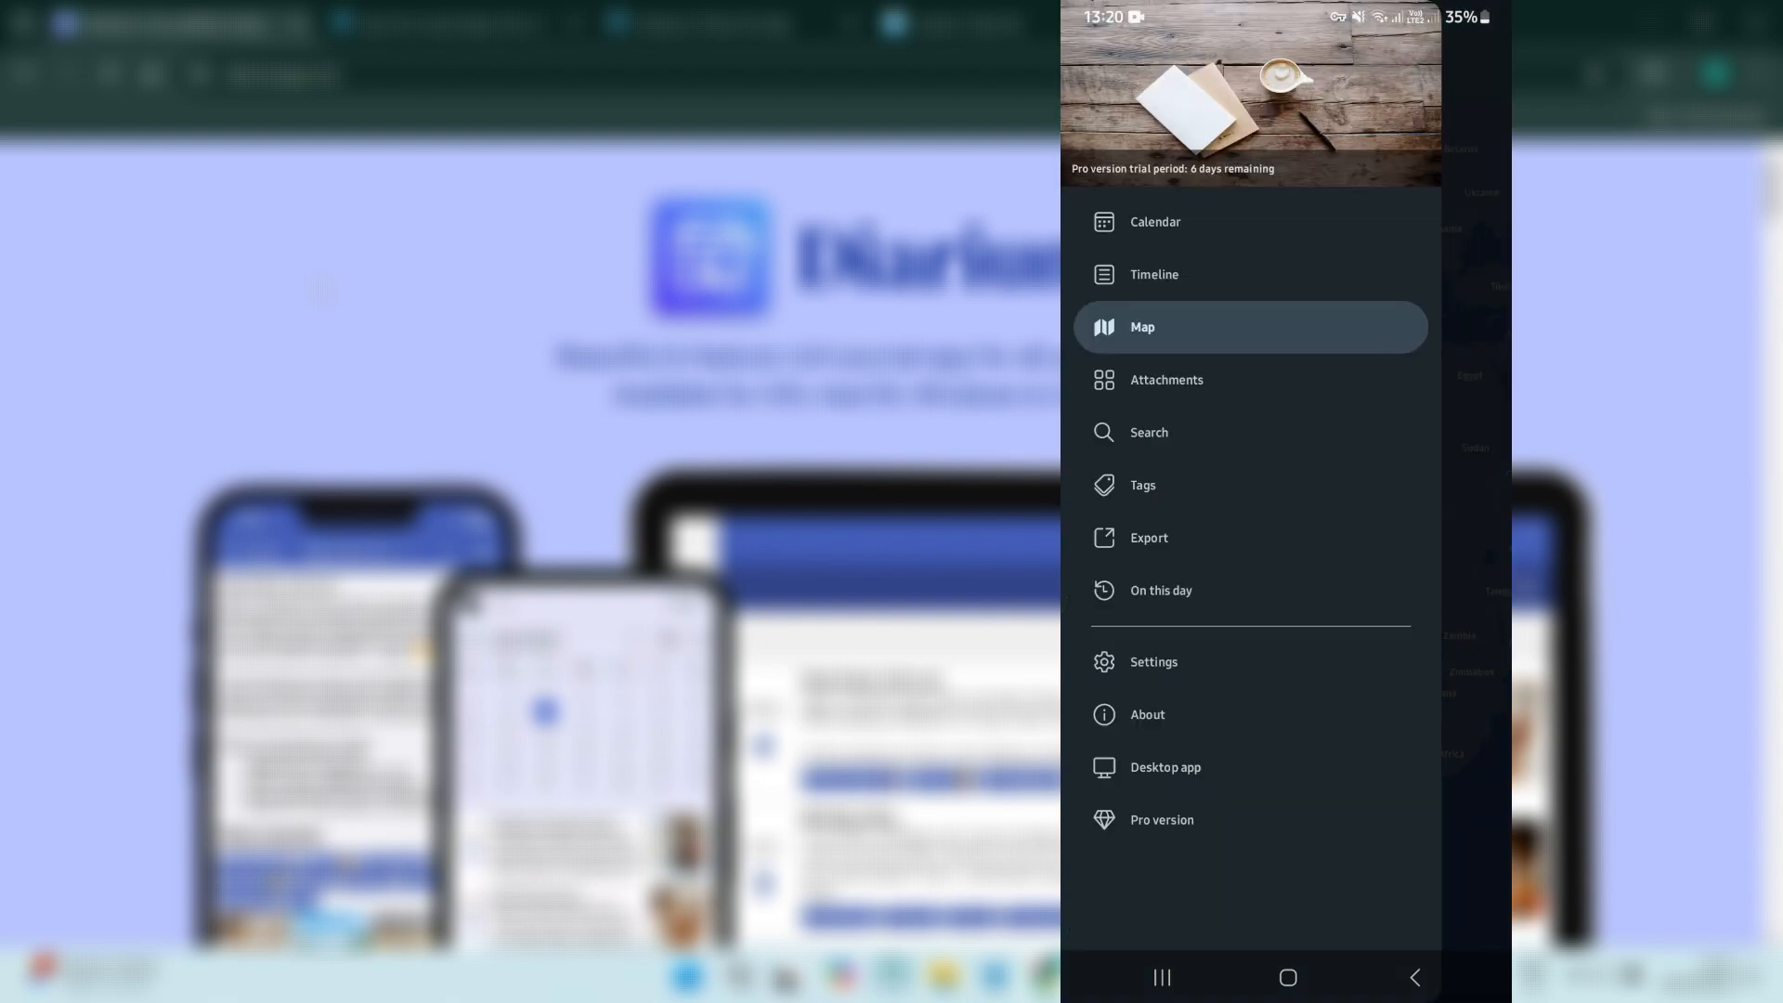
left_click(1167, 379)
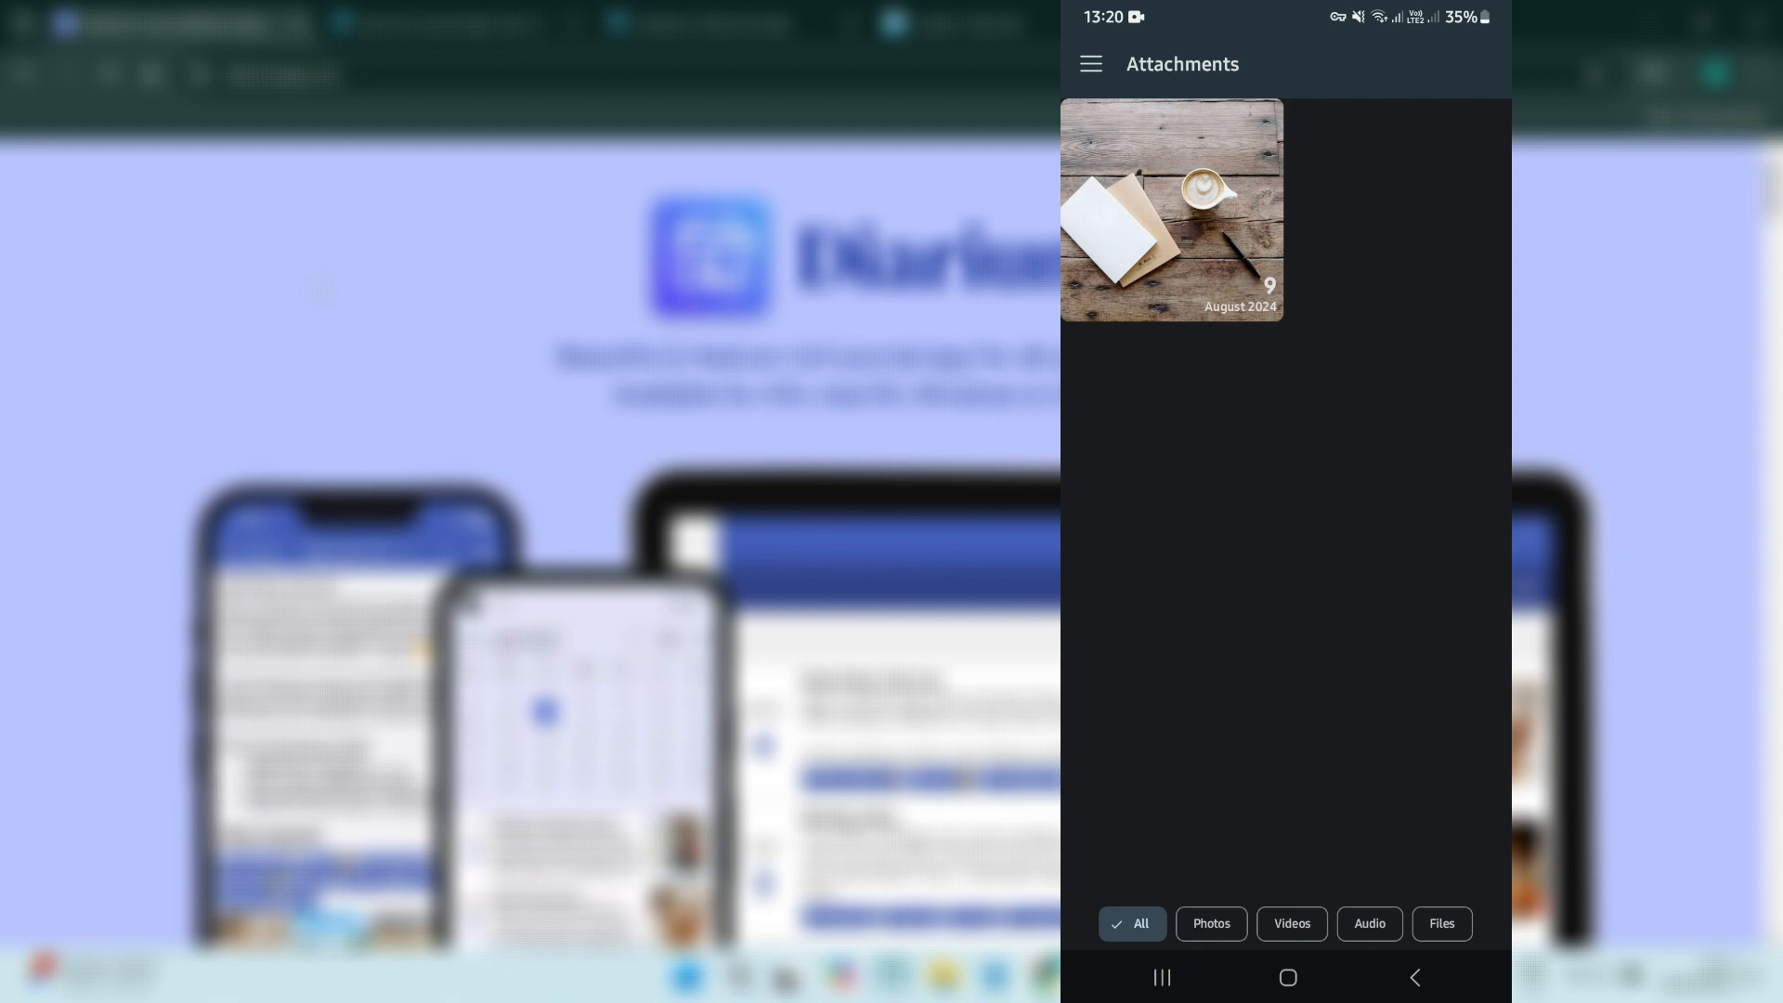
left_click(1092, 63)
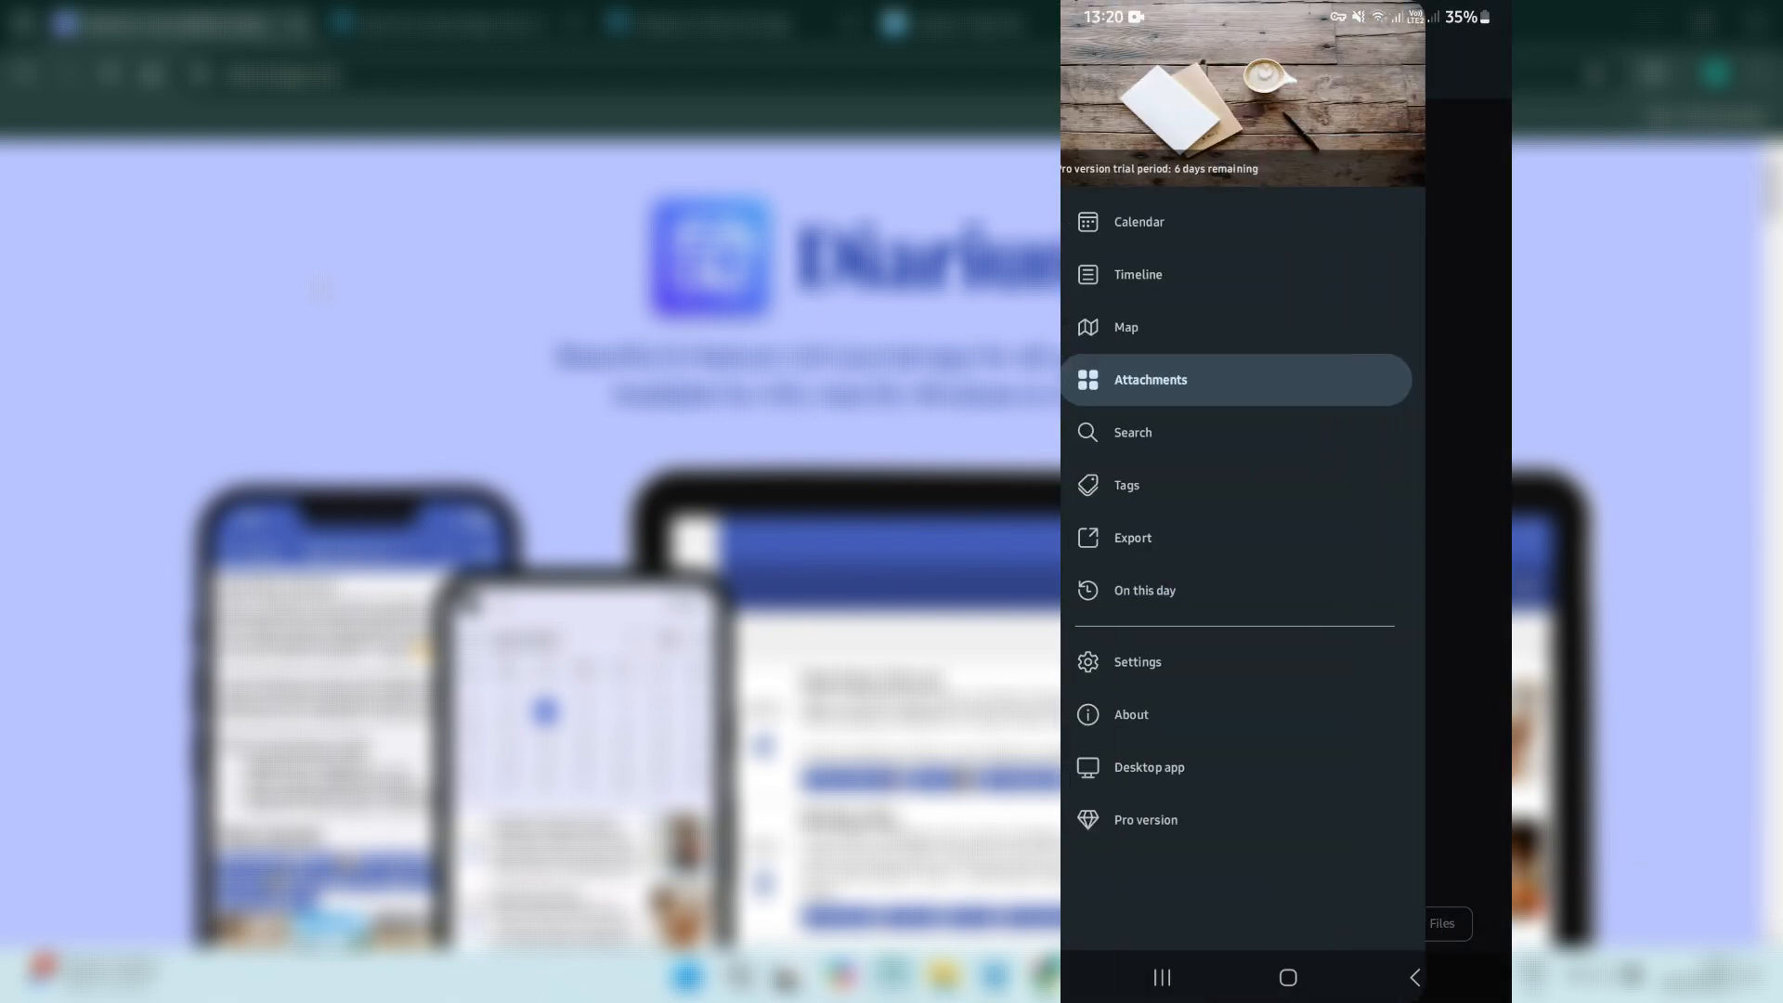
Return to the calendar, check the jump-to-day option and trigger a journal sync
left_click(1139, 221)
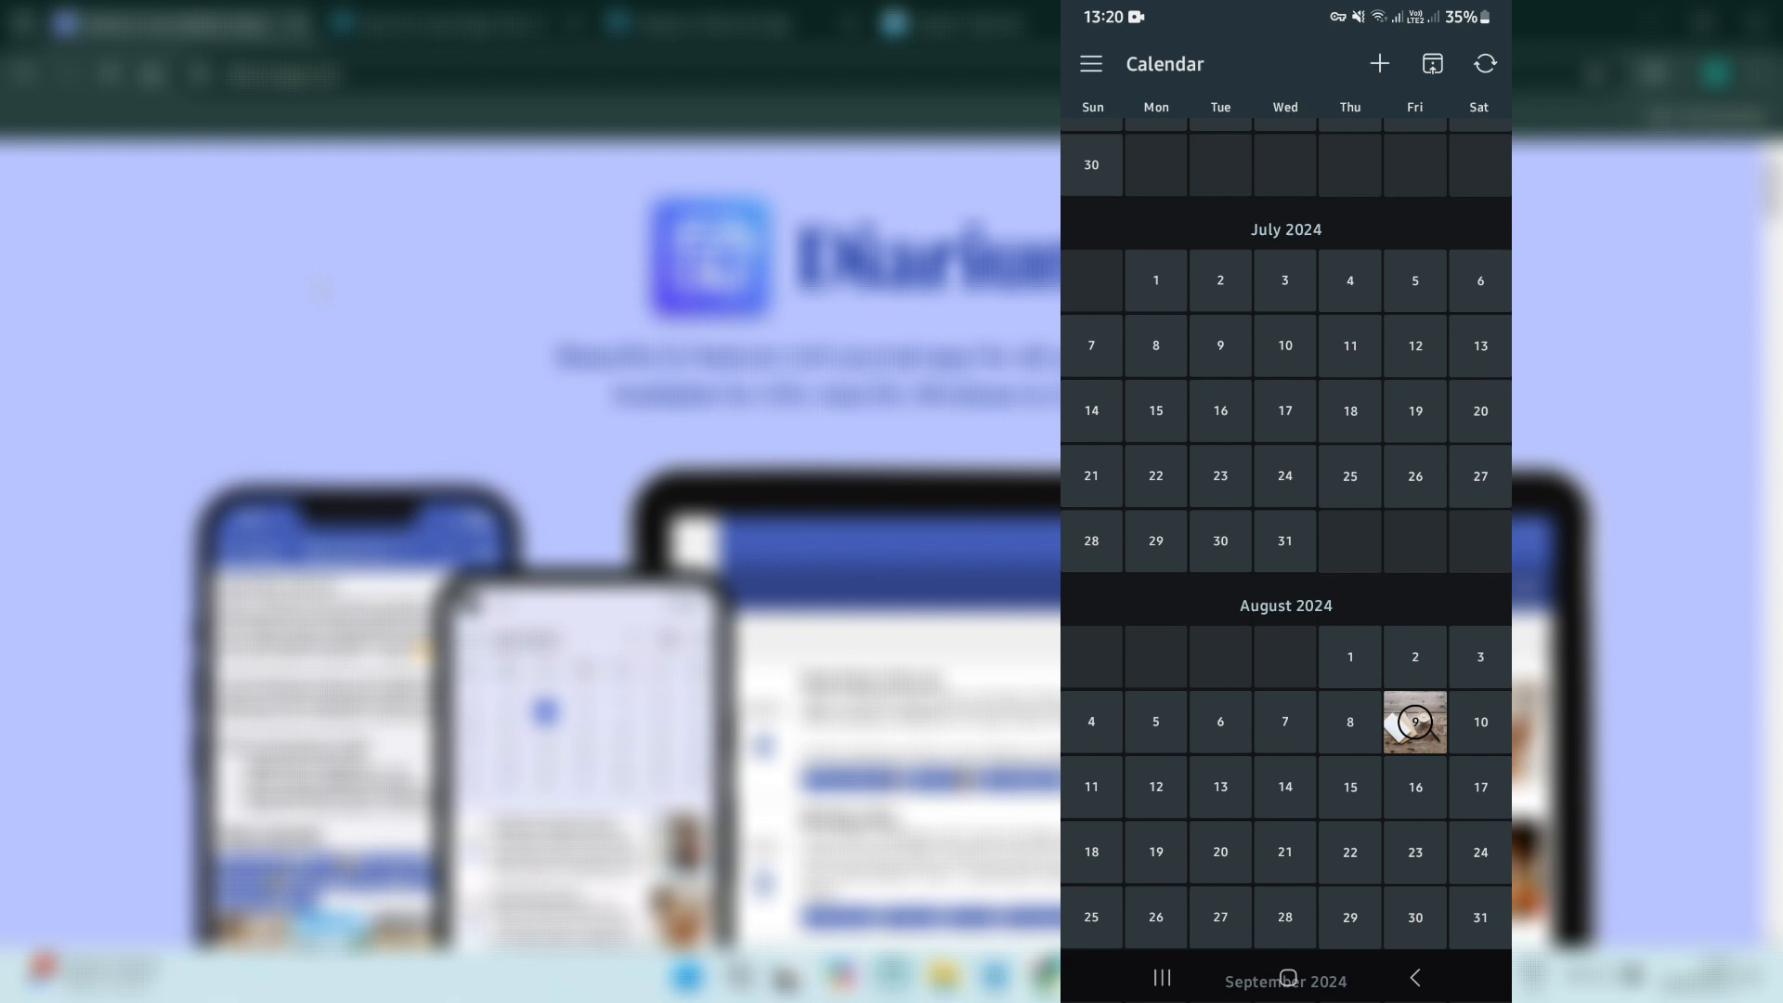
left_click(1416, 721)
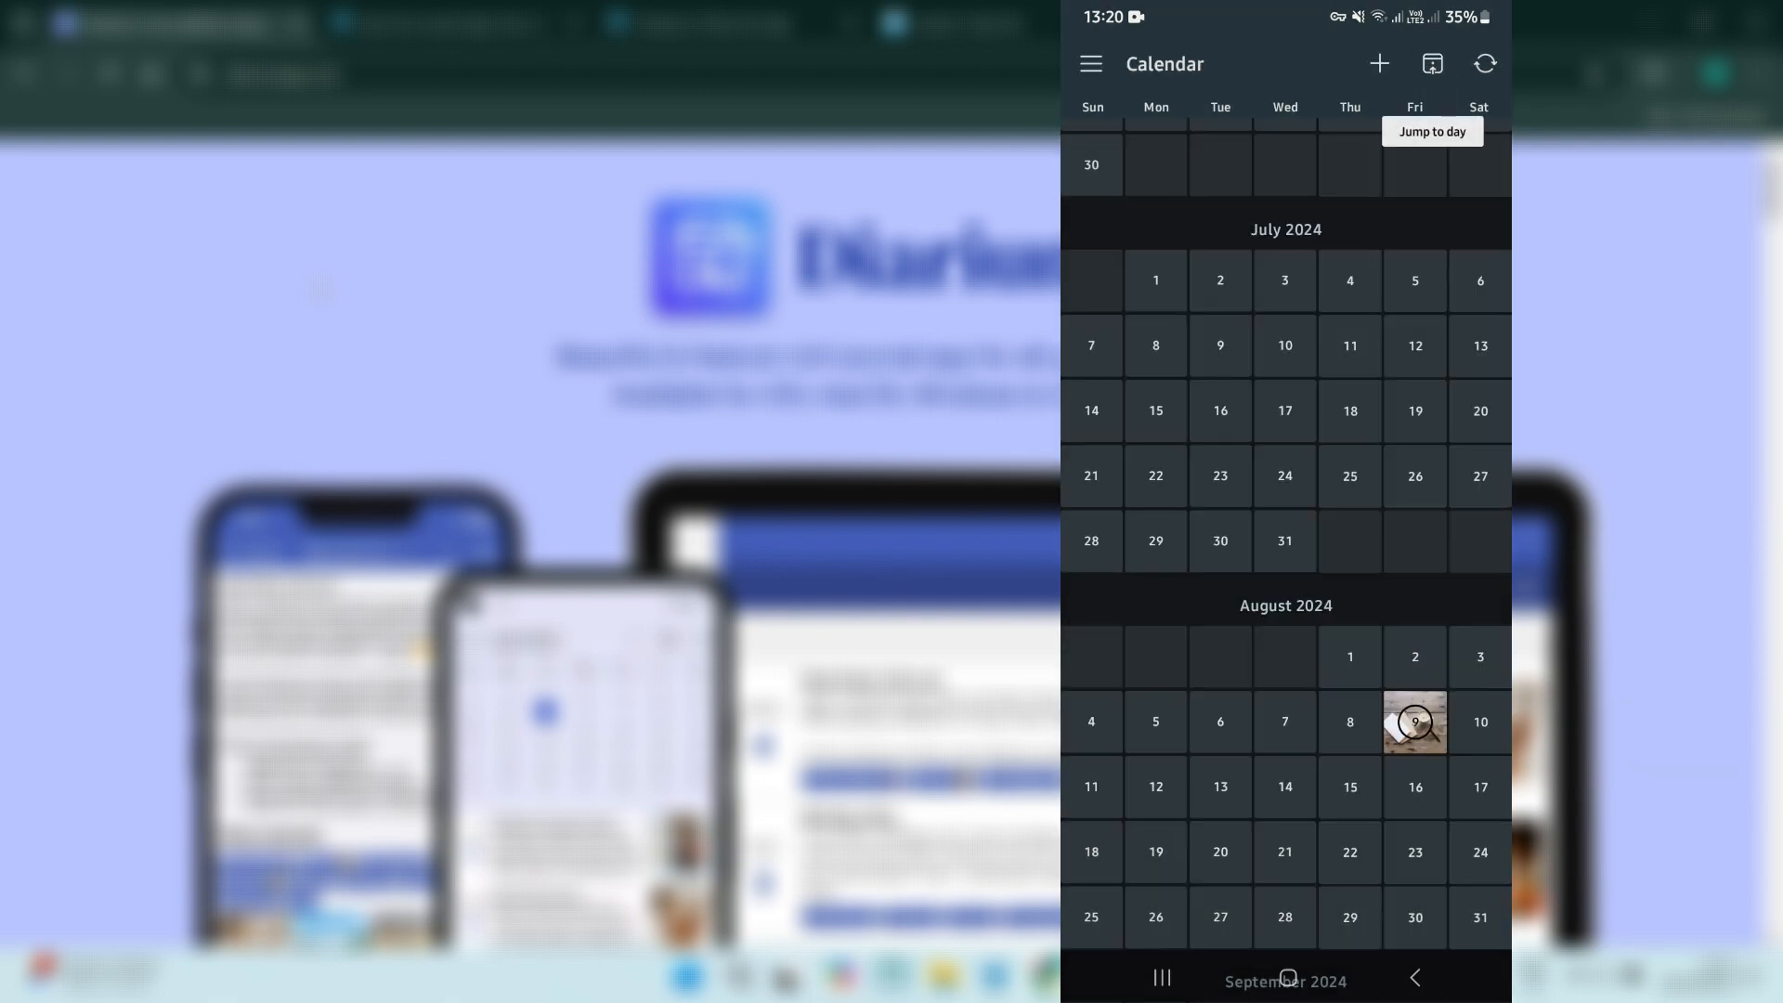
left_click(1484, 63)
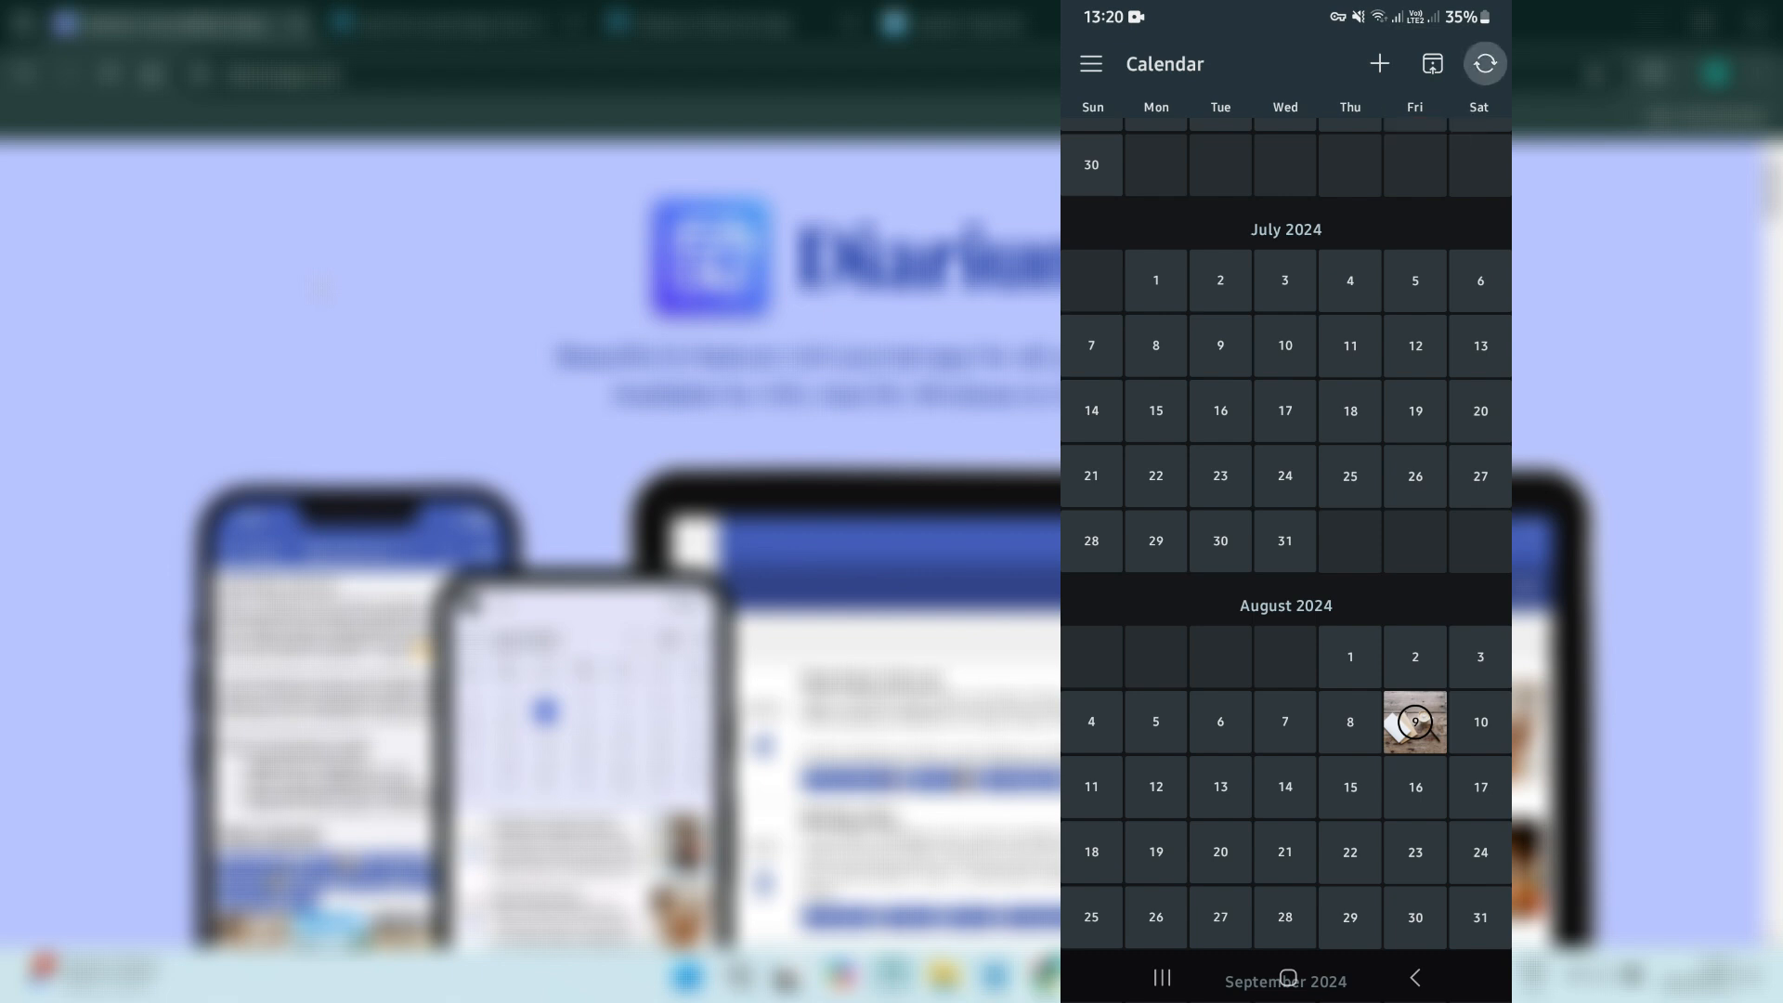
left_click(1416, 721)
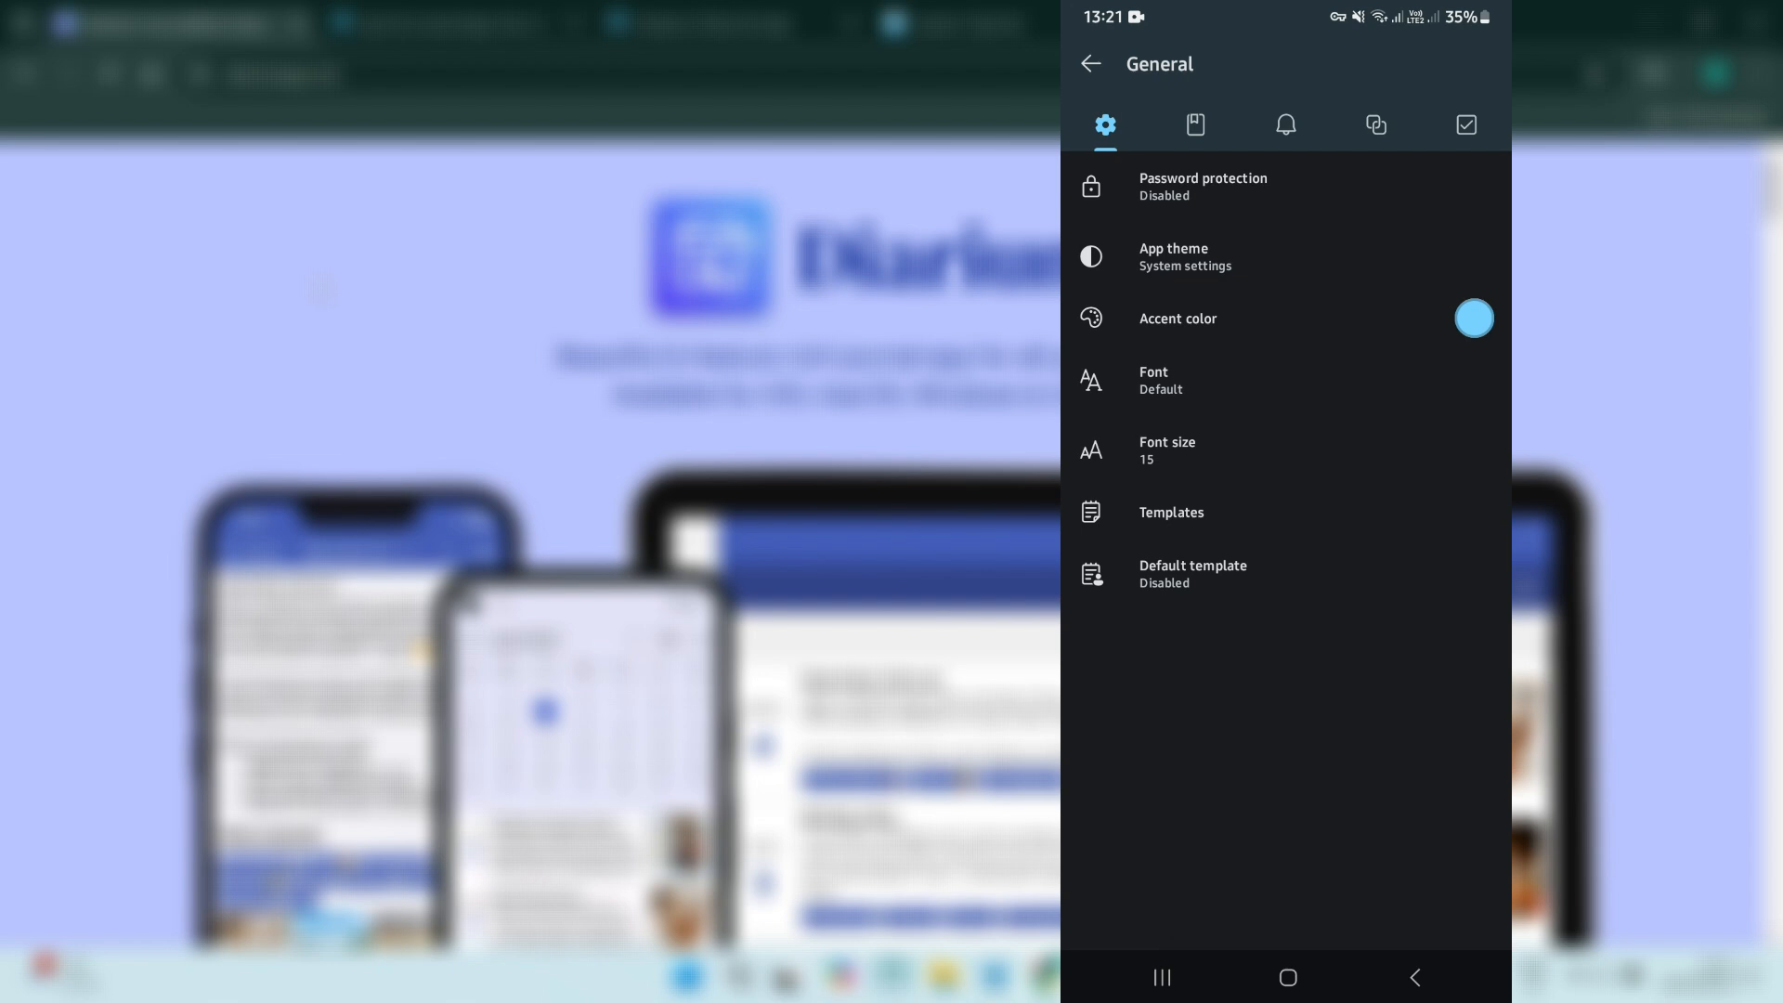
View the Day summary template headed 'My day' from the templates list
left_click(1171, 513)
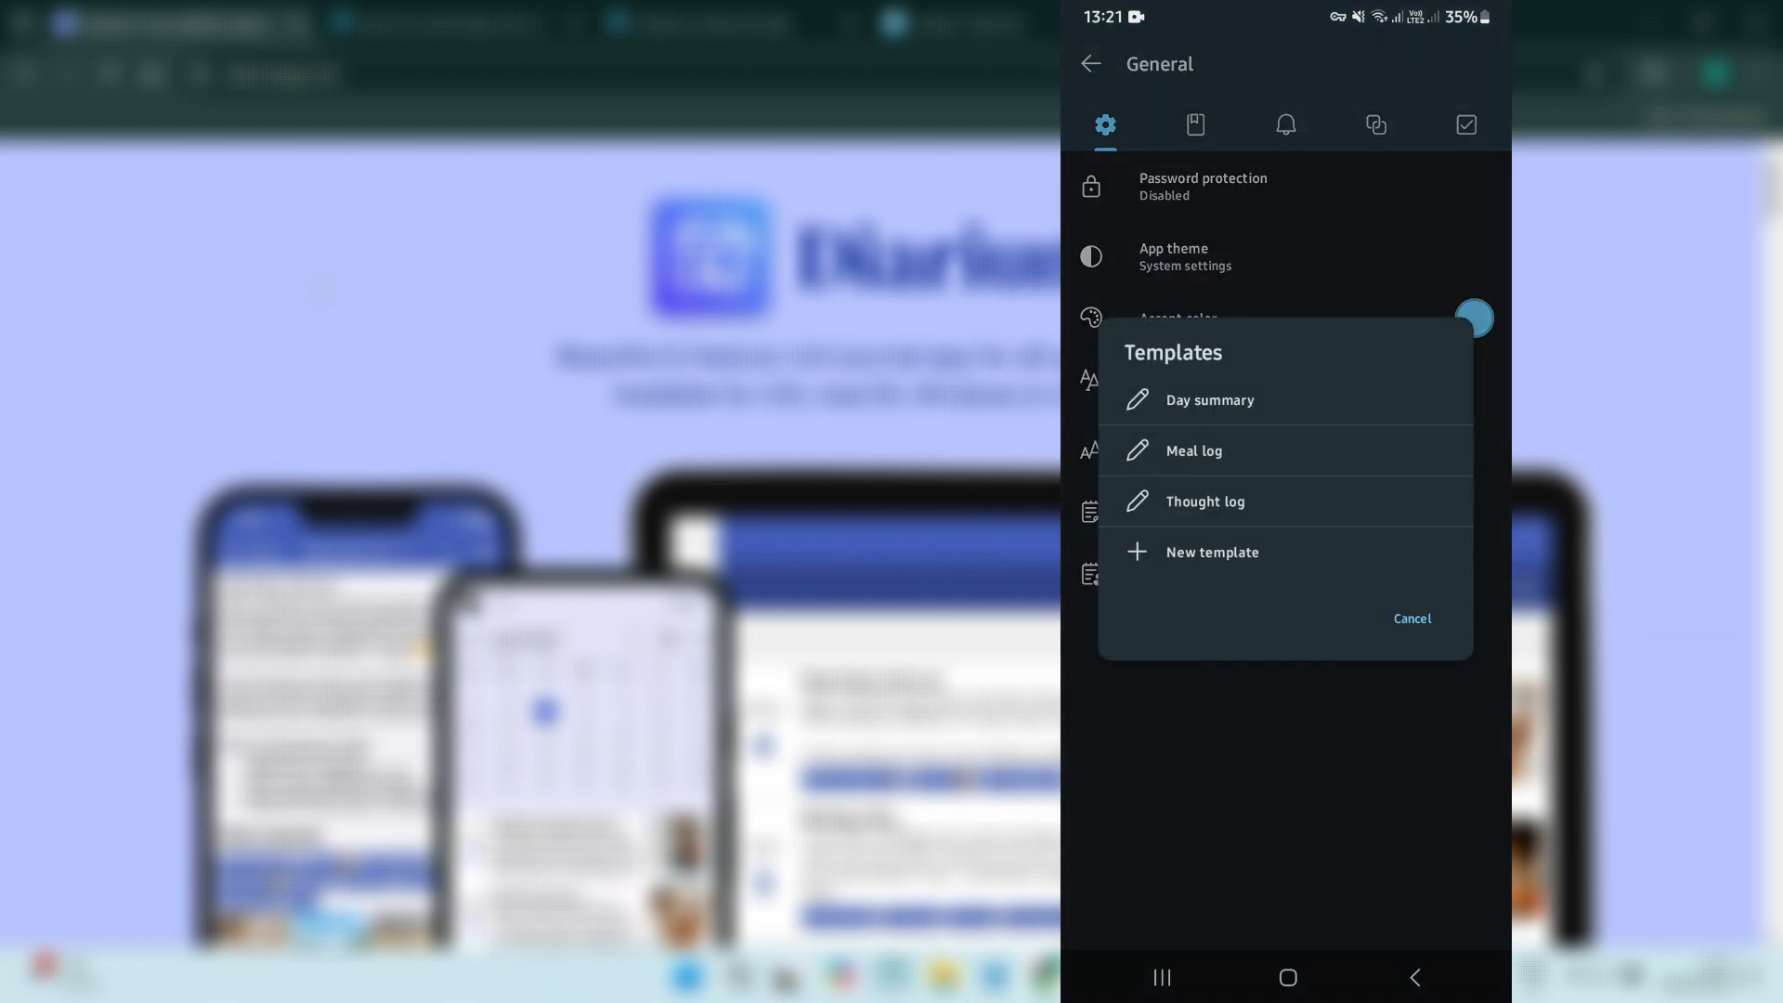
left_click(1210, 402)
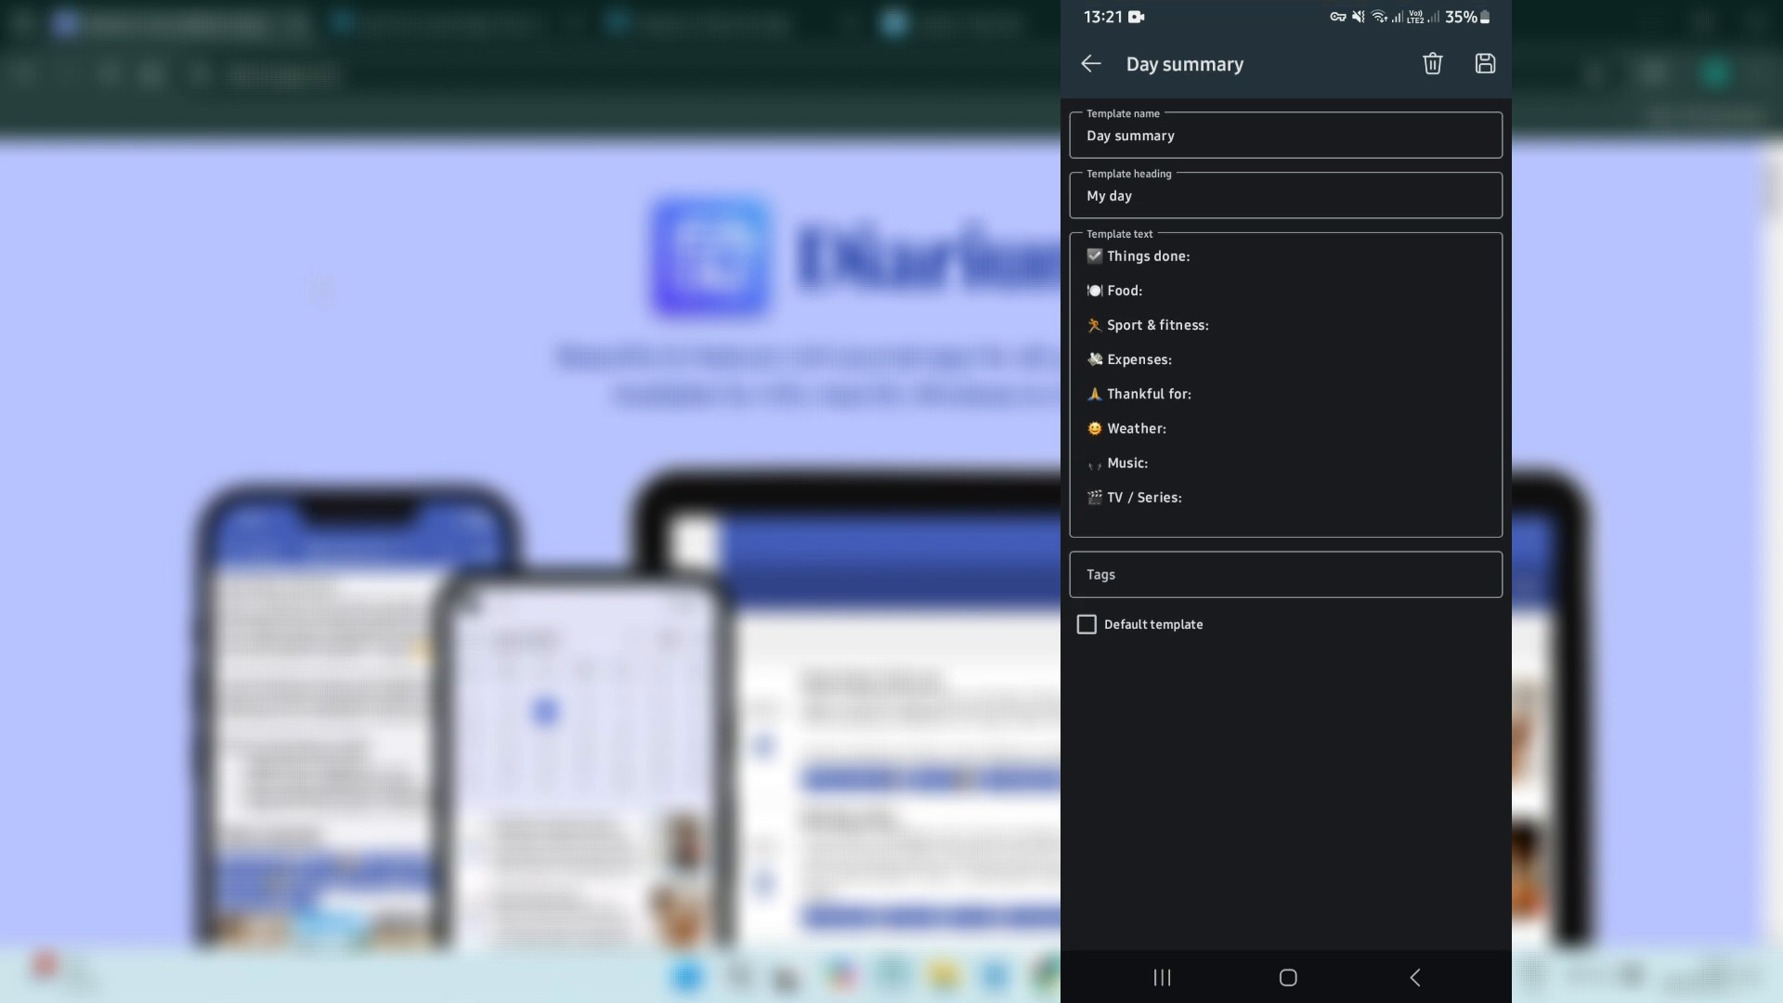
left_click(1090, 63)
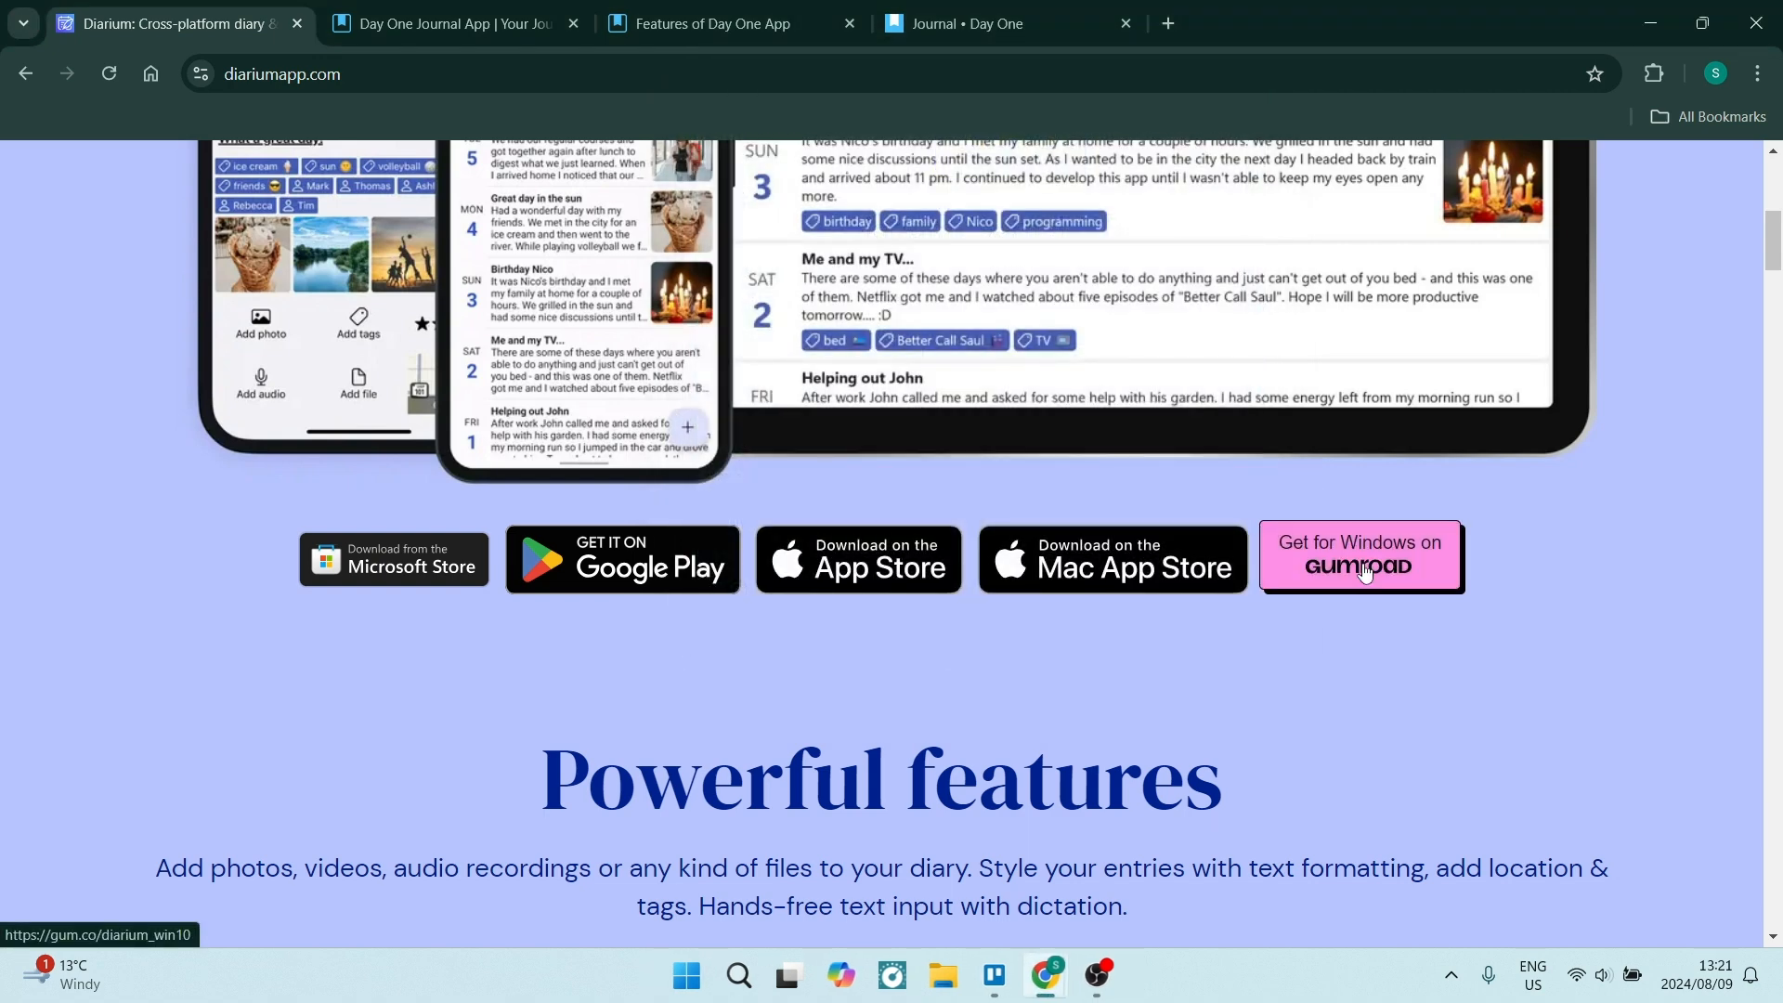
Check the $20 Windows listing on Gumroad, then return to the Diarium homepage
left_click(1360, 557)
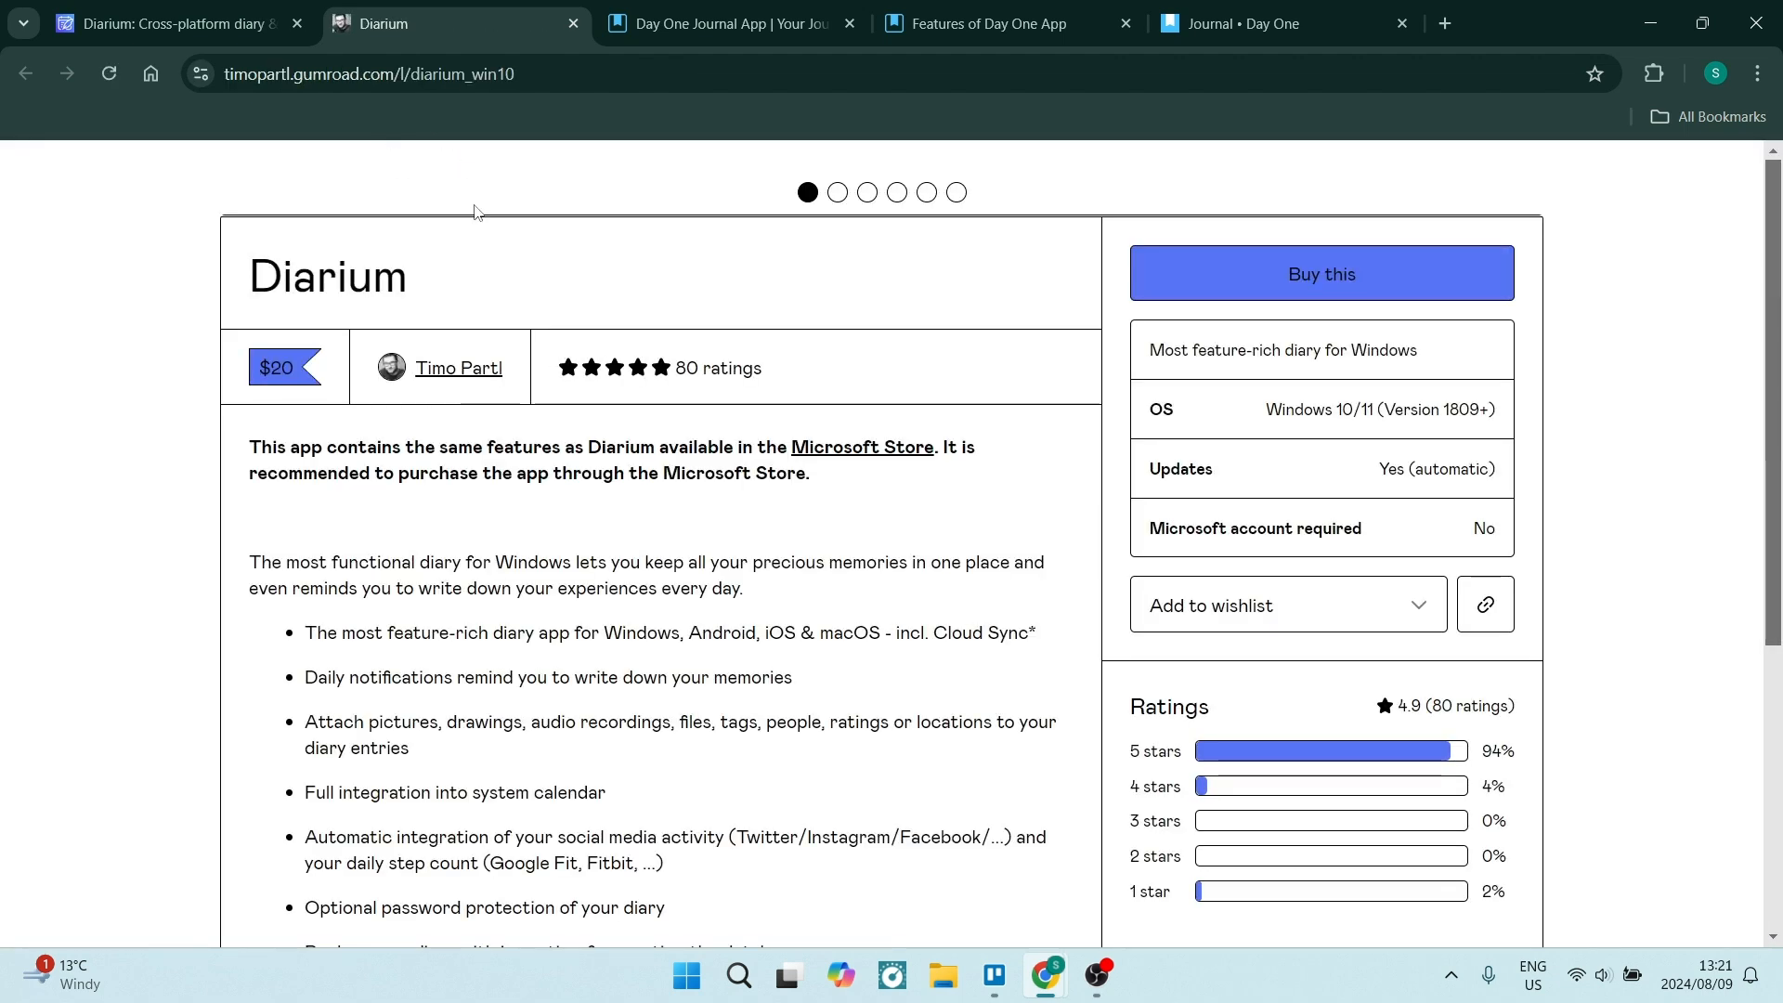
scroll("down", 3)
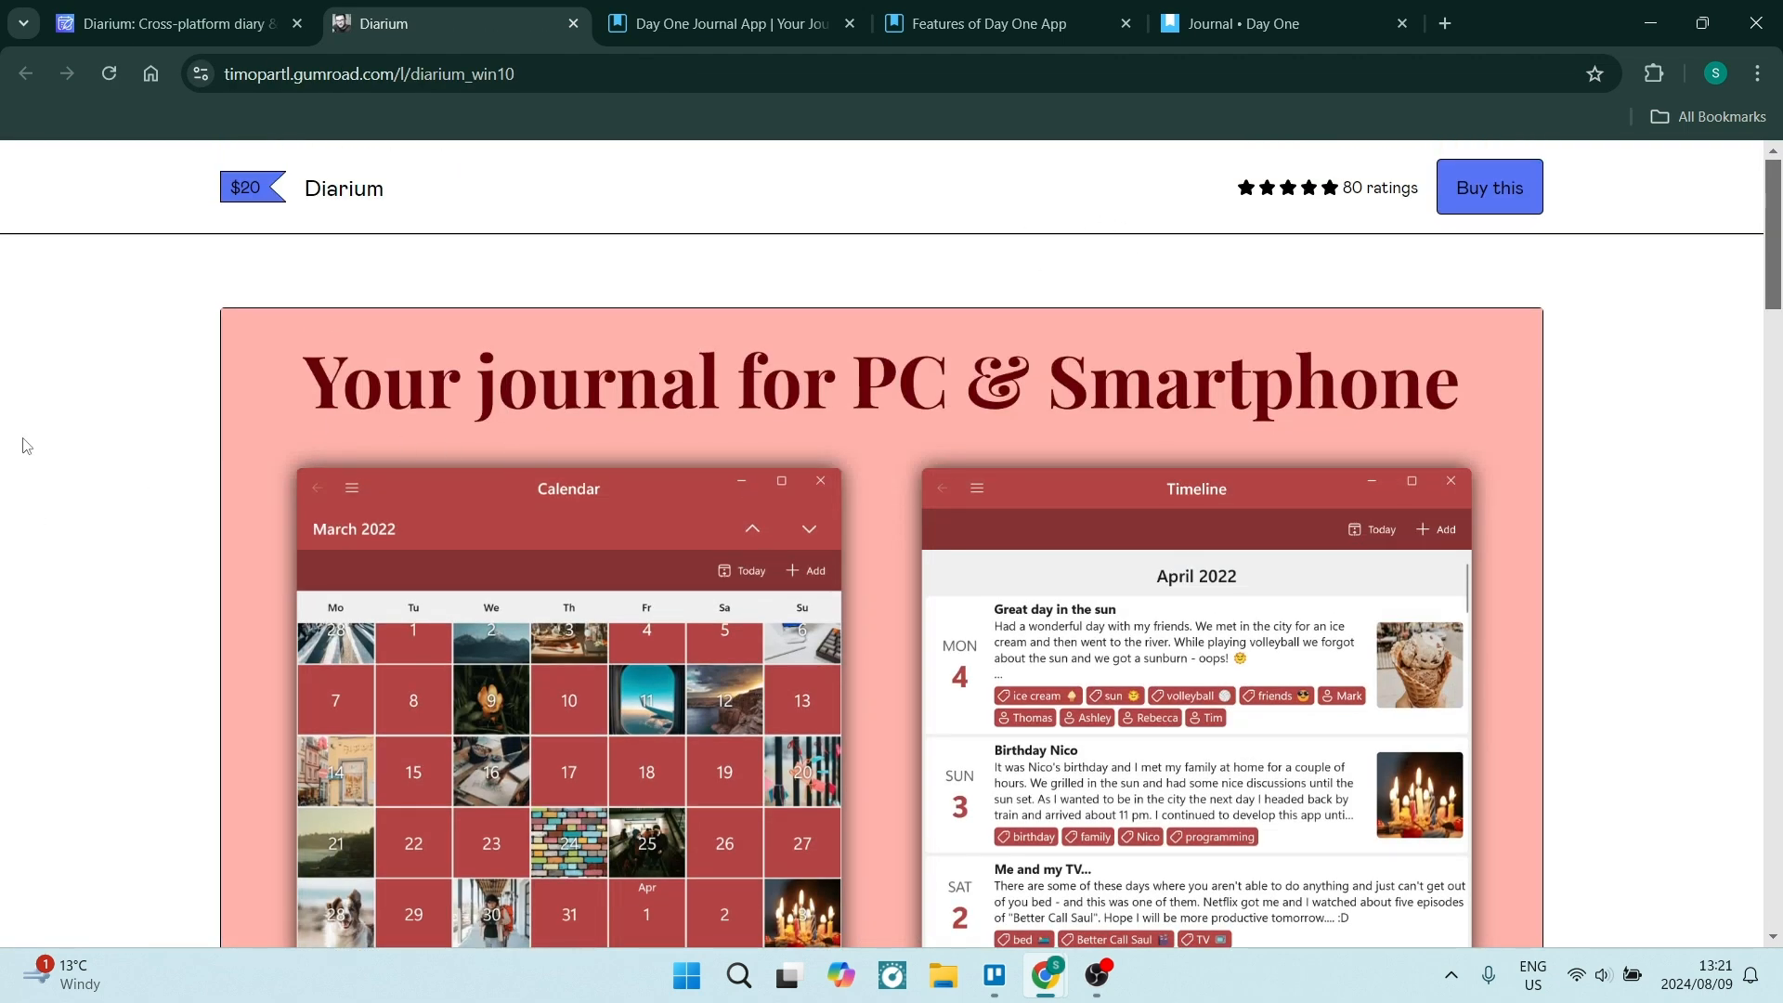
left_click(167, 24)
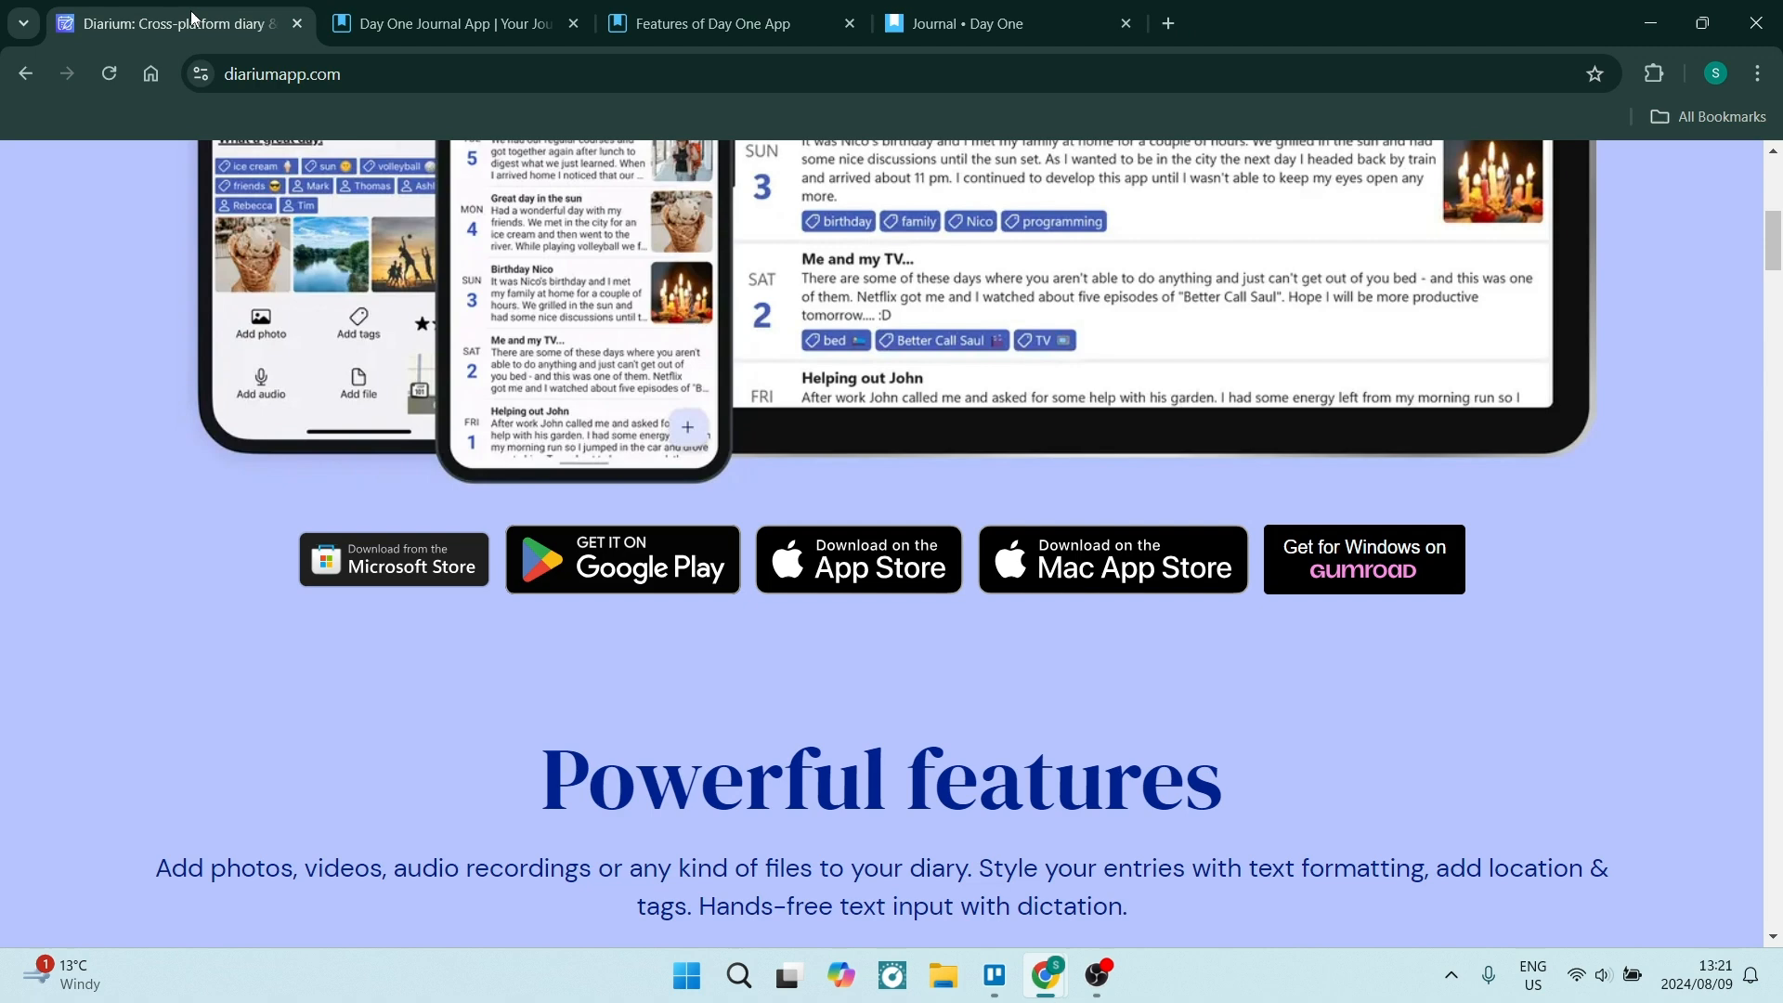
scroll("up", 3)
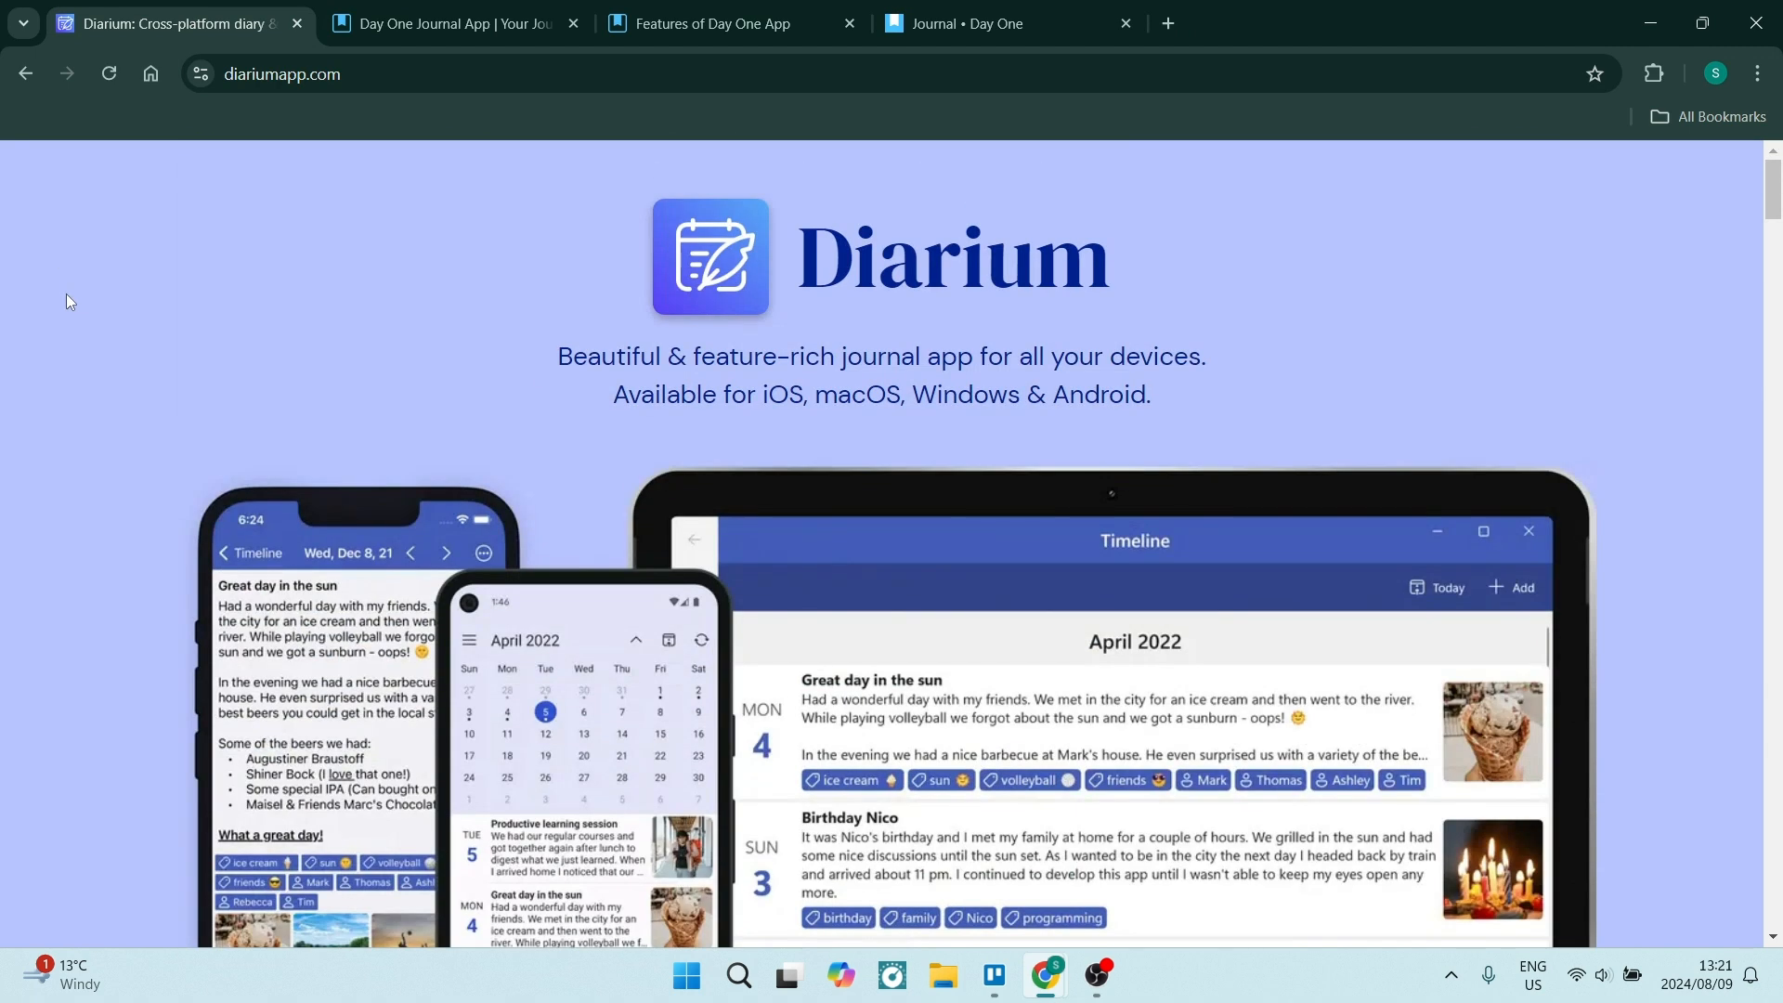
mouse_move(147, 284)
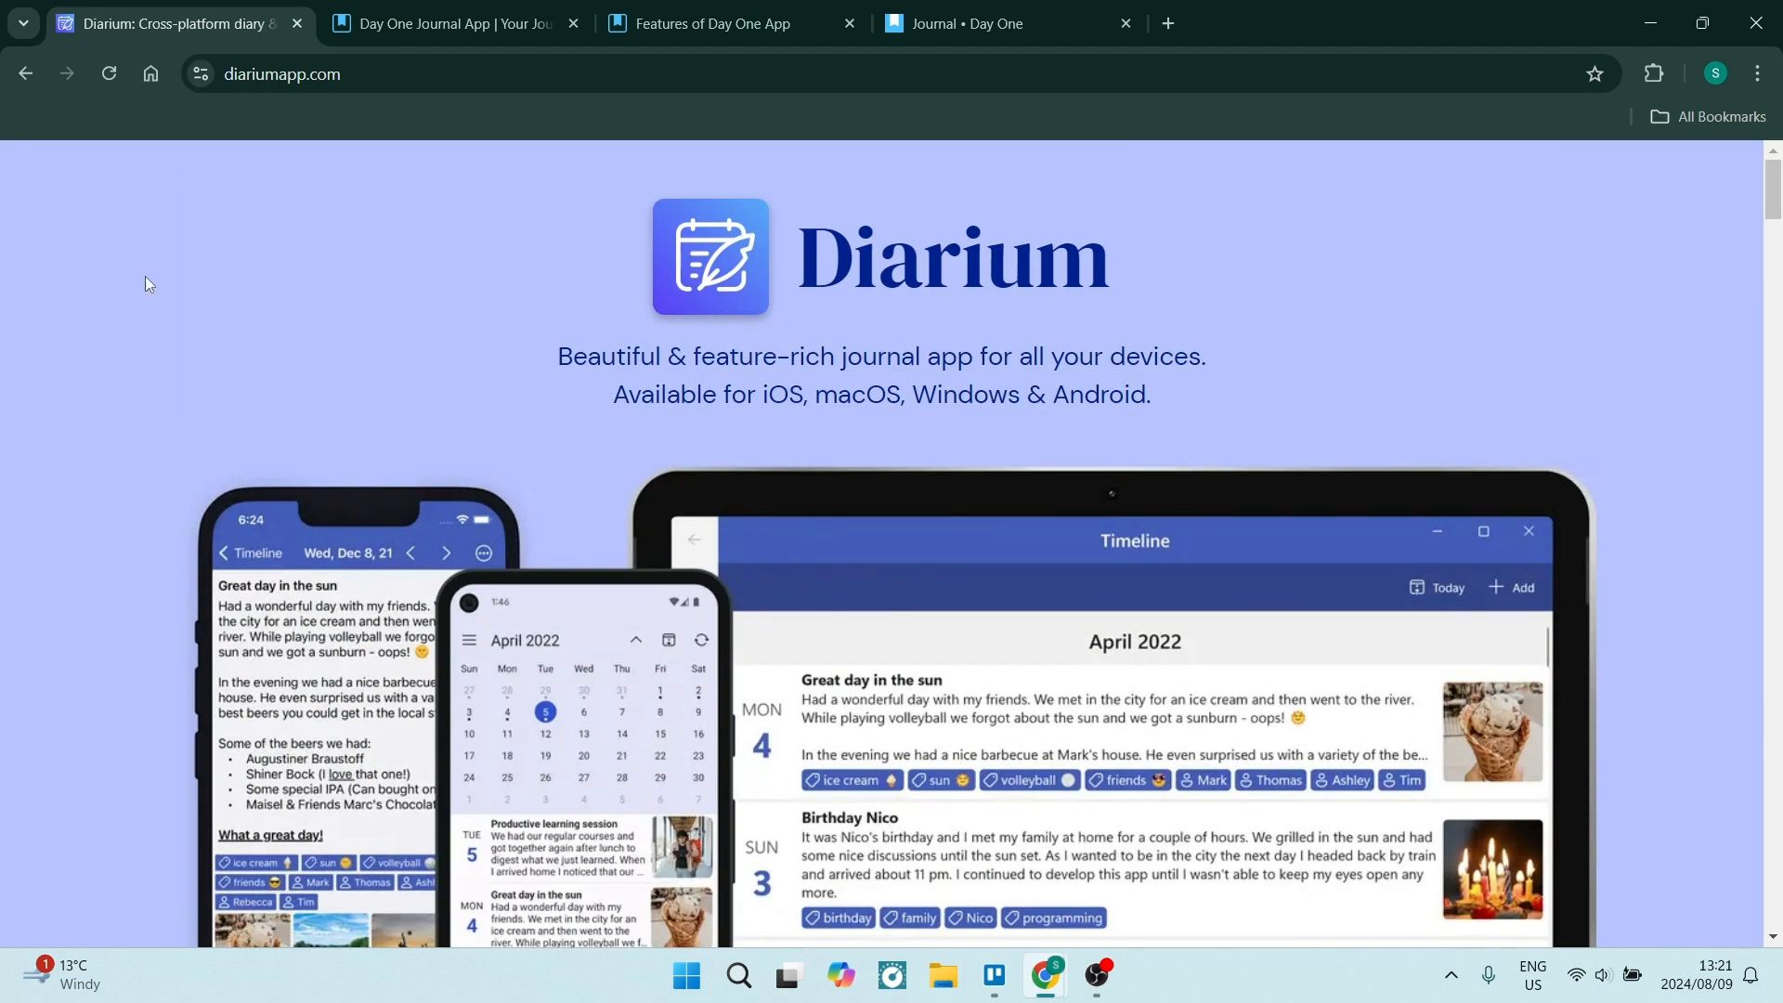
mouse_move(406, 231)
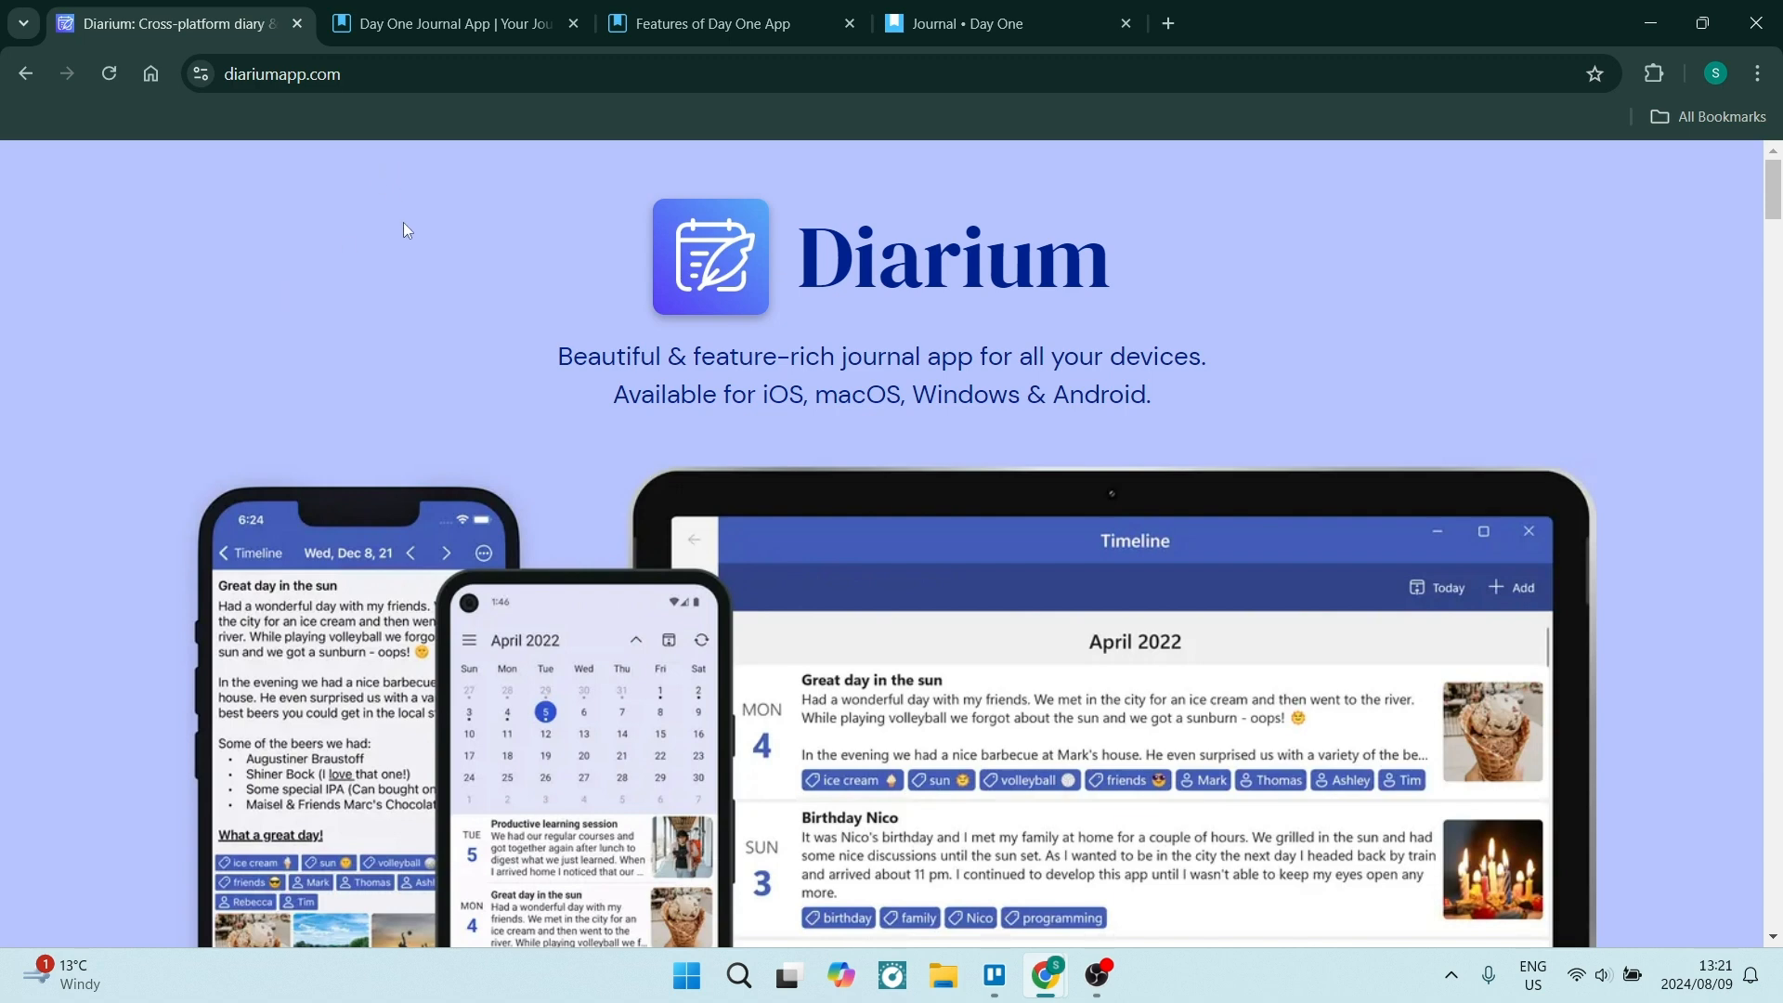
mouse_move(624, 197)
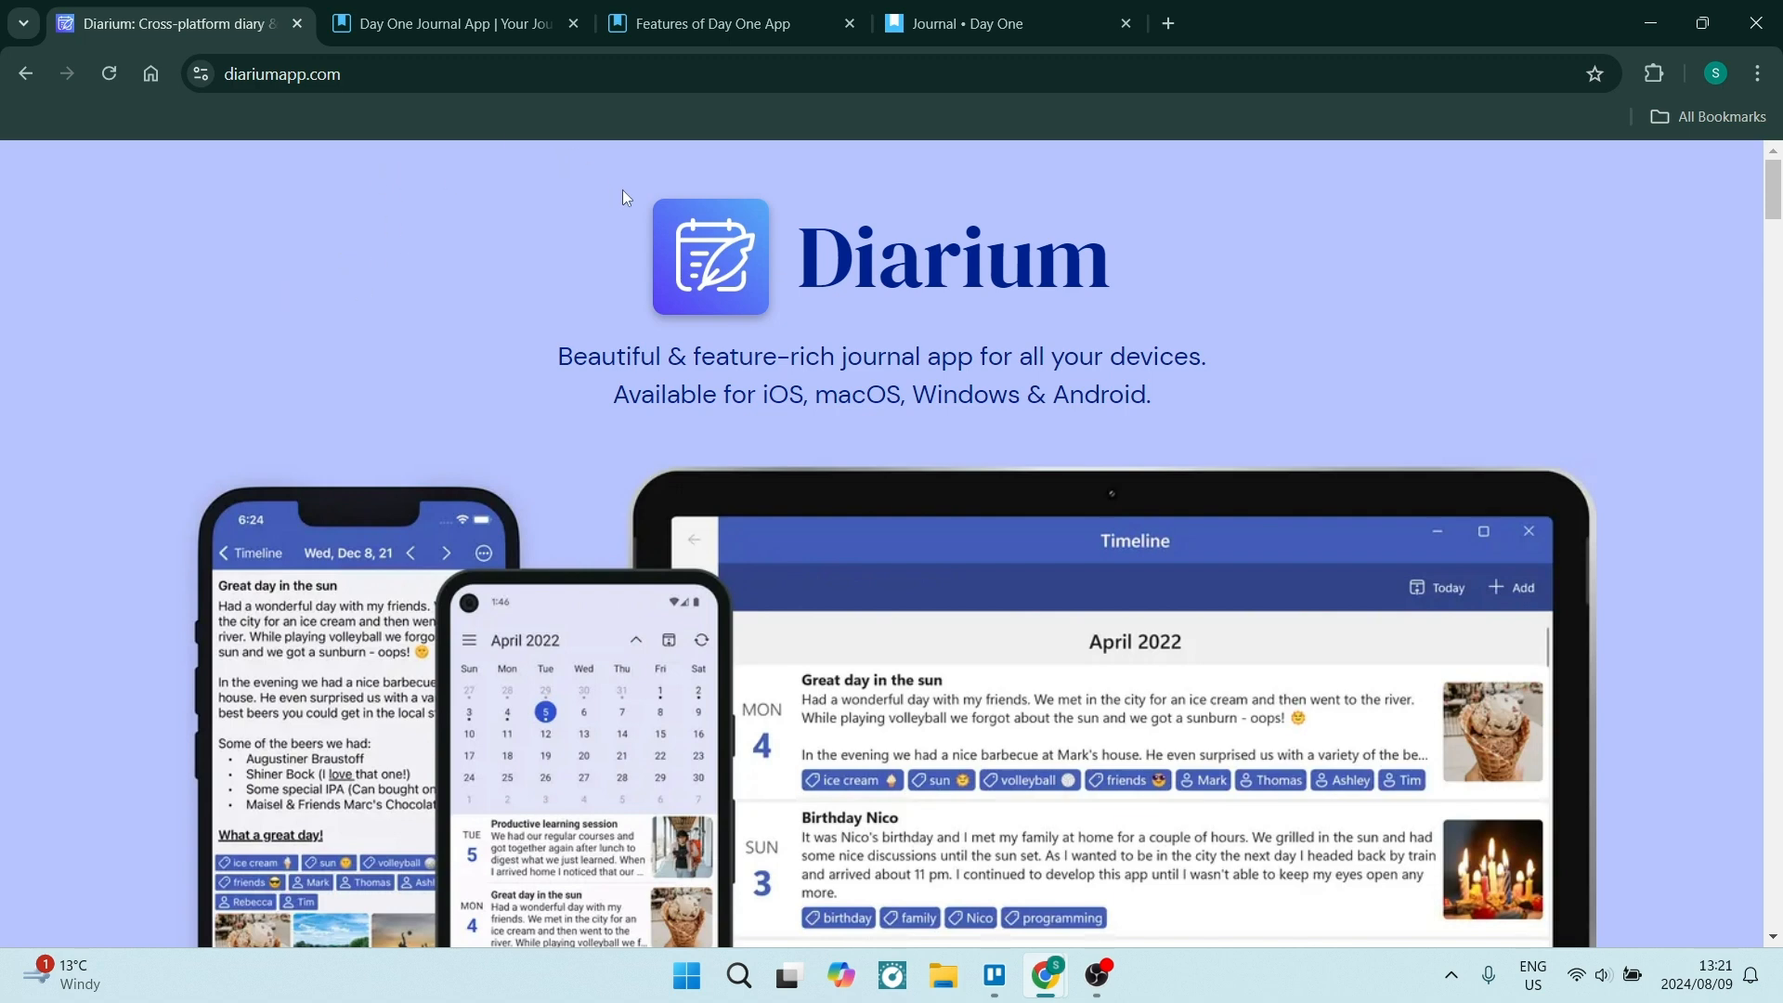
Scroll Day One's features page through design, security, media, multi-platform and Apple Watch sections
left_click(442, 24)
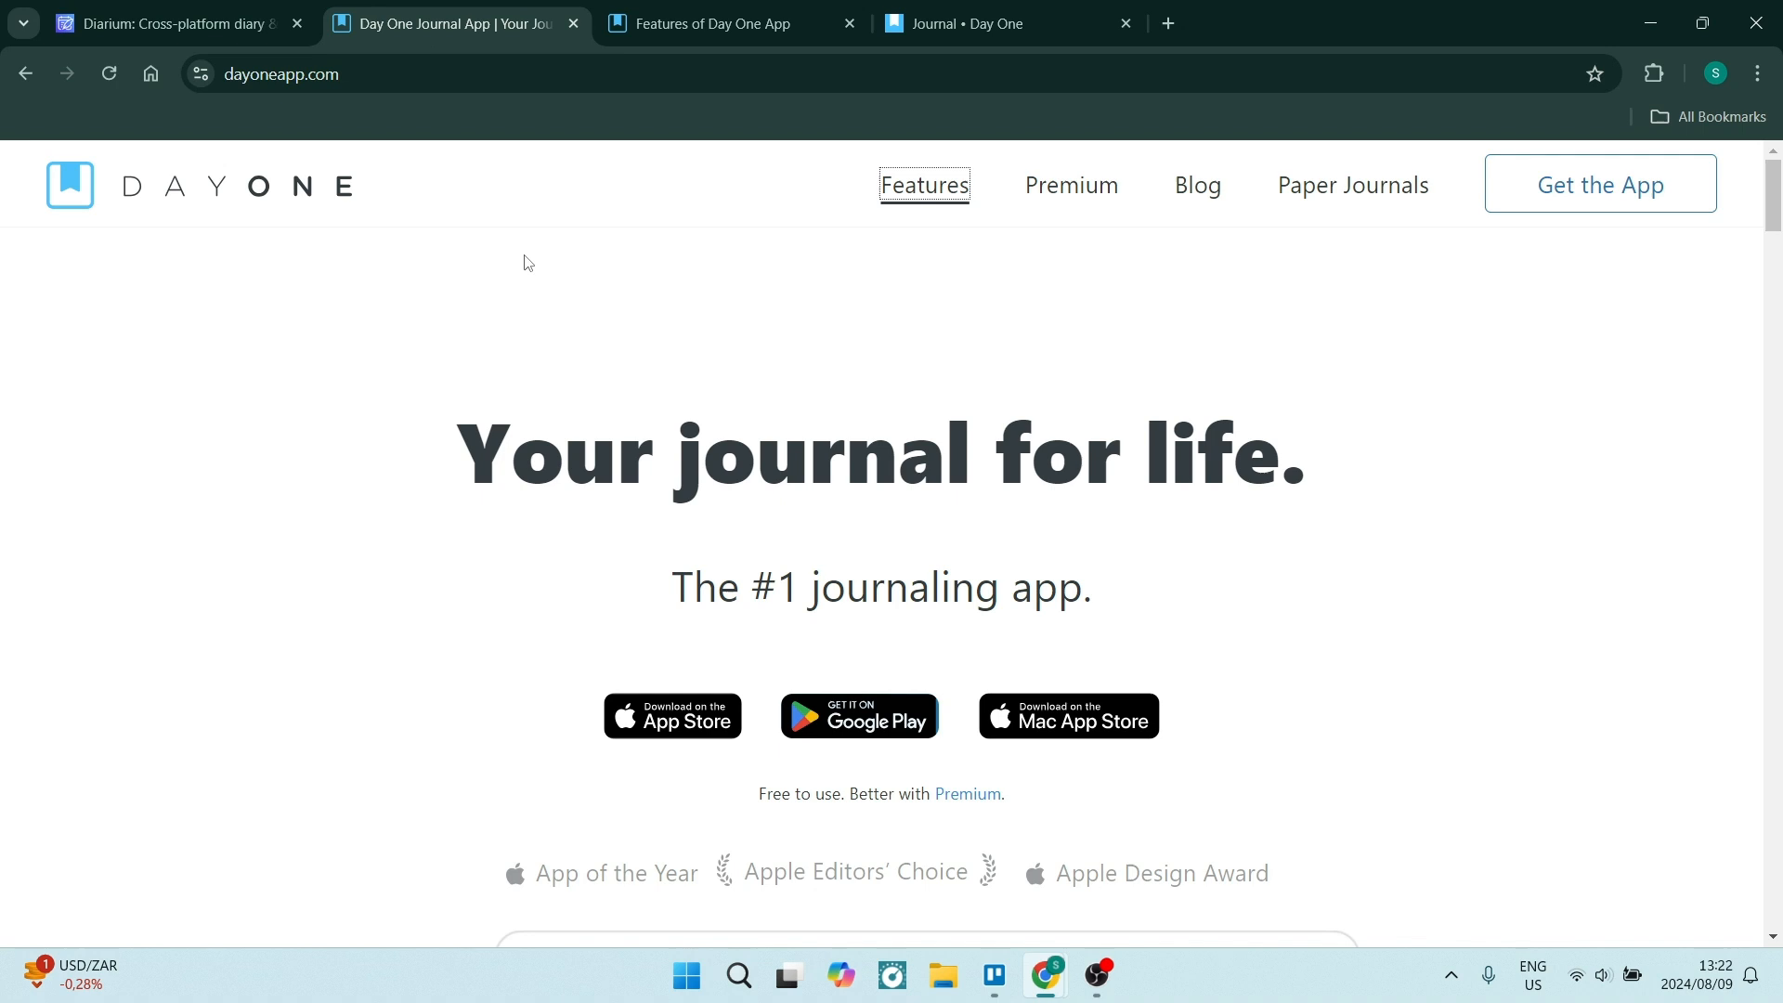
mouse_move(922, 335)
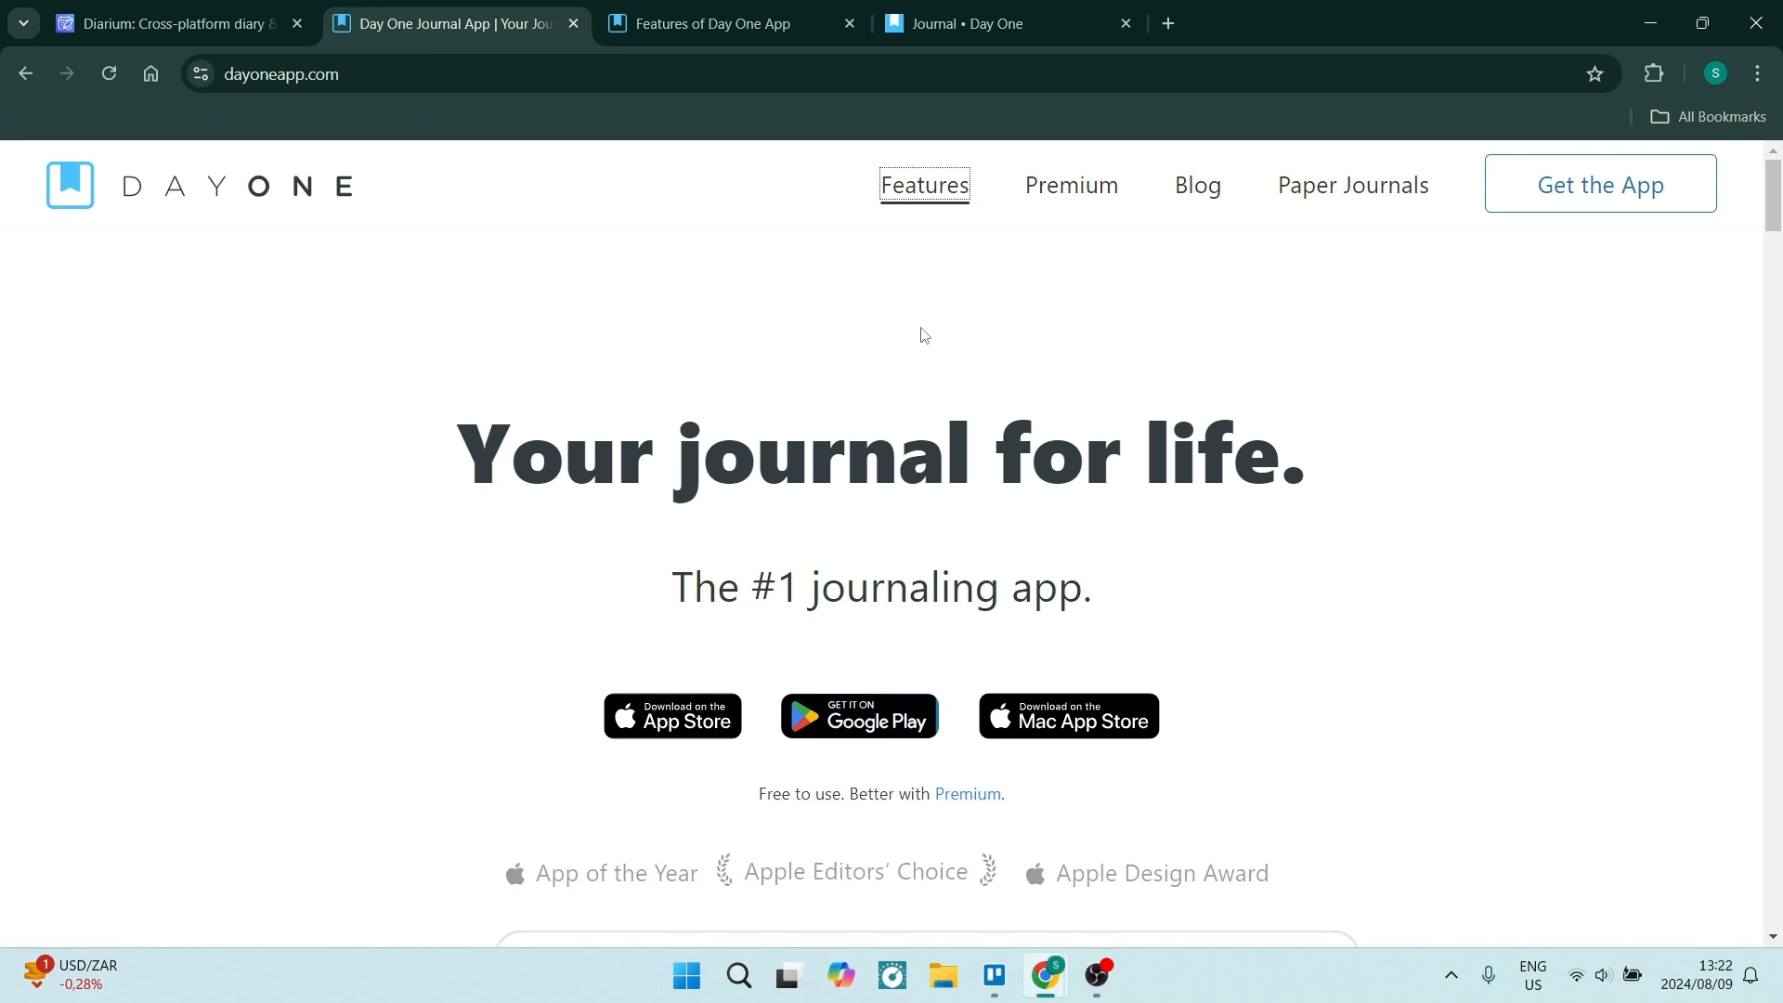
mouse_move(877, 498)
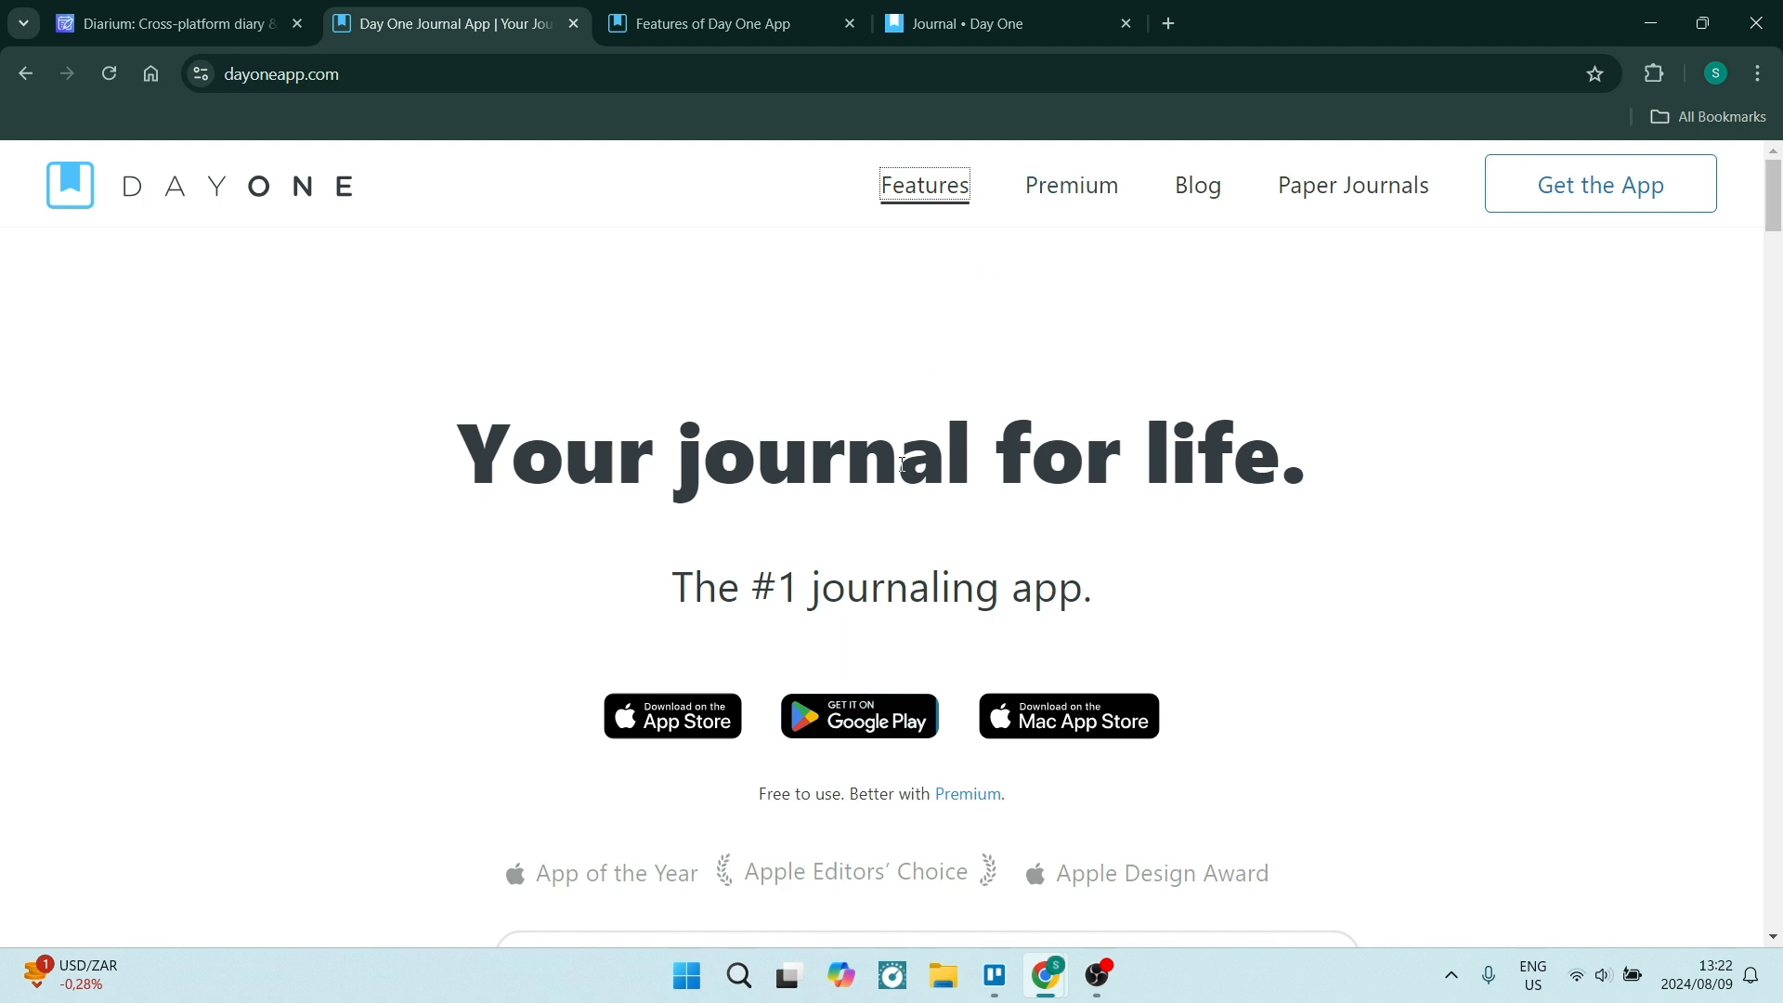
left_click(717, 24)
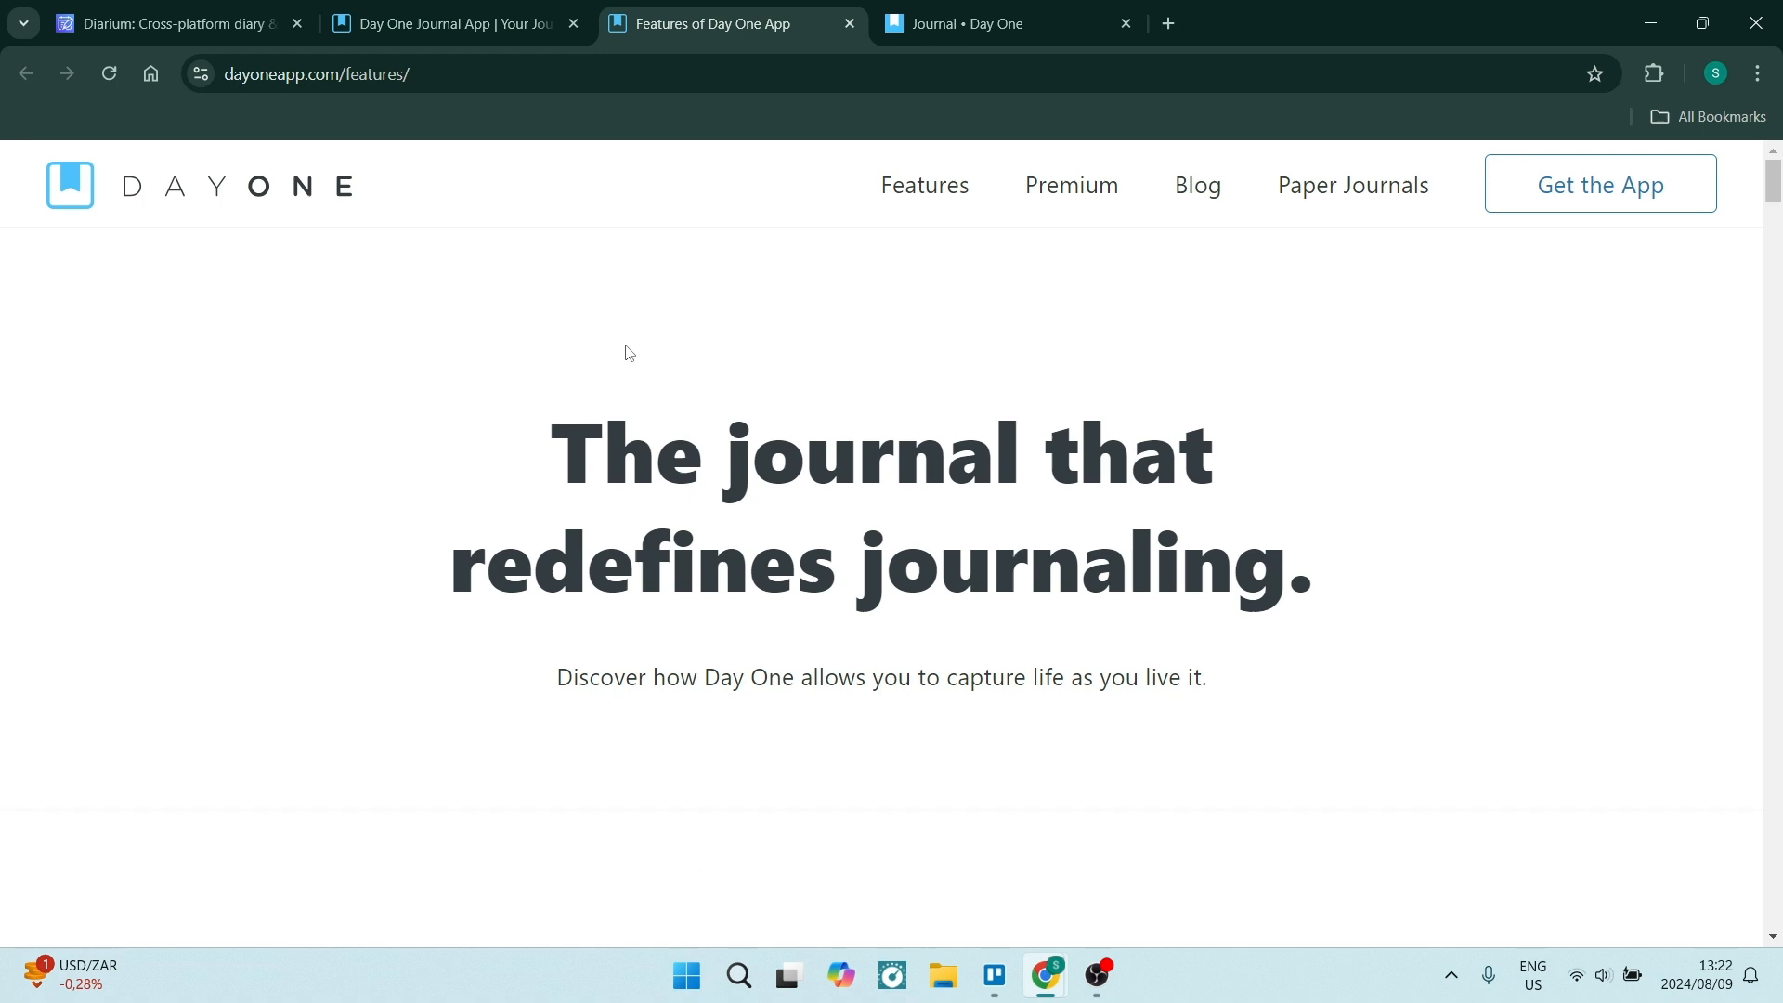
mouse_move(875, 122)
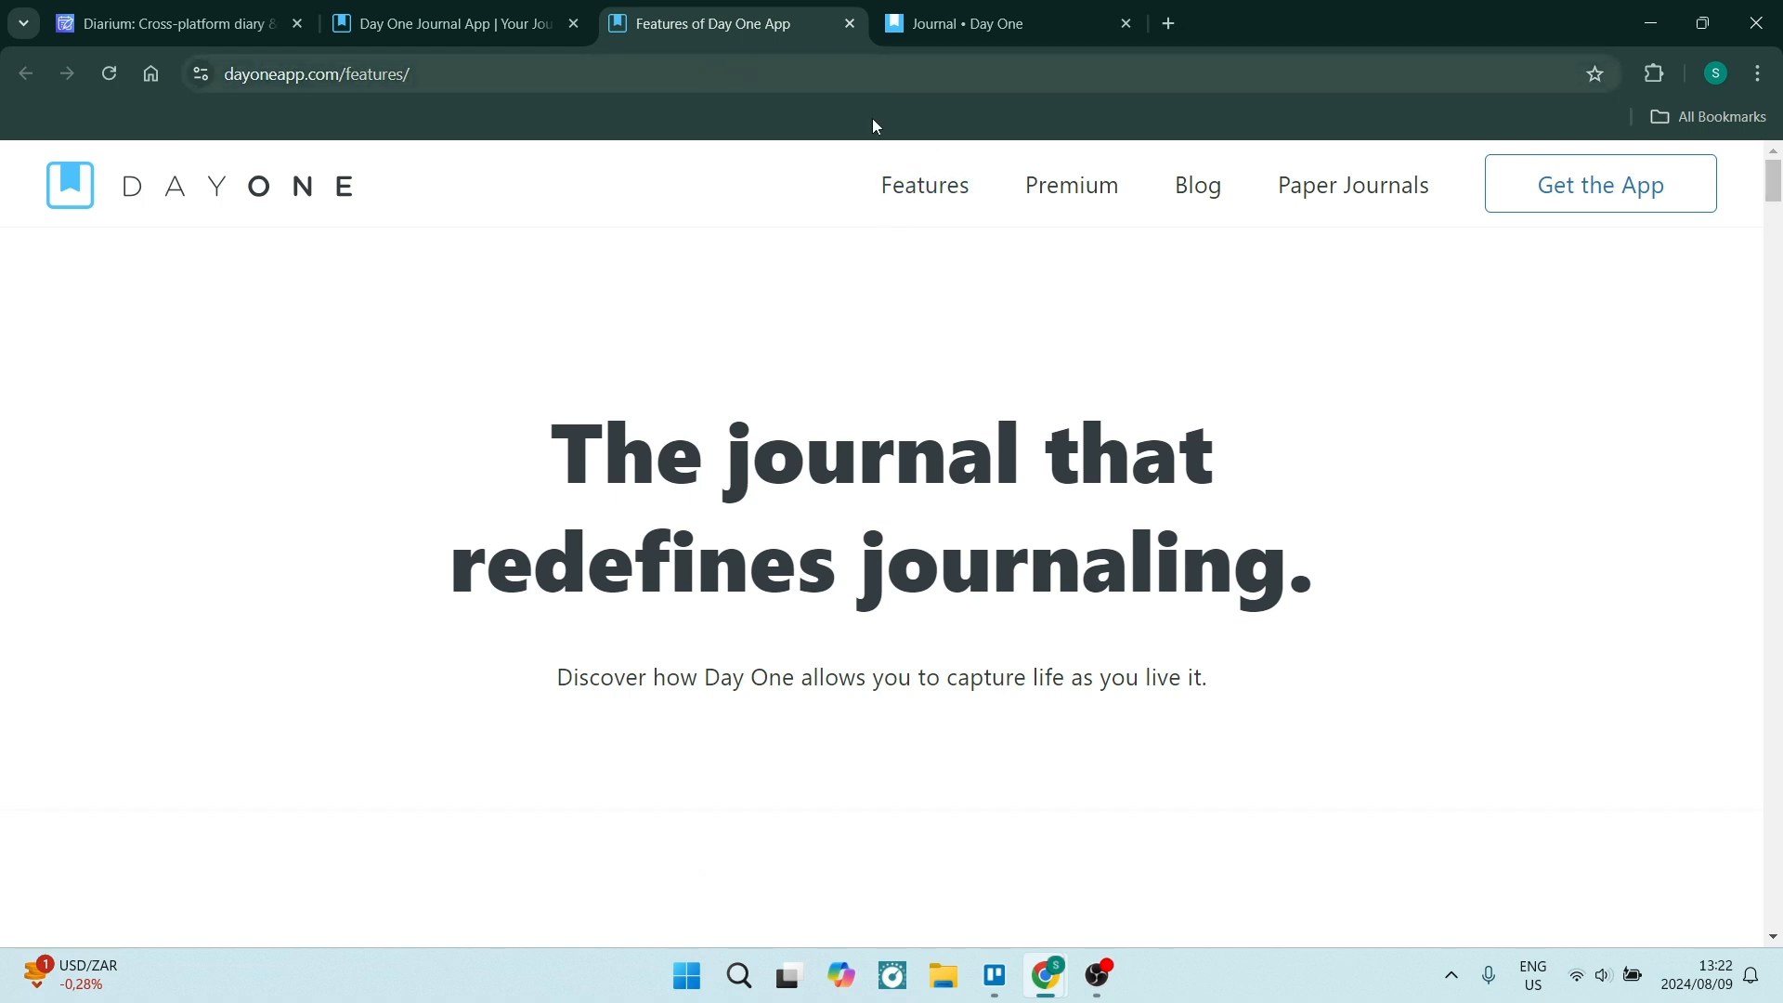
scroll("down", 3)
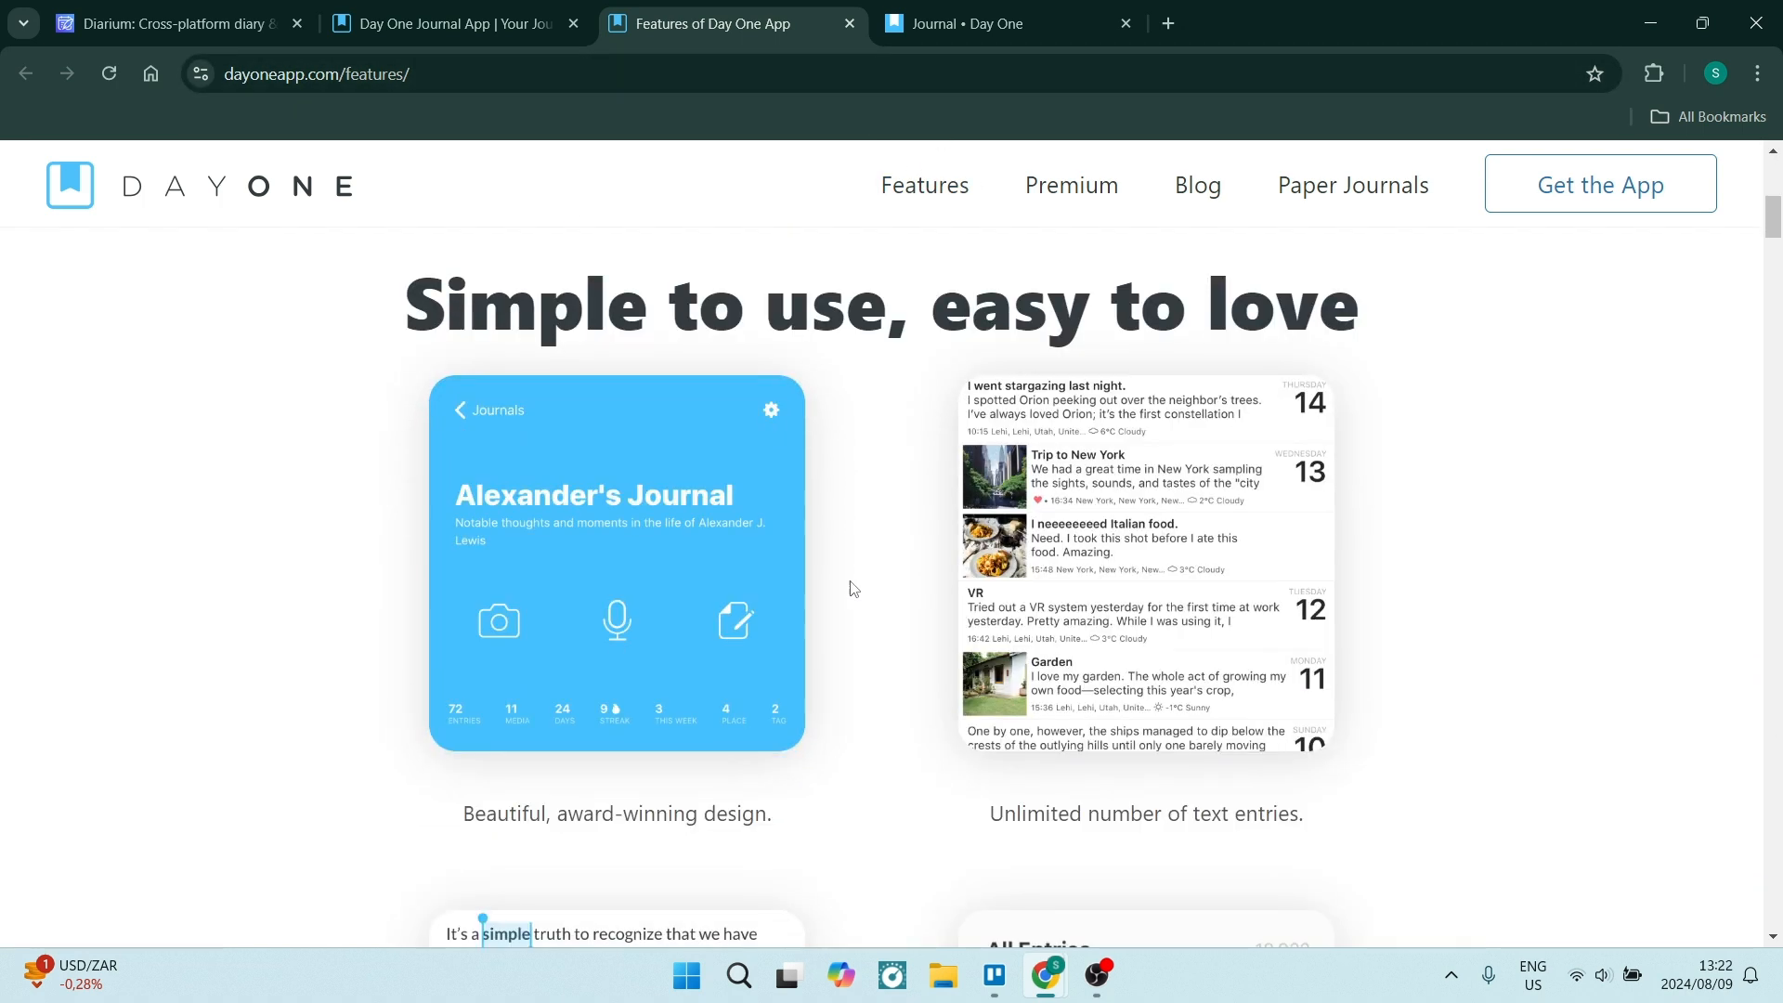
scroll("down", 3)
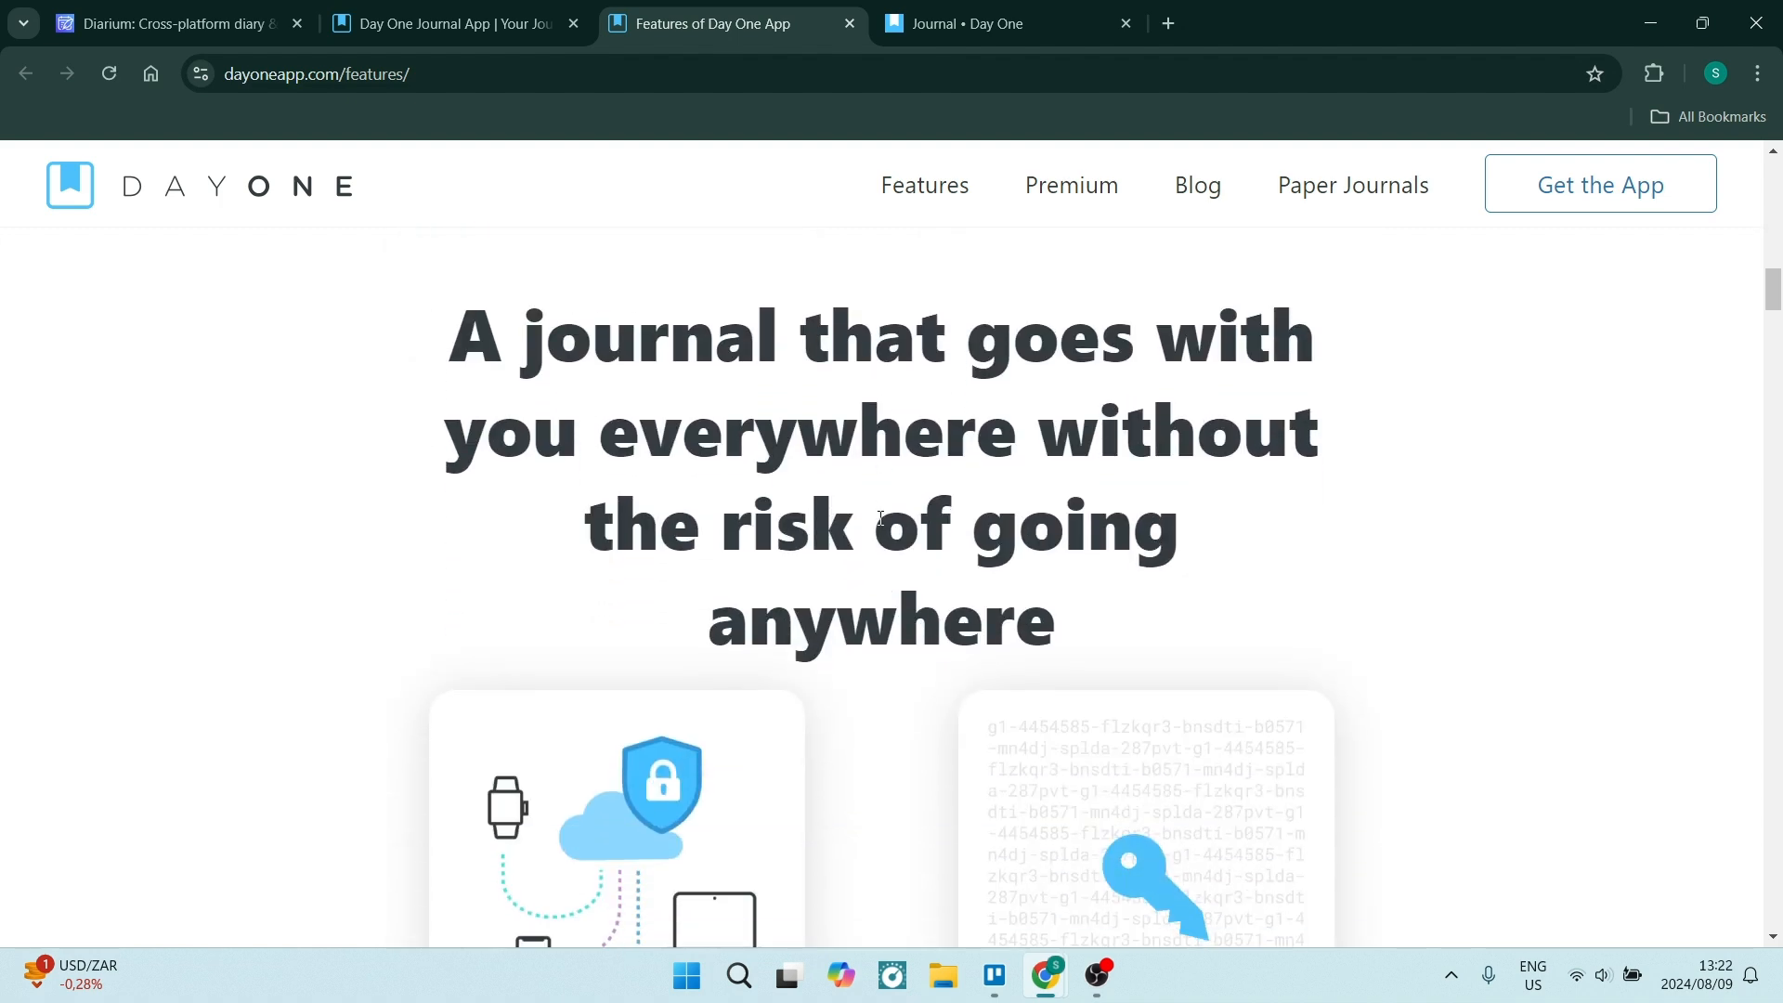
scroll("down", 3)
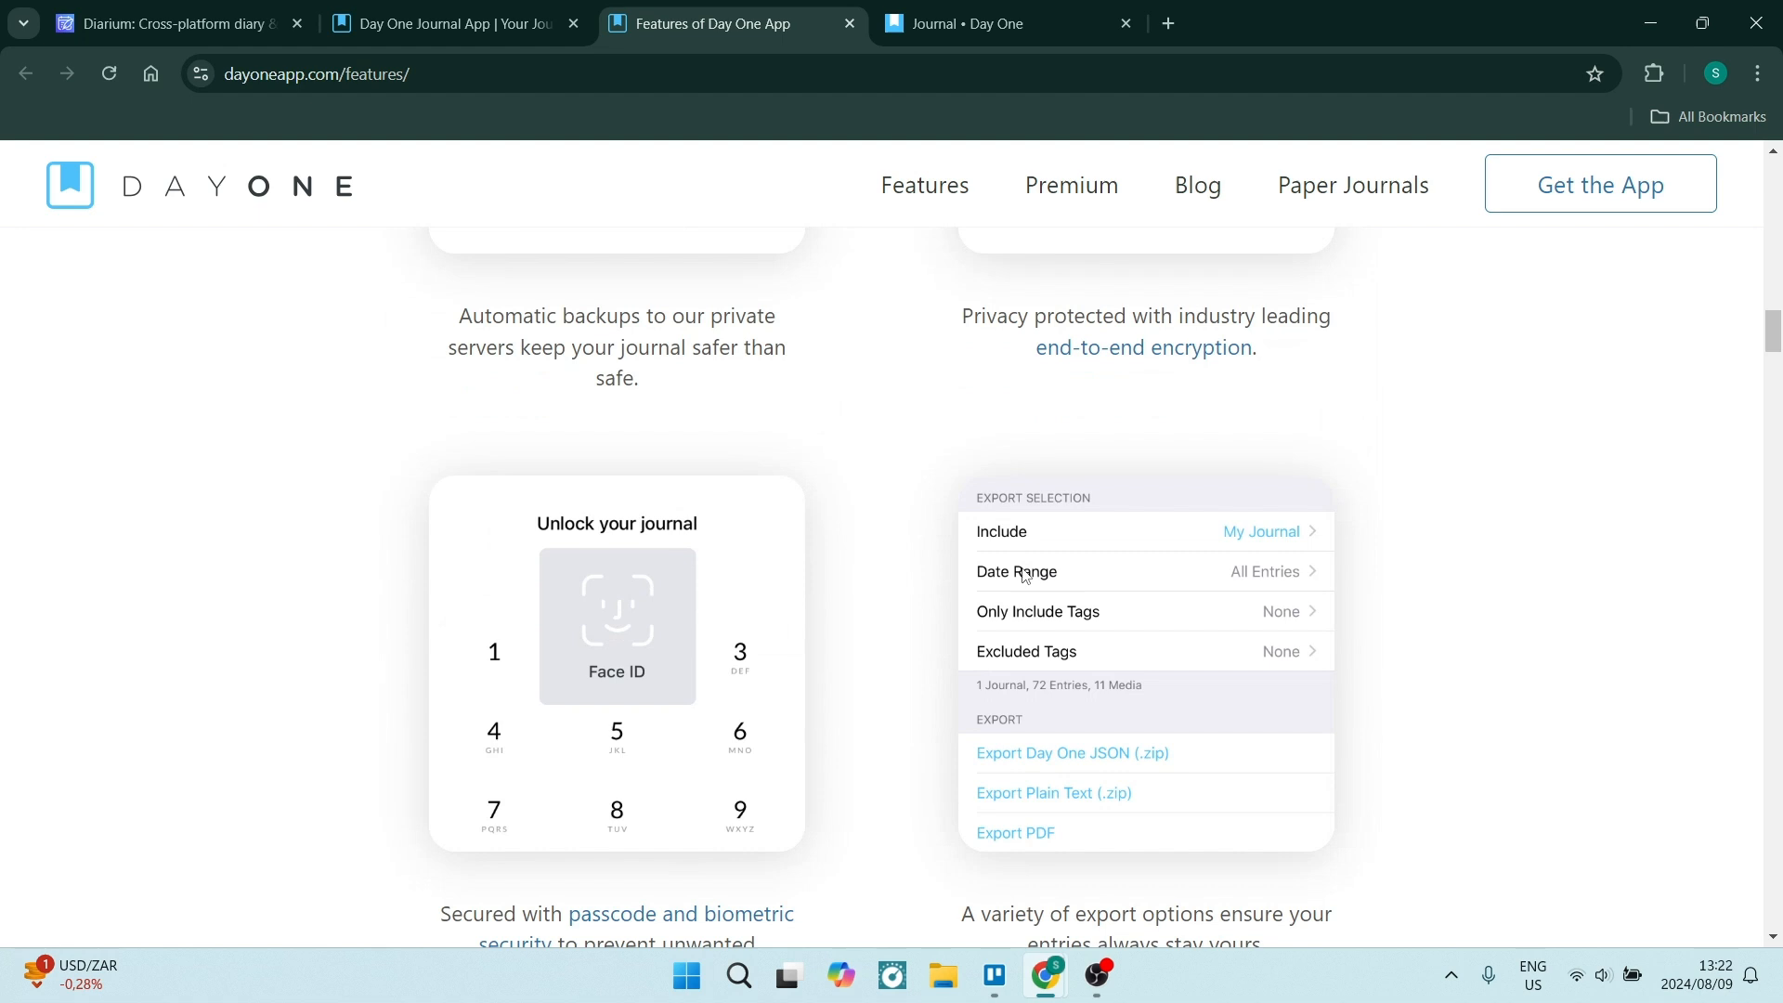
scroll("down", 3)
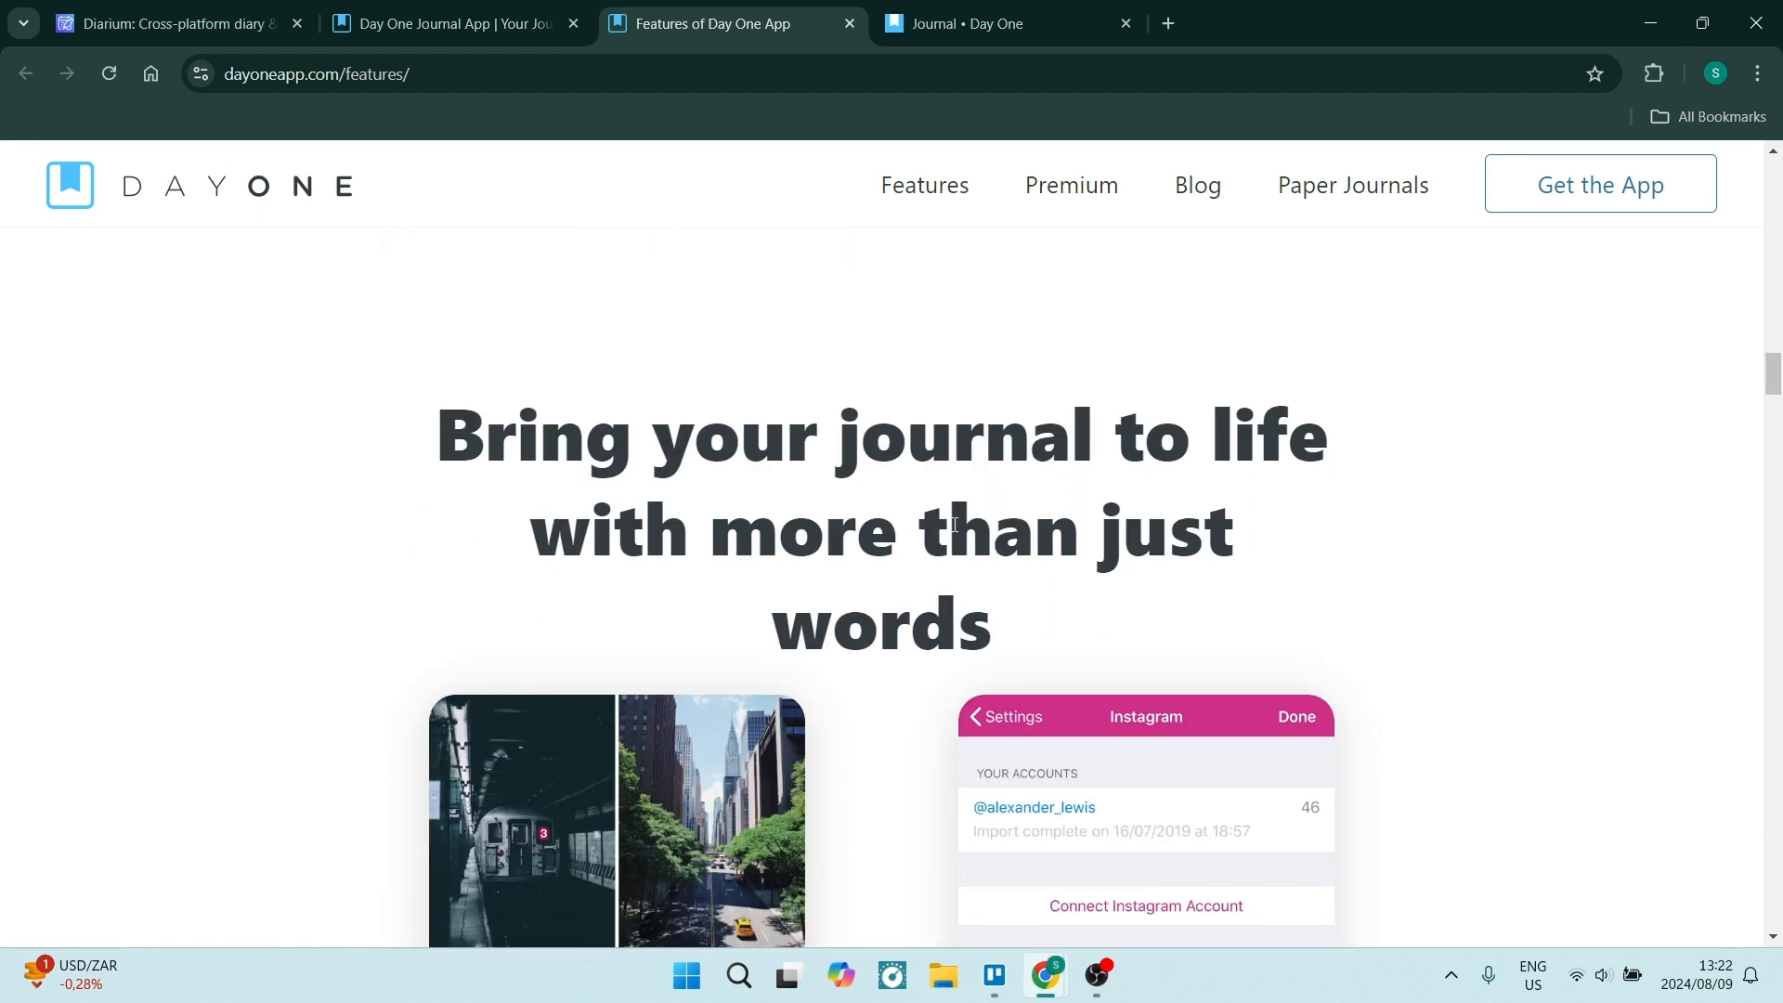
scroll("down", 3)
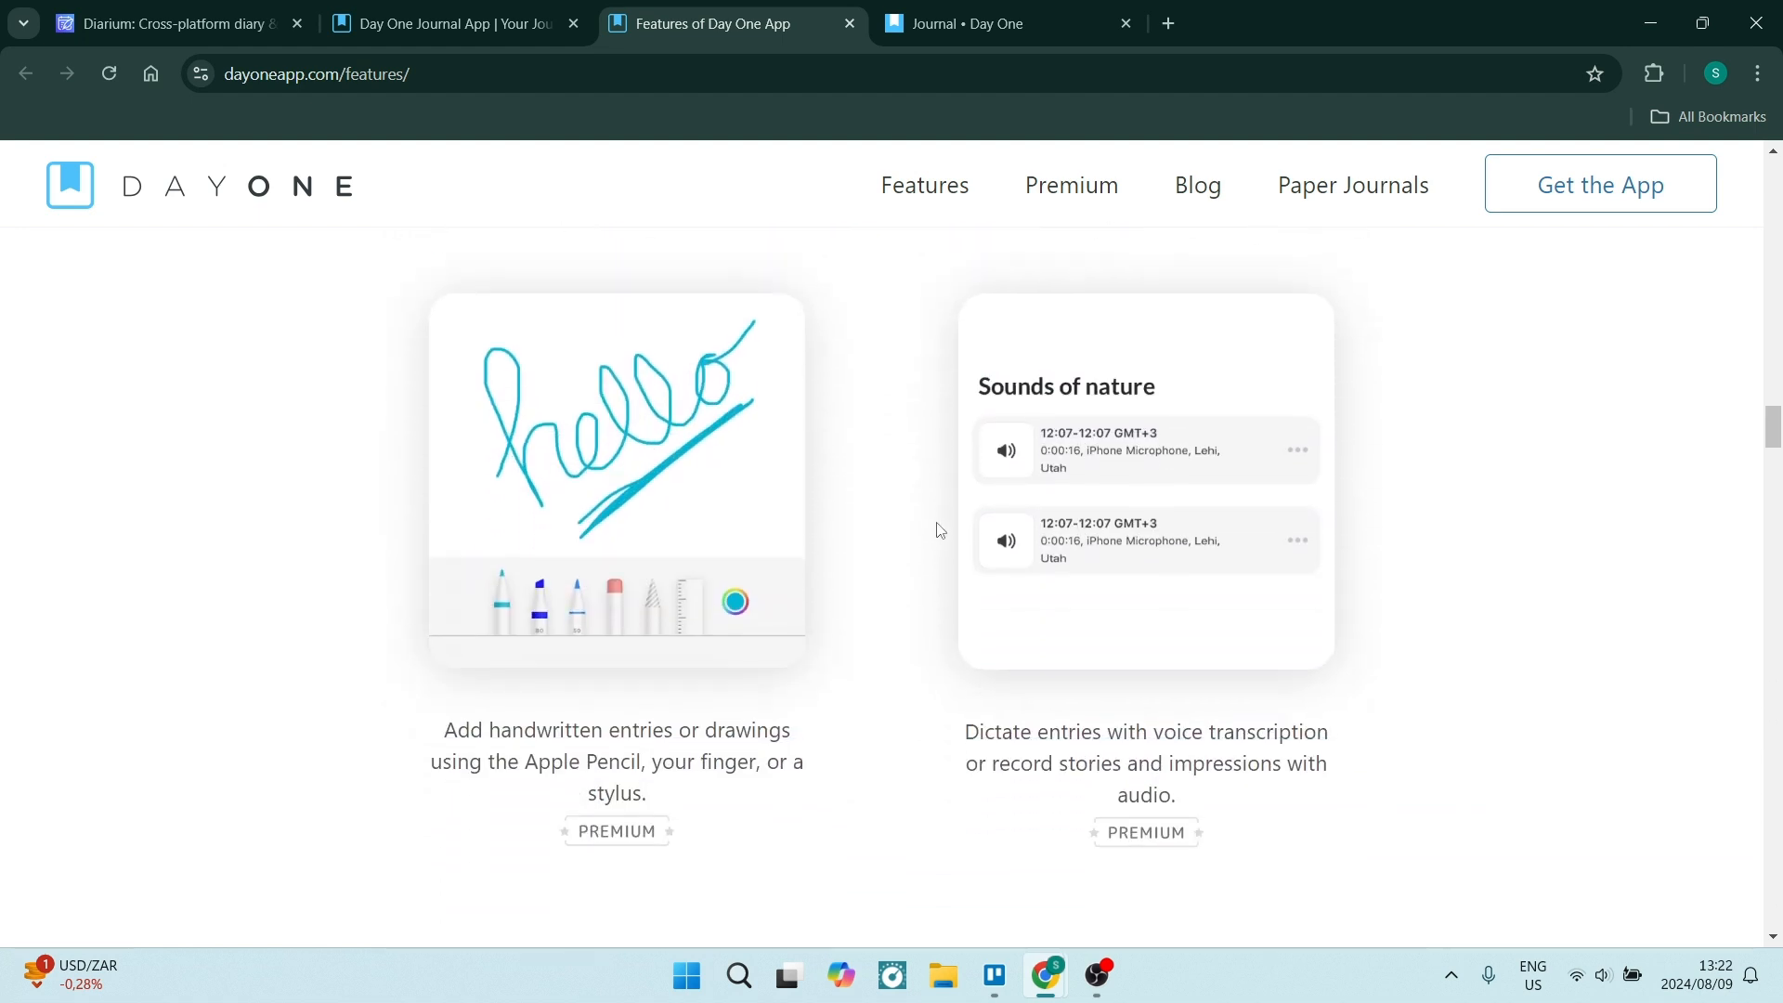
scroll("down", 3)
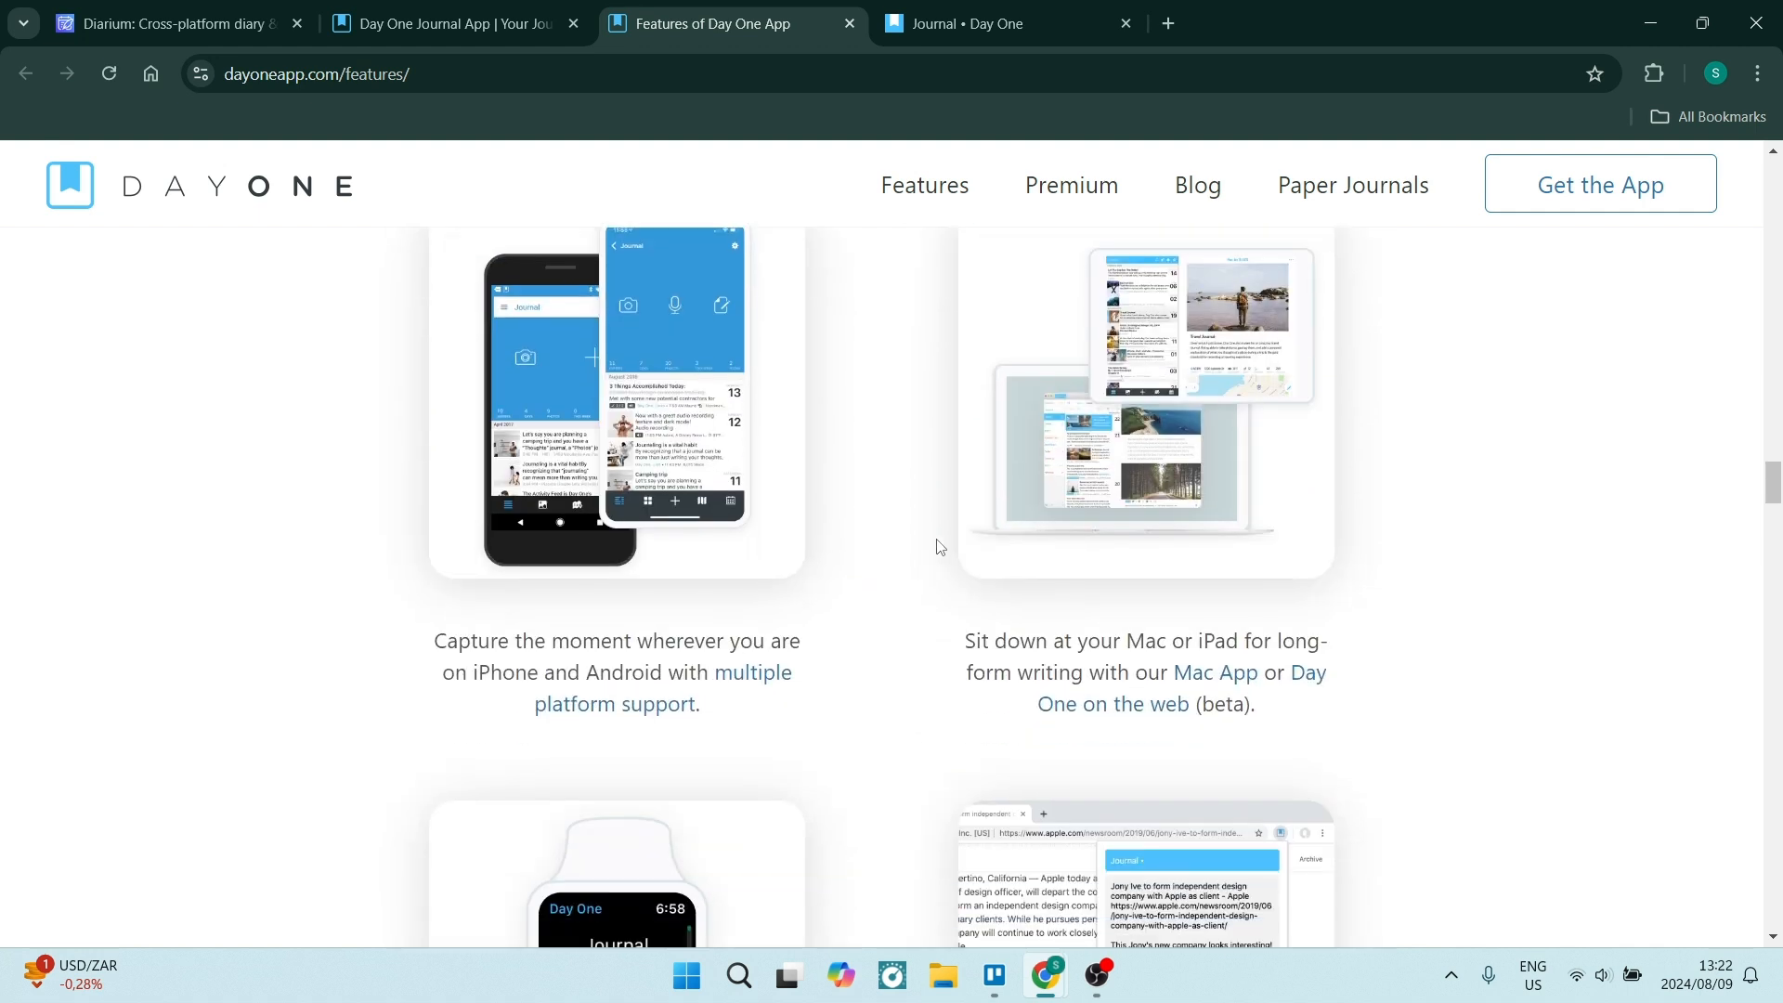
scroll("down", 3)
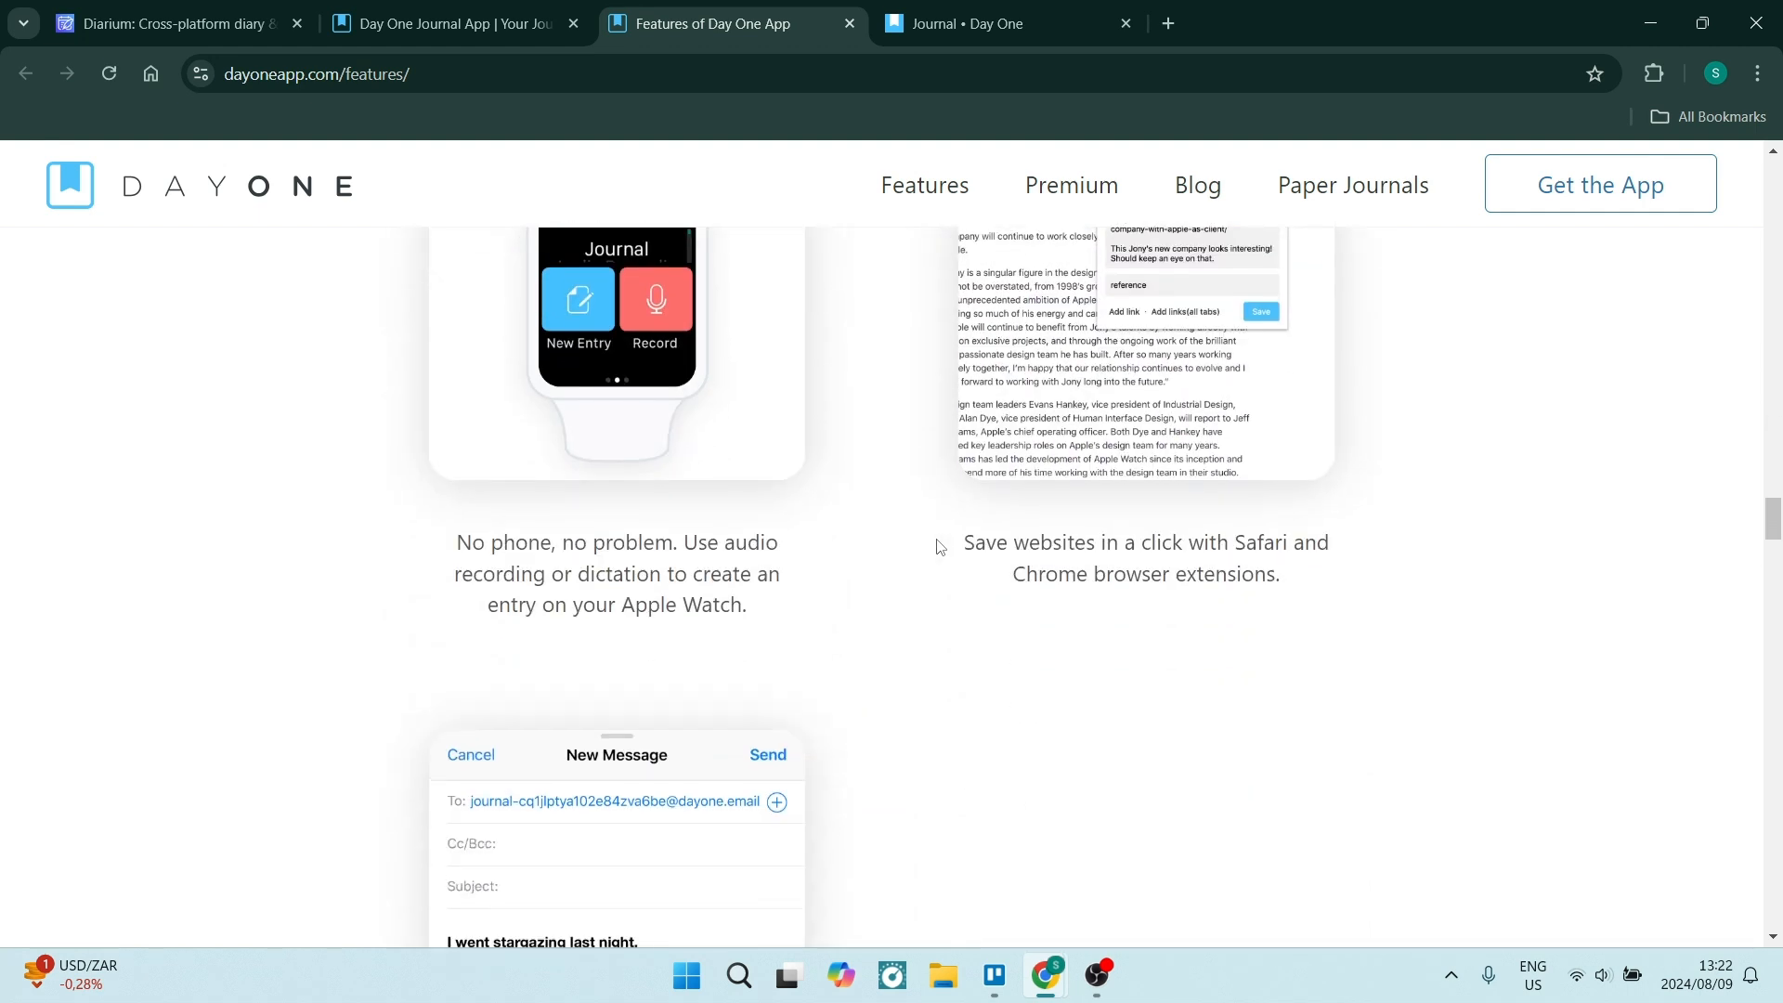
Show the Day One web journal, dismiss the premium offer and bring up settings
left_click(981, 25)
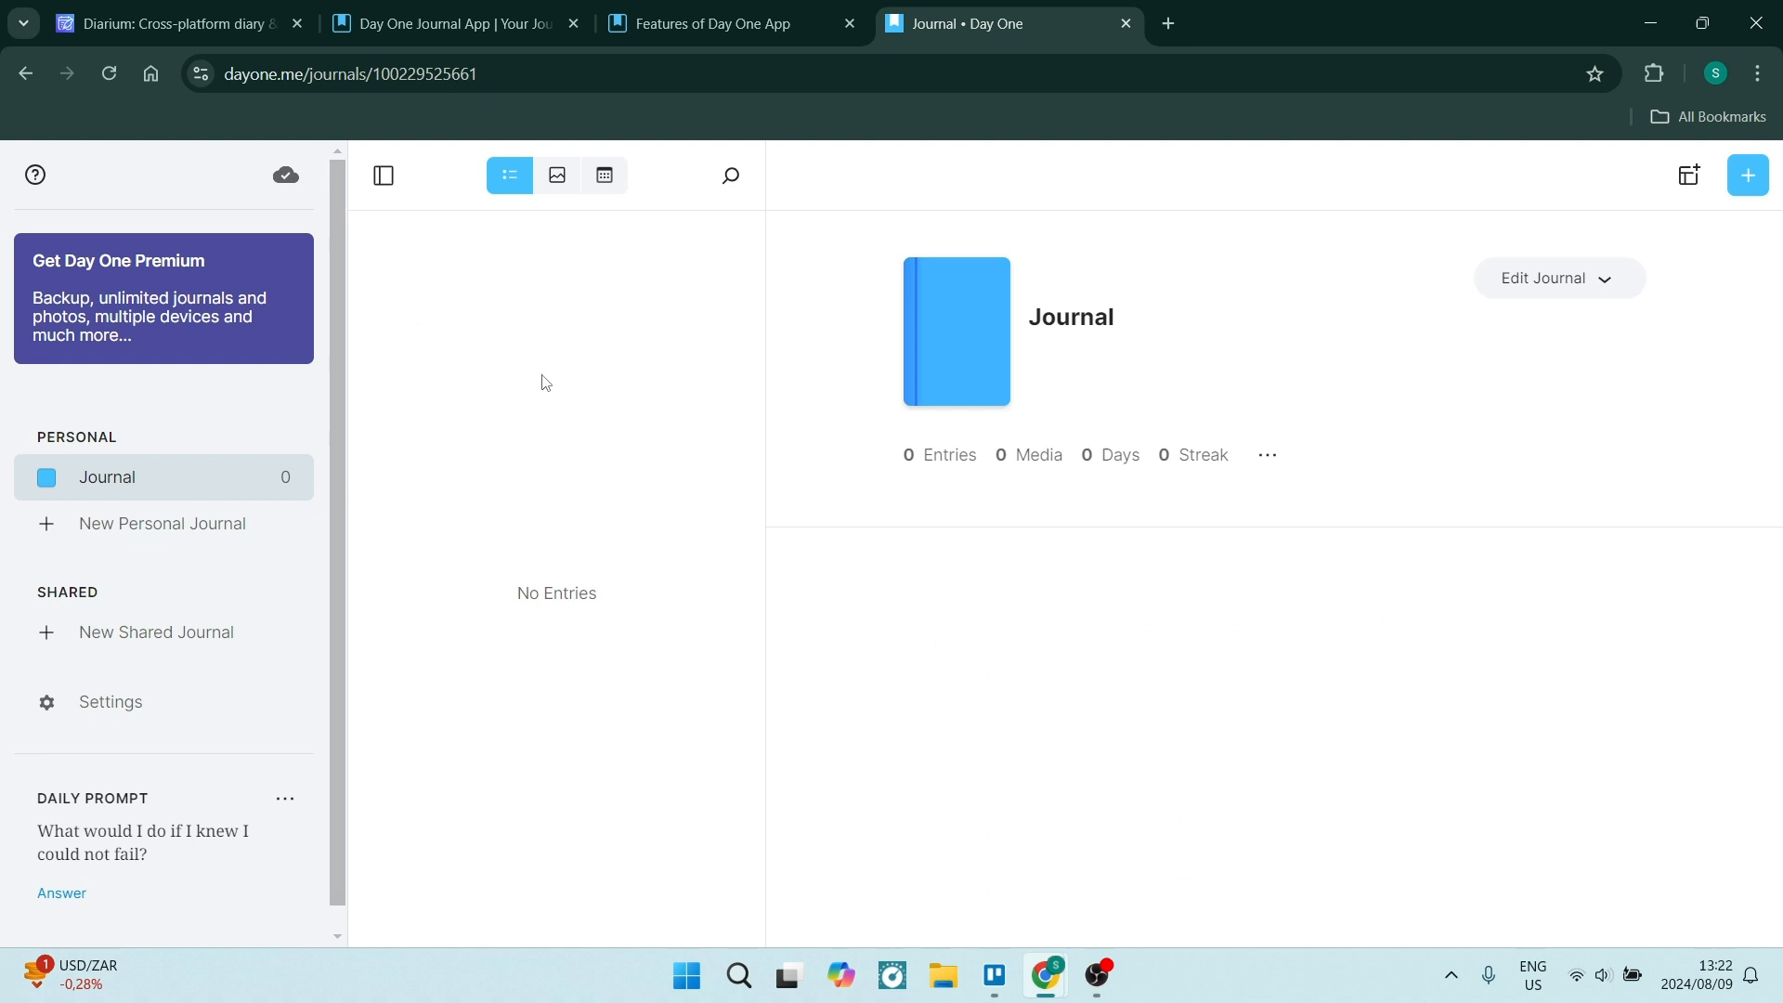
mouse_move(885, 418)
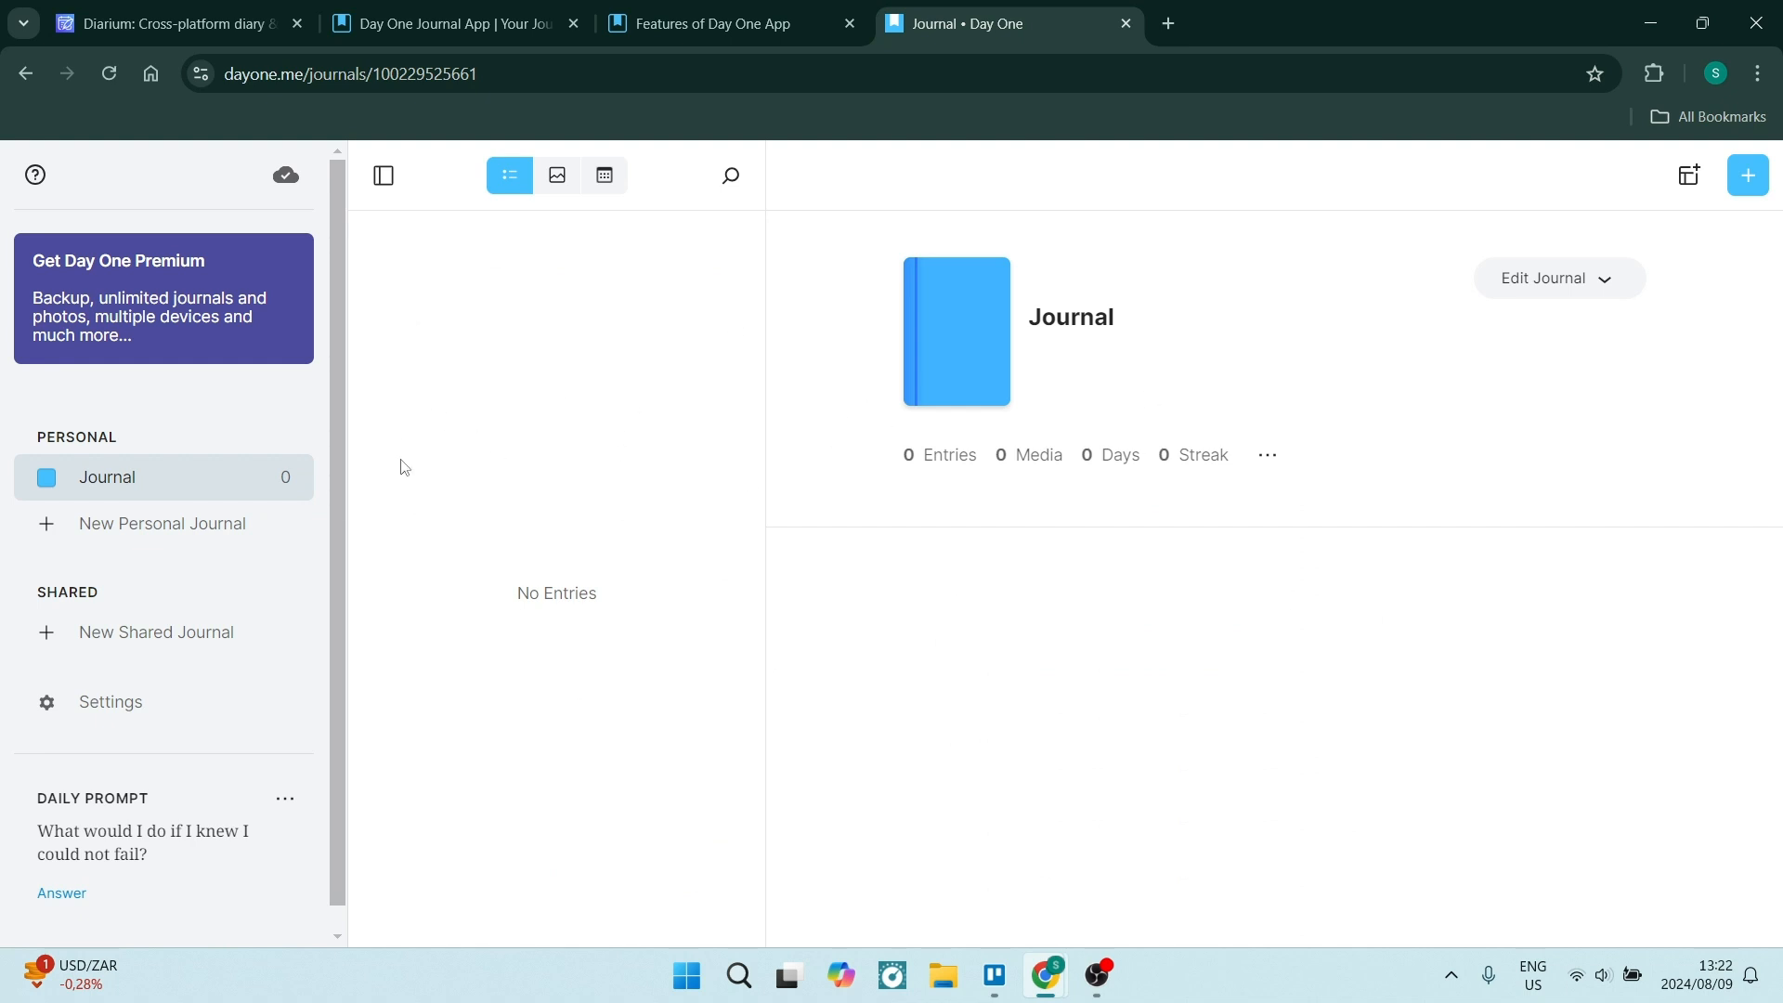
mouse_move(449, 410)
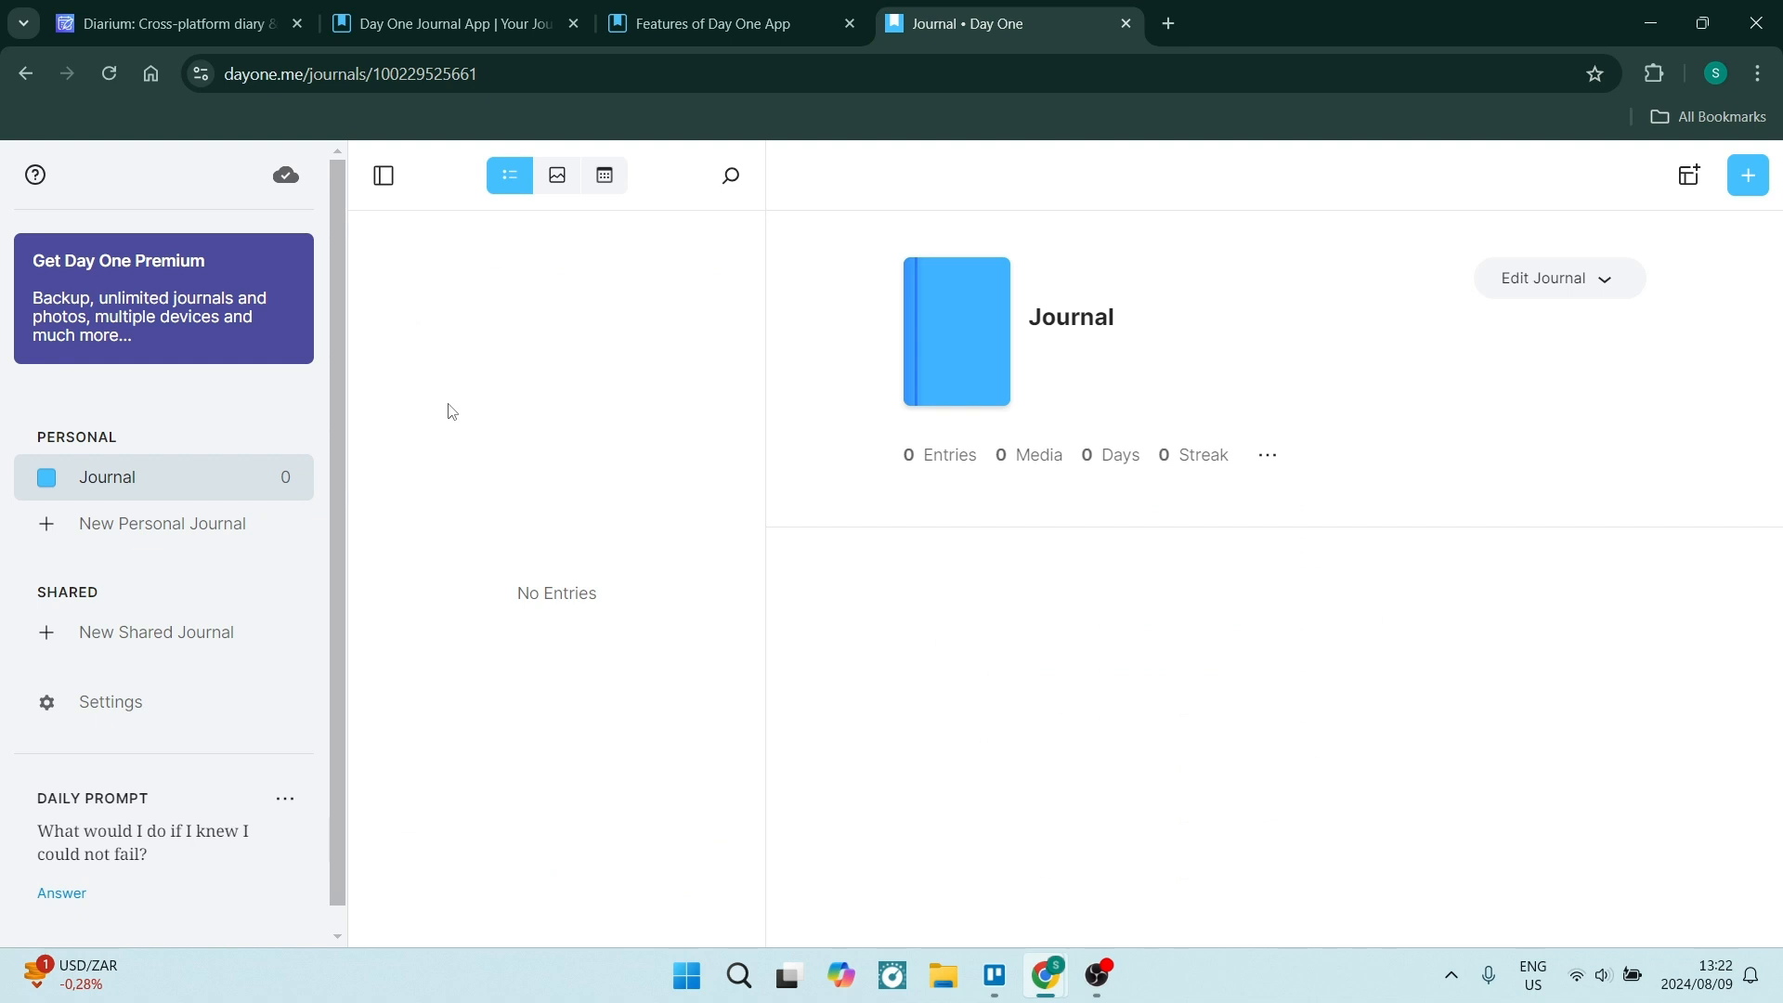
mouse_move(474, 390)
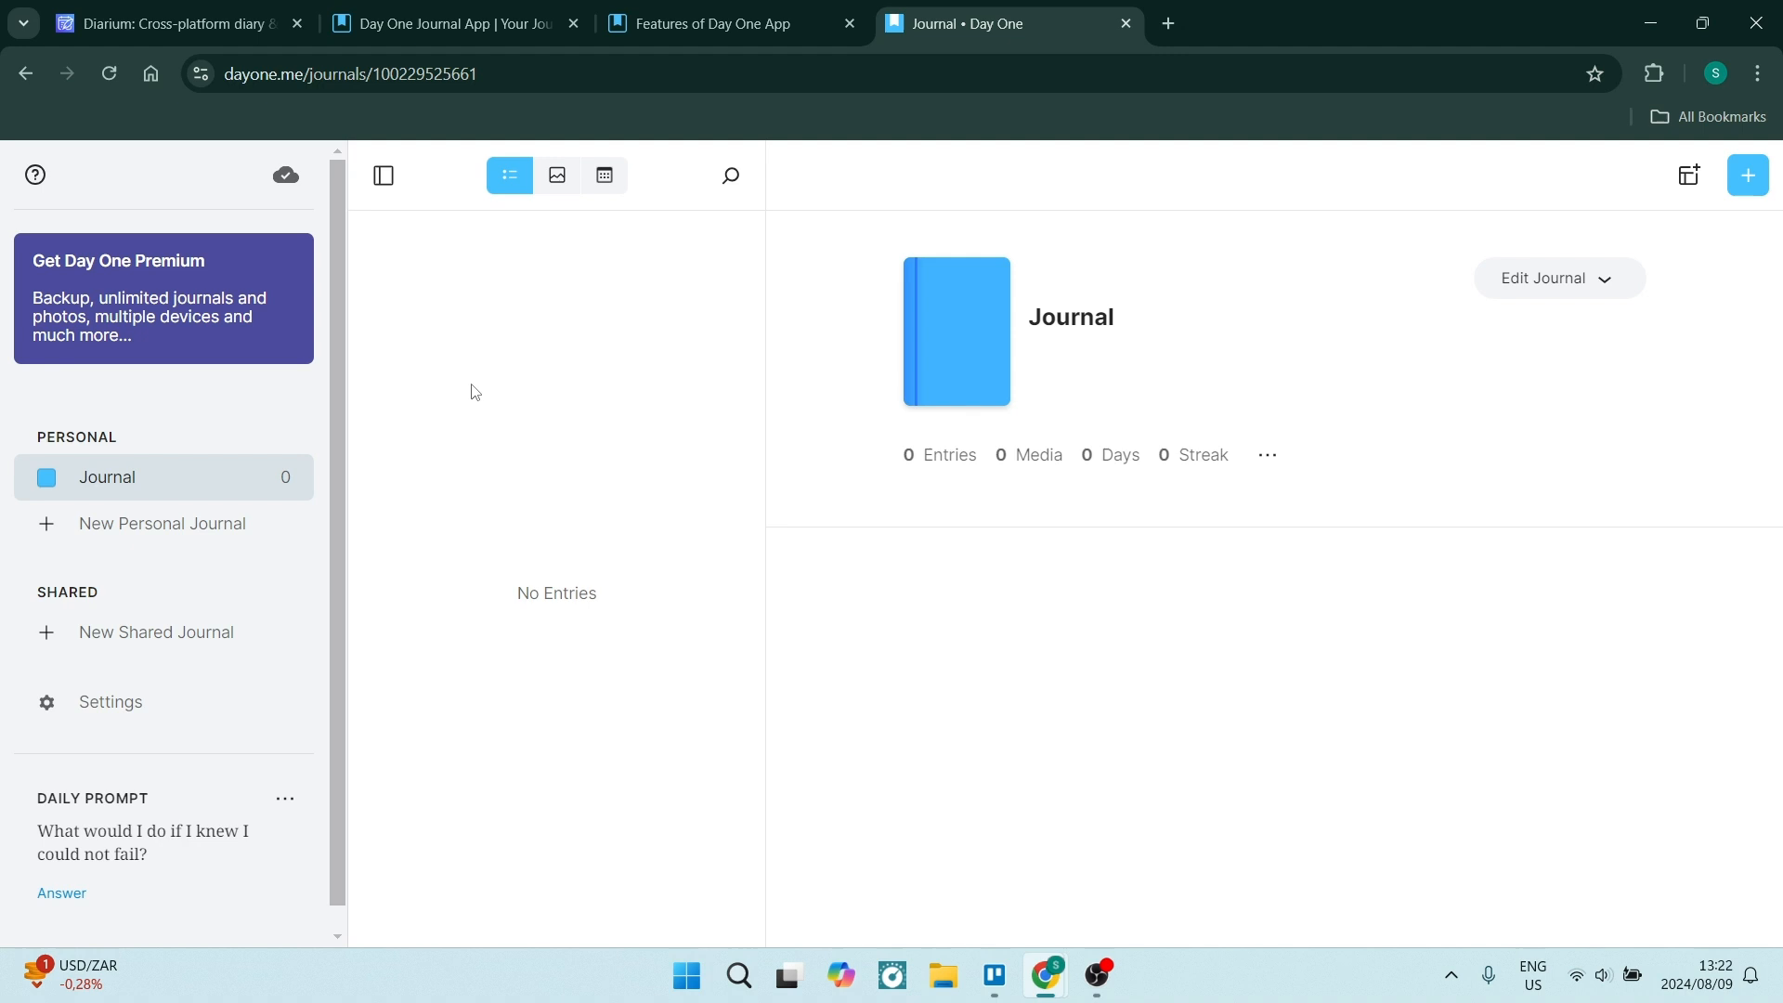
mouse_move(573, 420)
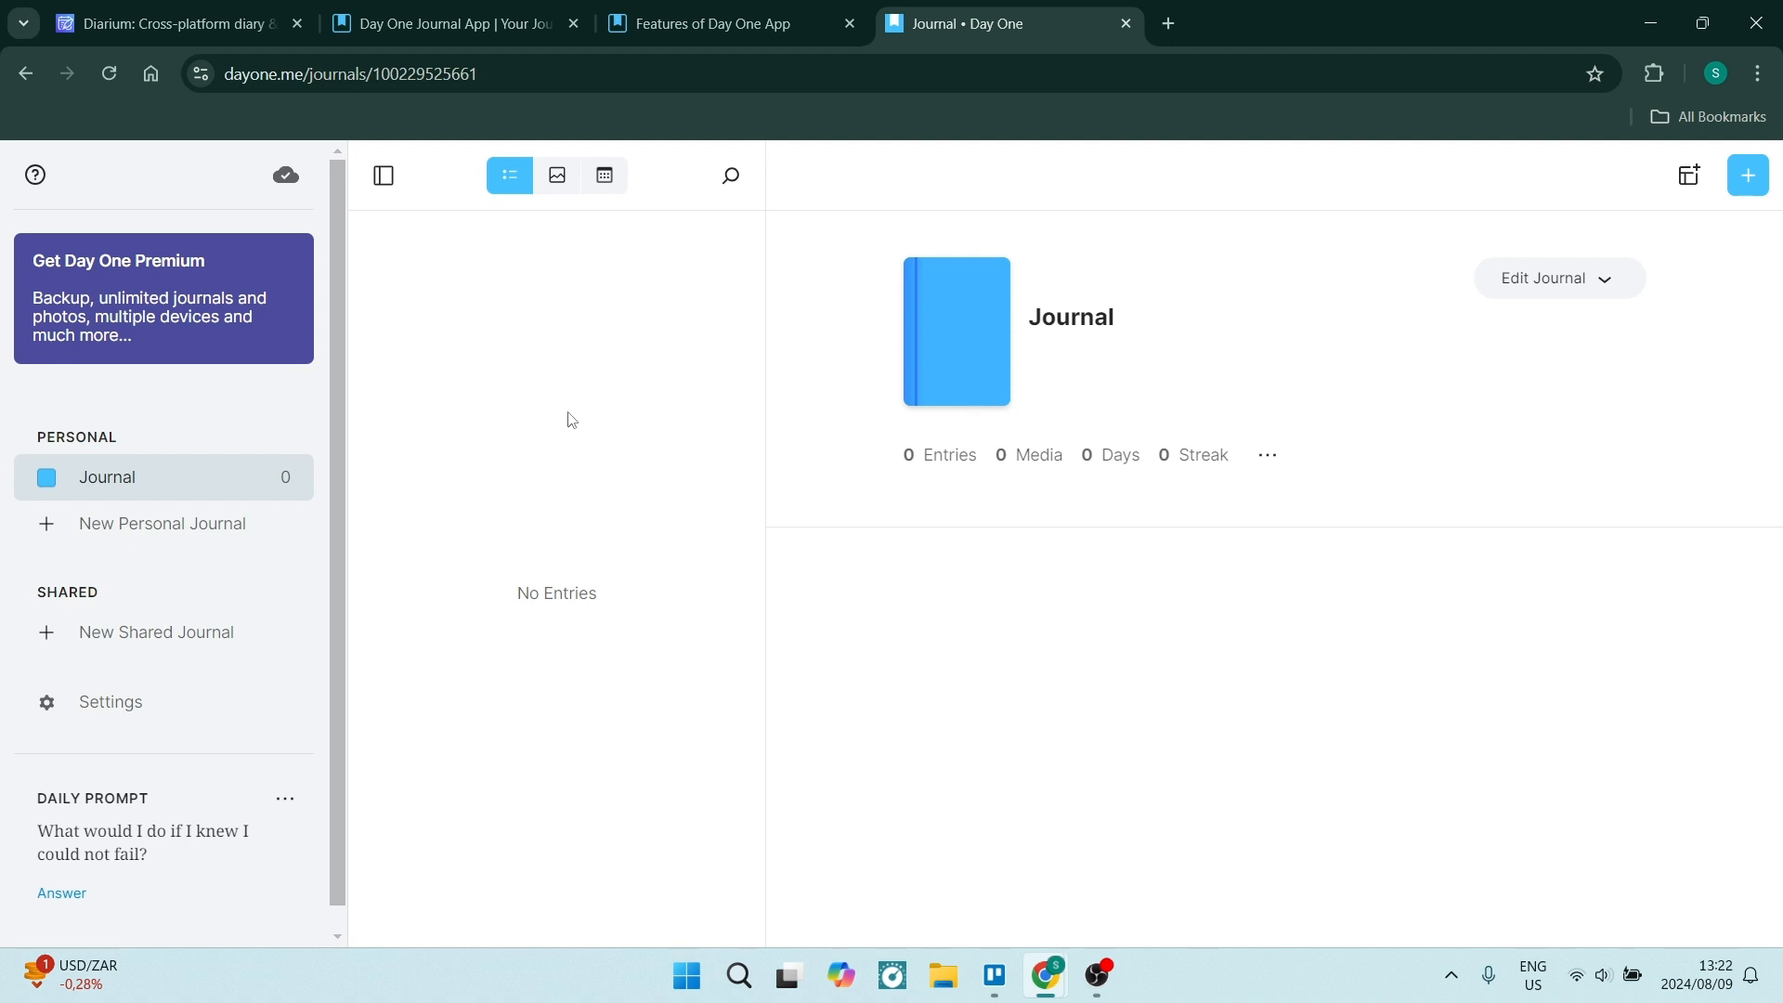
mouse_move(171, 524)
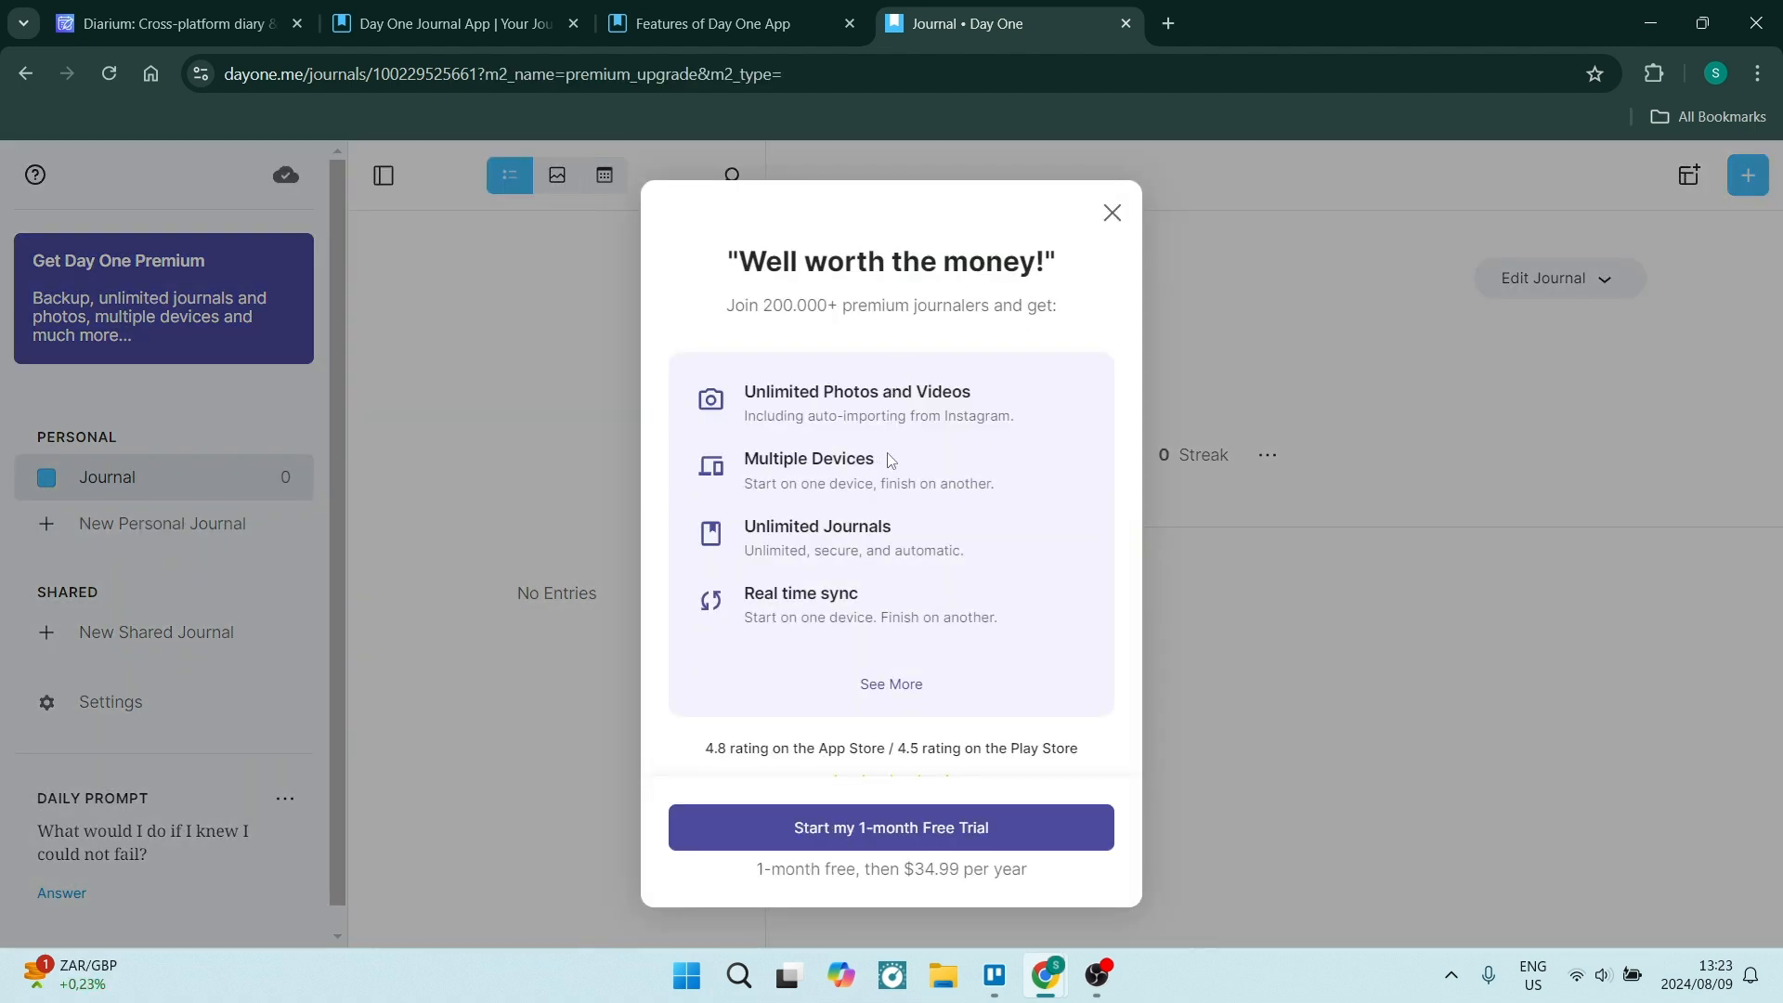
mouse_move(1111, 212)
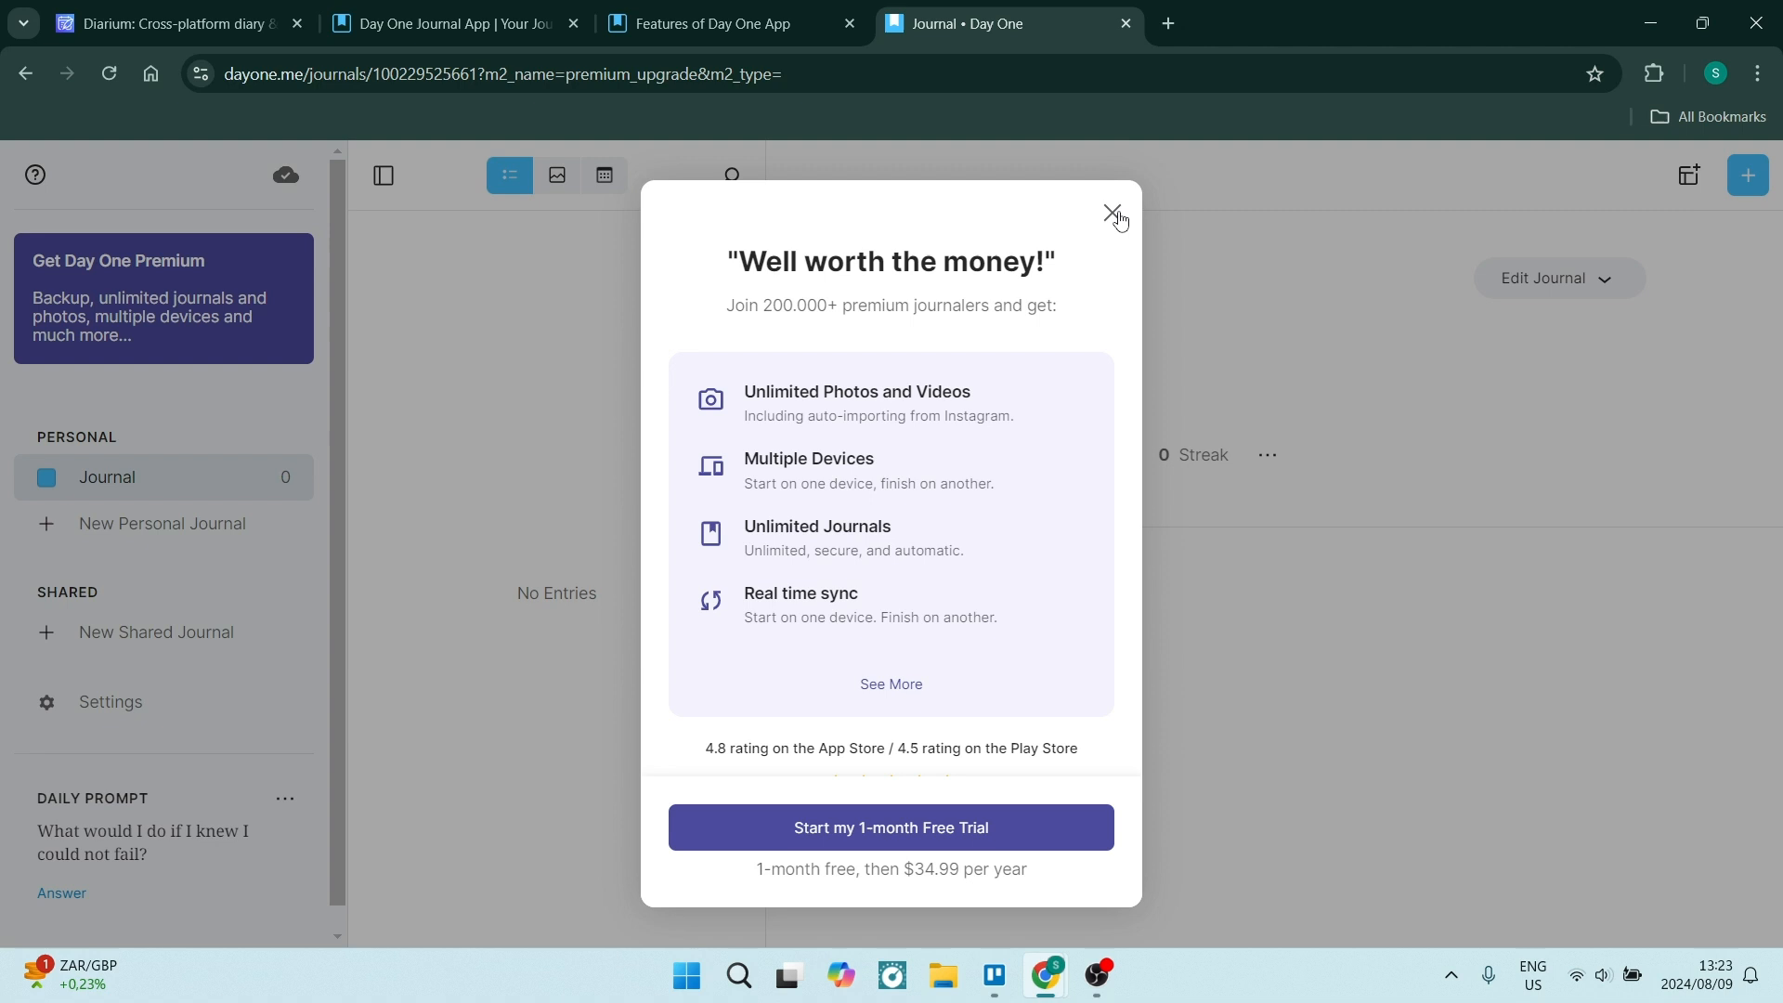
left_click(1111, 209)
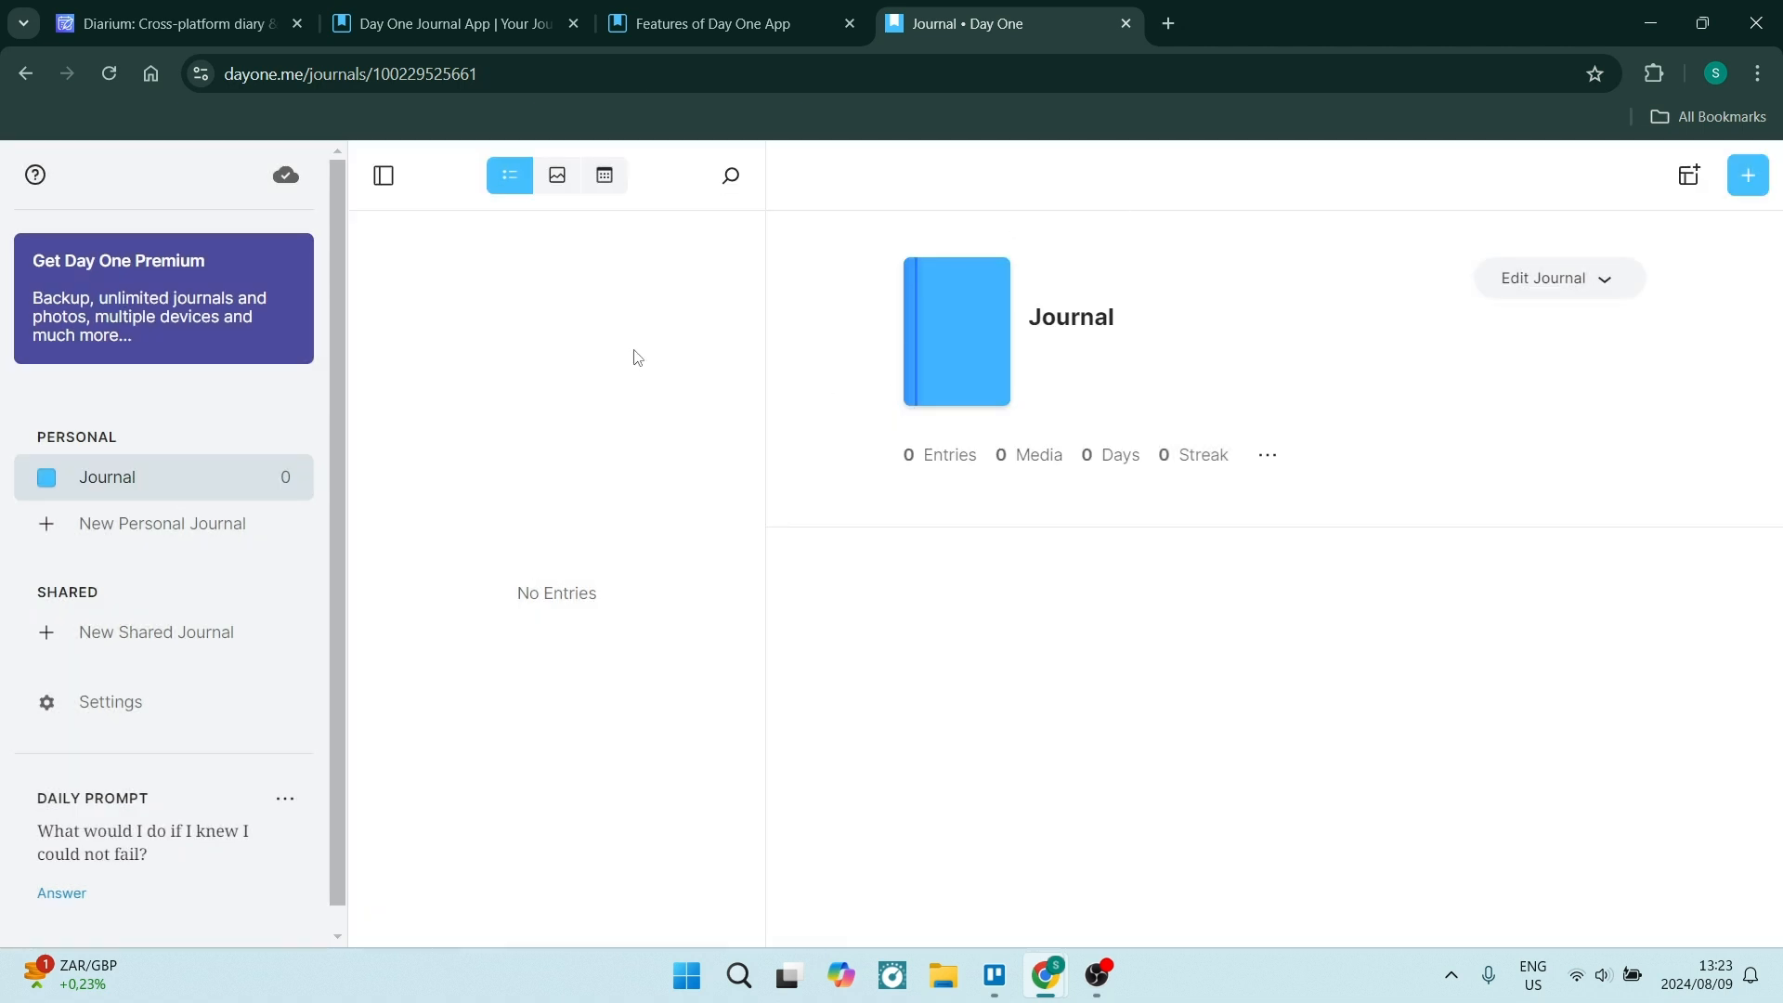
left_click(156, 632)
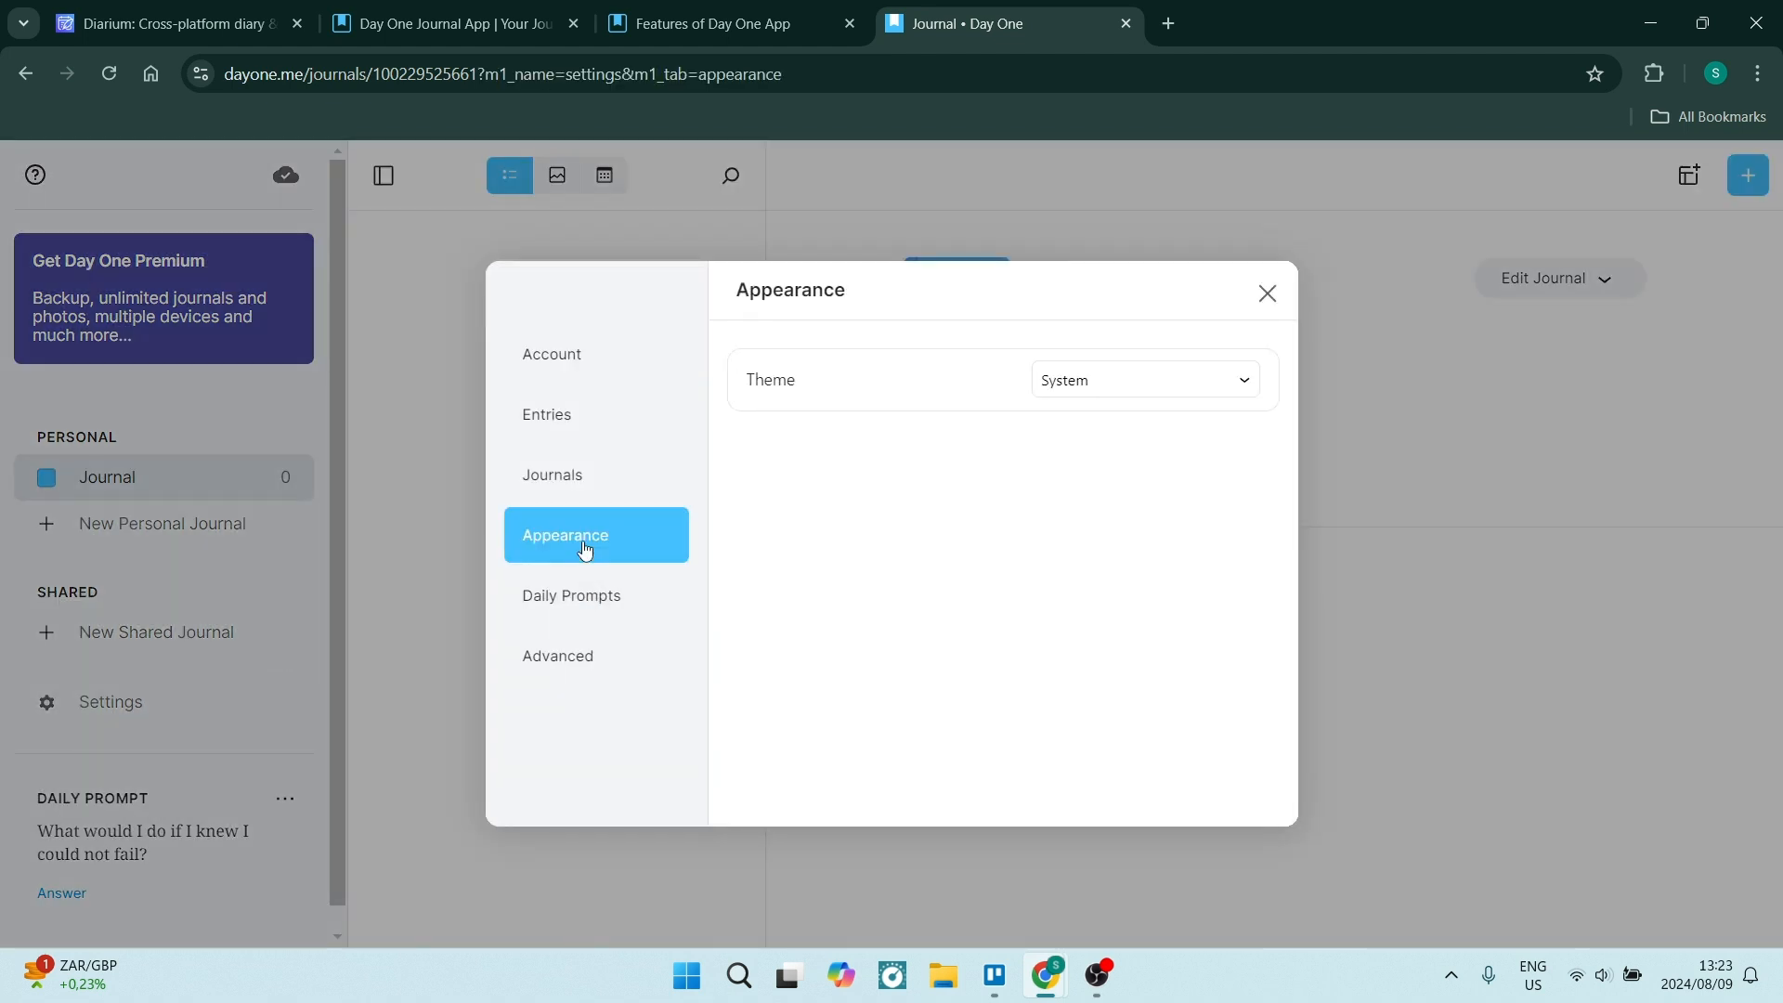
mouse_move(587, 572)
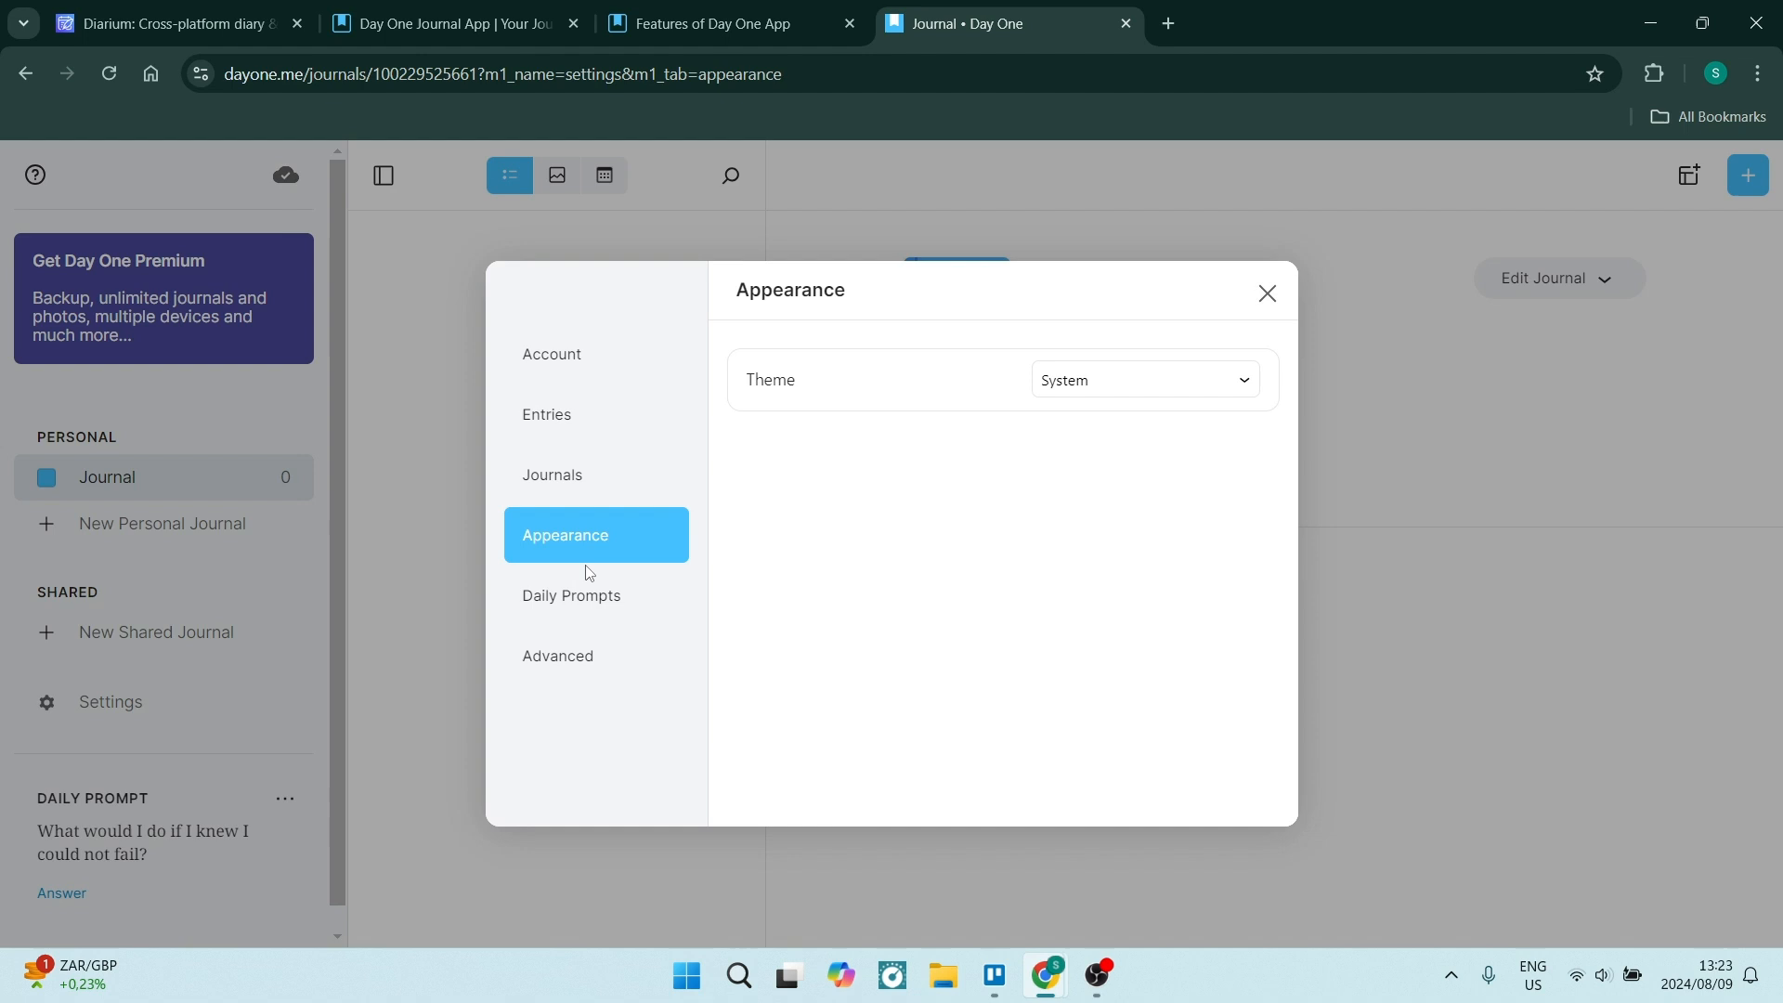
mouse_move(594, 609)
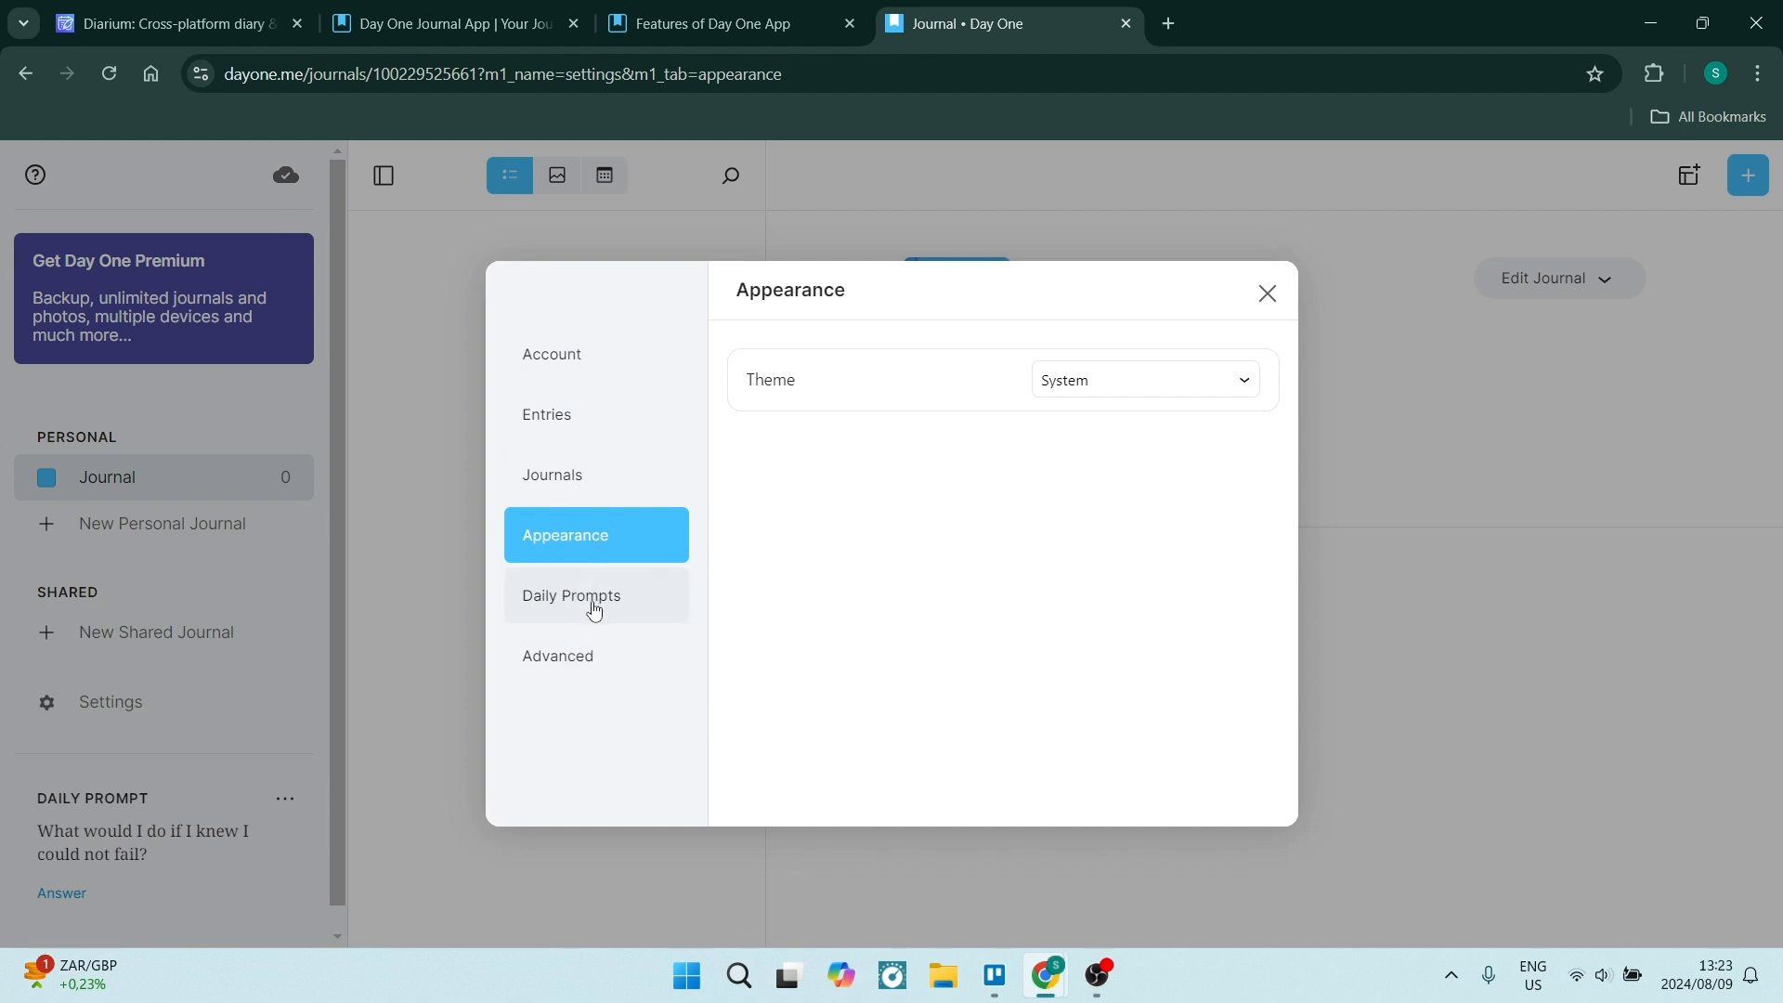
Review Daily Prompts, Advanced and Entries settings, then return to the empty journal
left_click(596, 594)
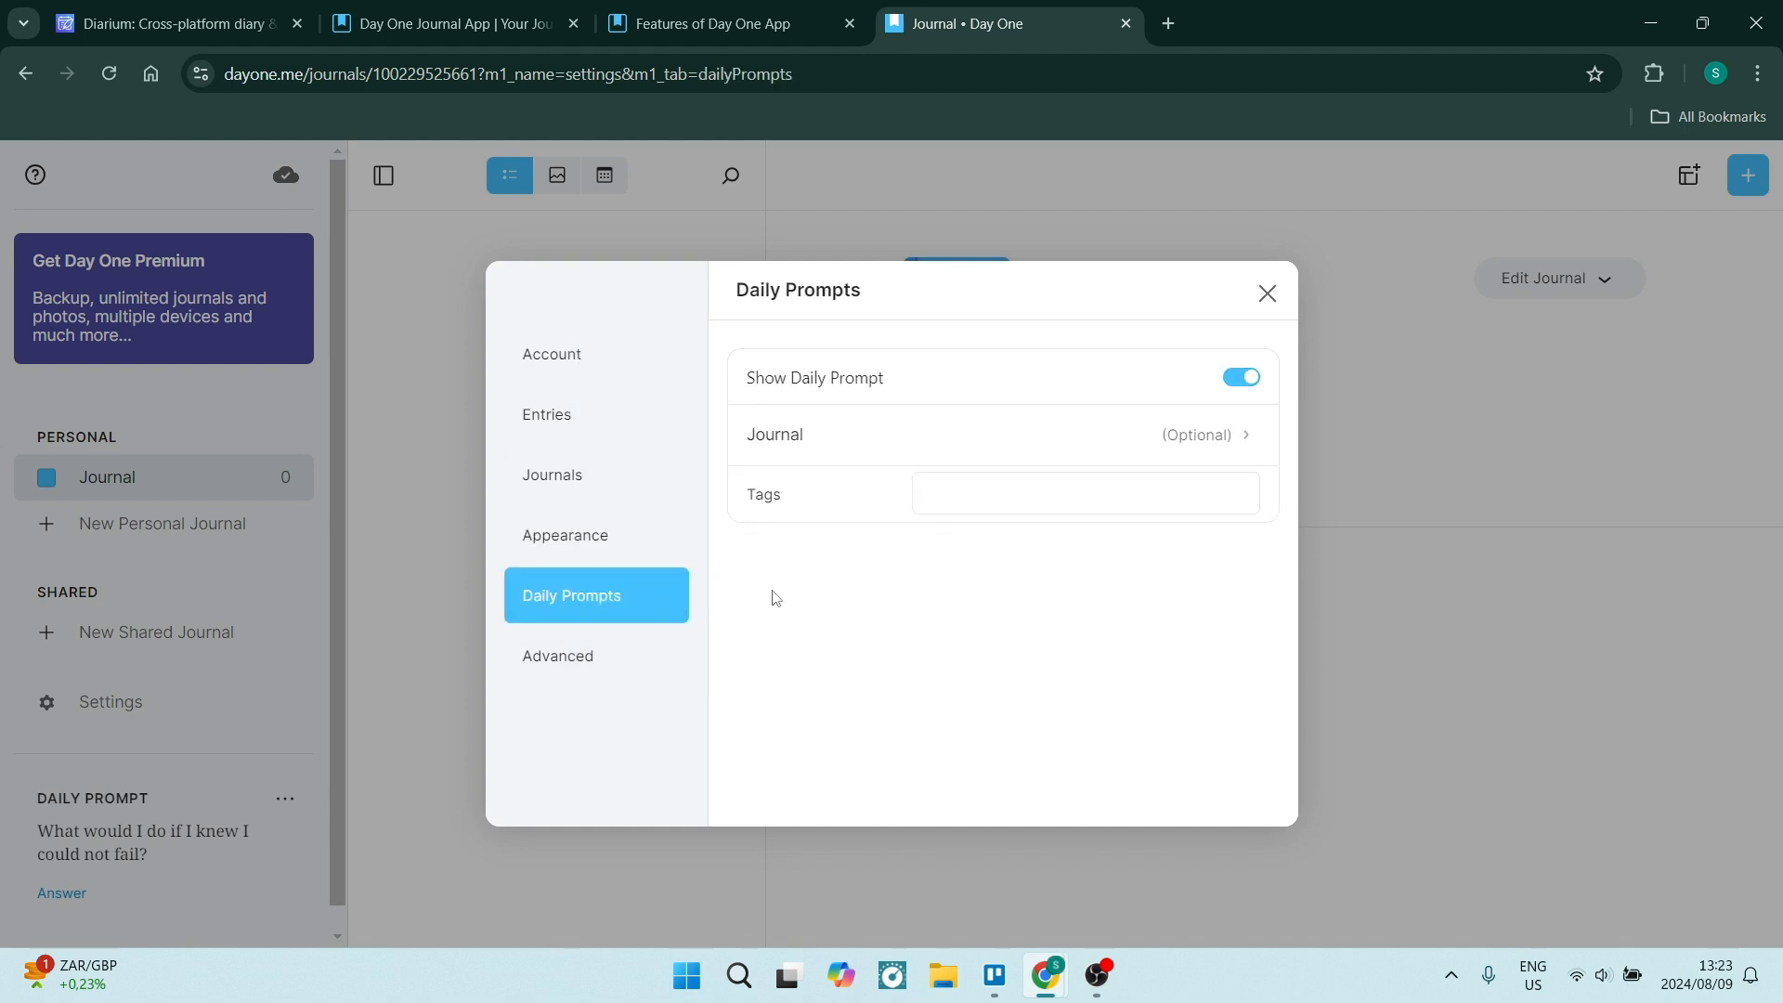
left_click(557, 656)
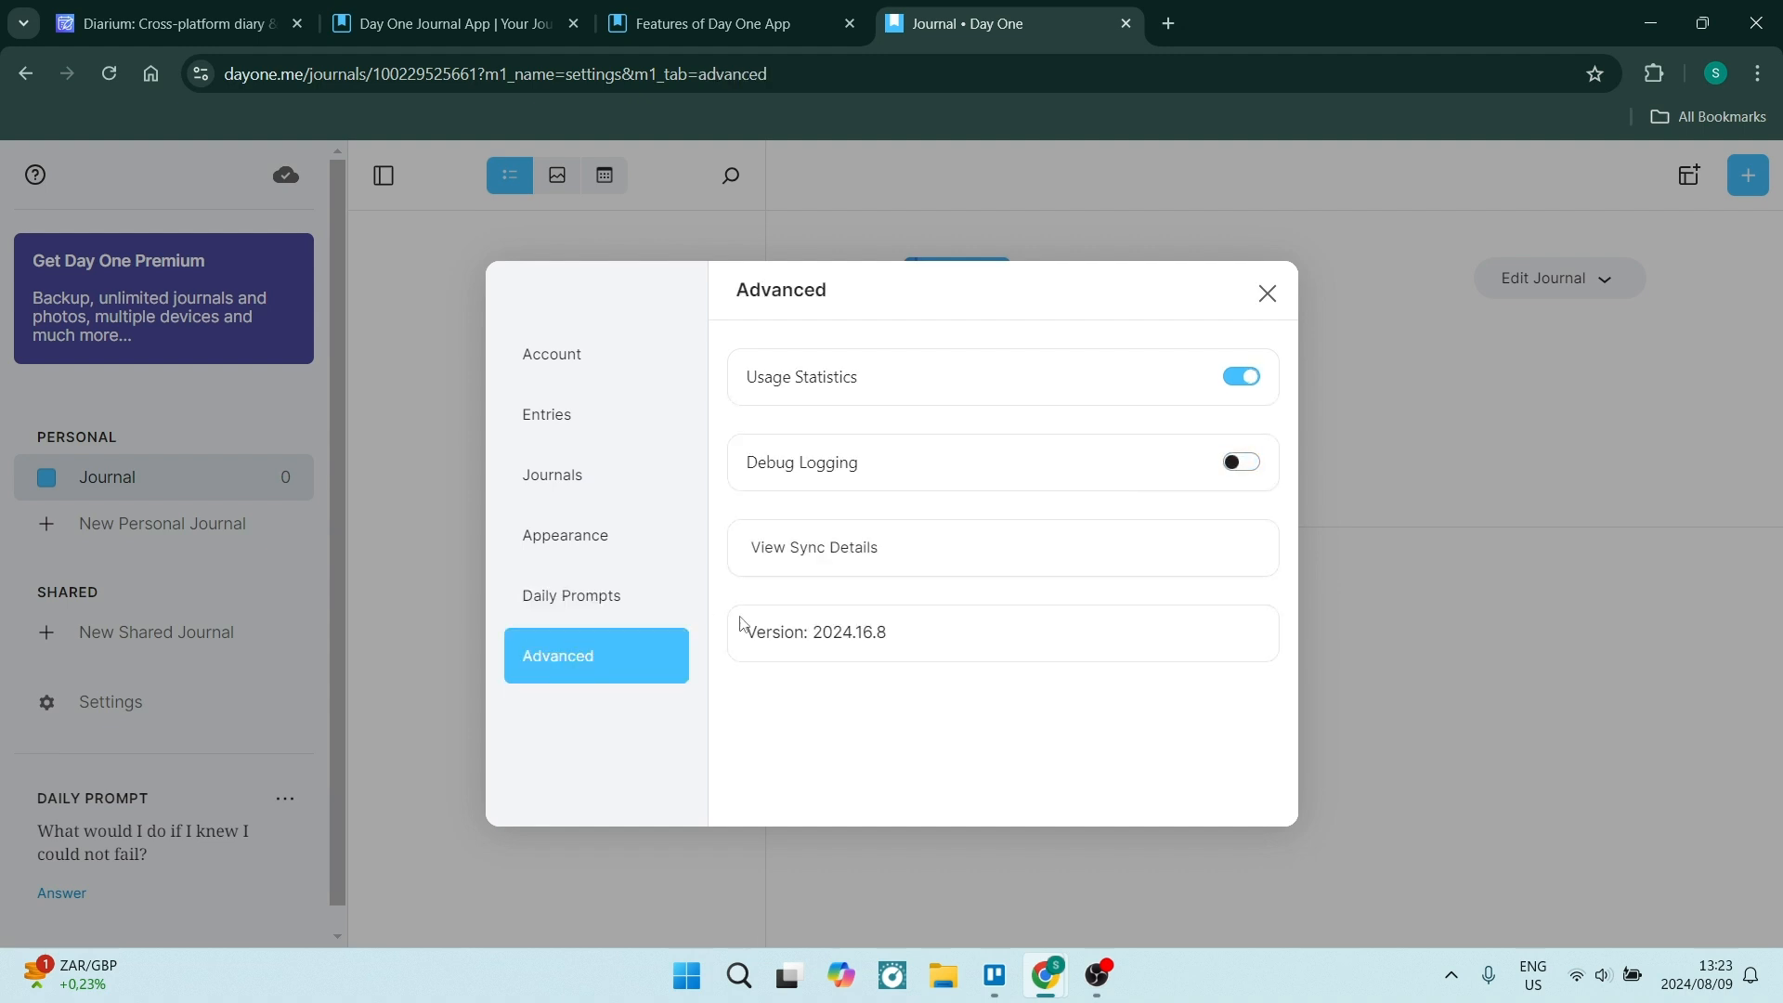
mouse_move(556, 422)
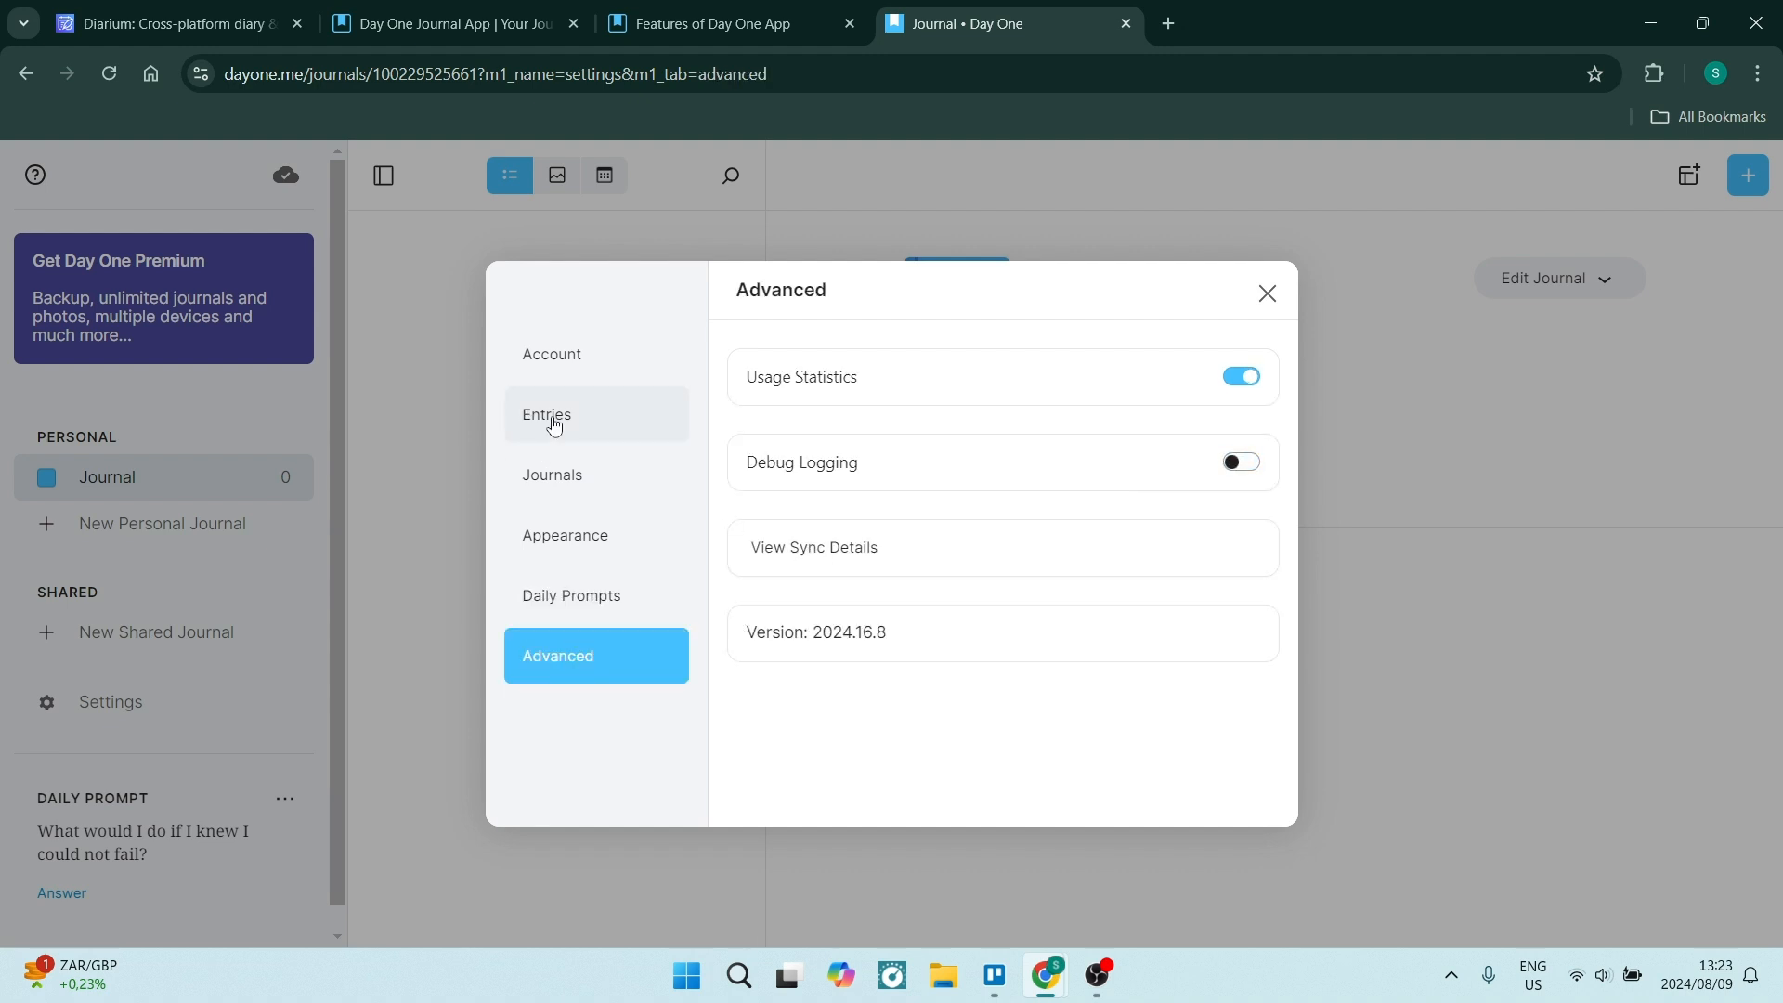
left_click(546, 415)
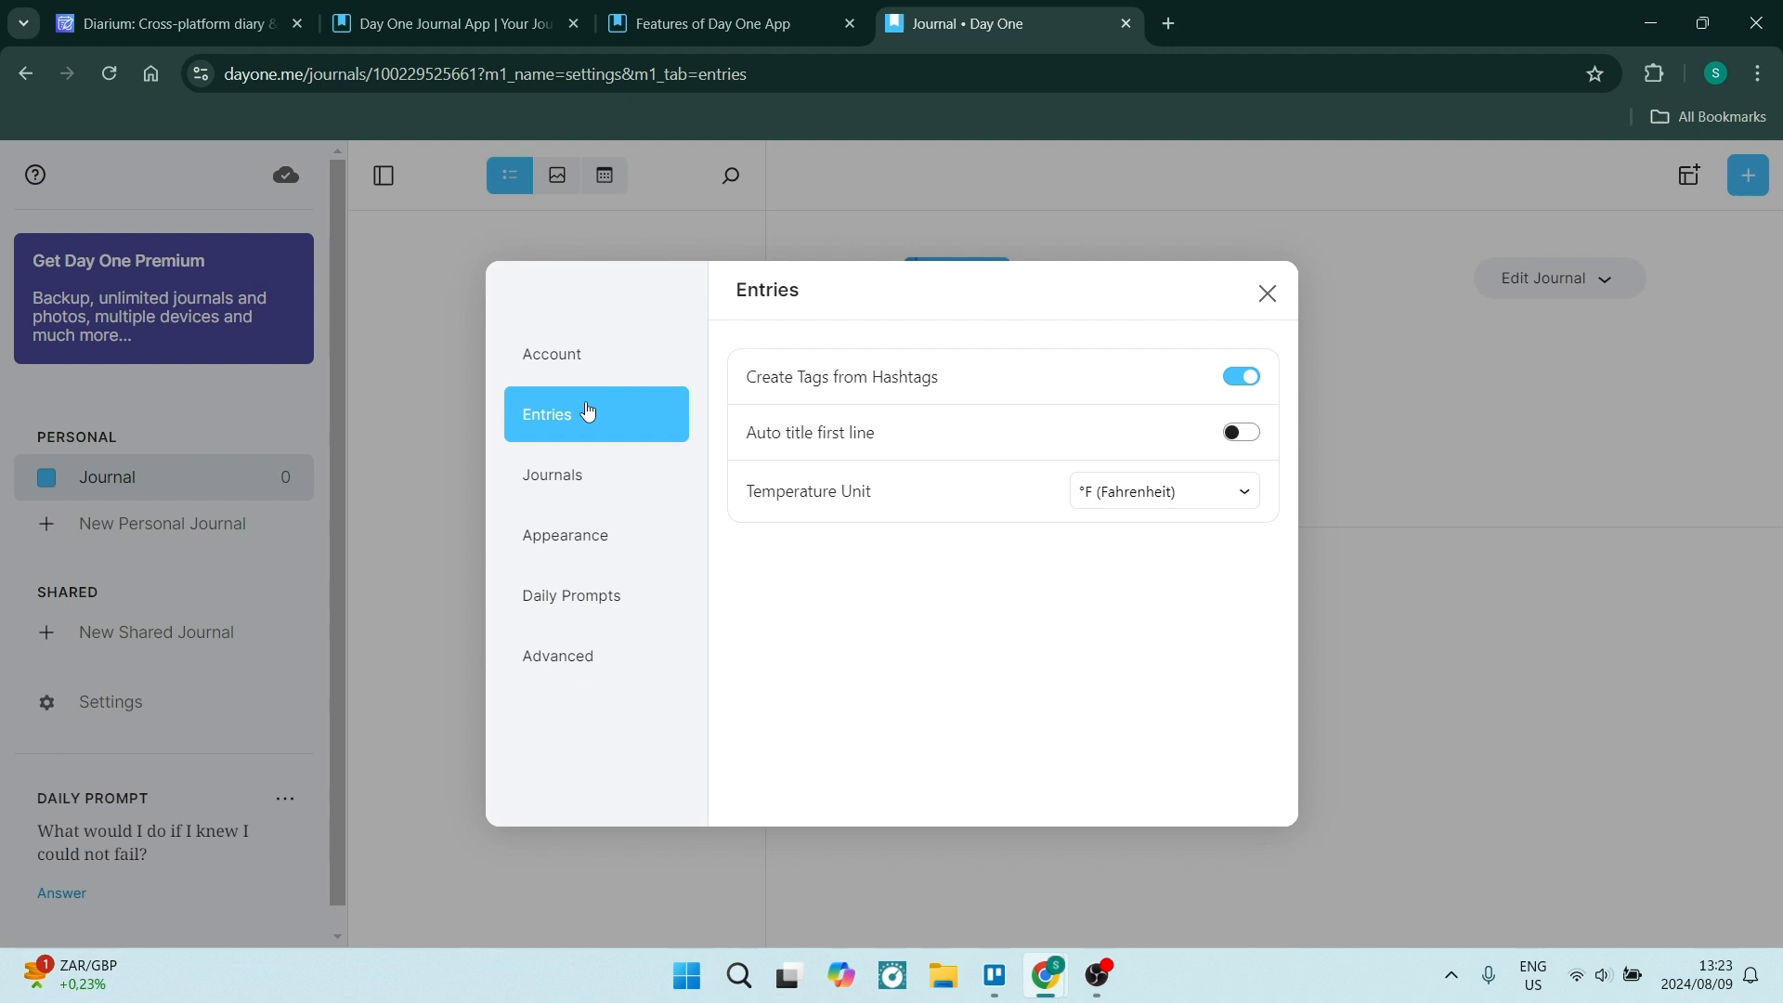
left_click(1267, 294)
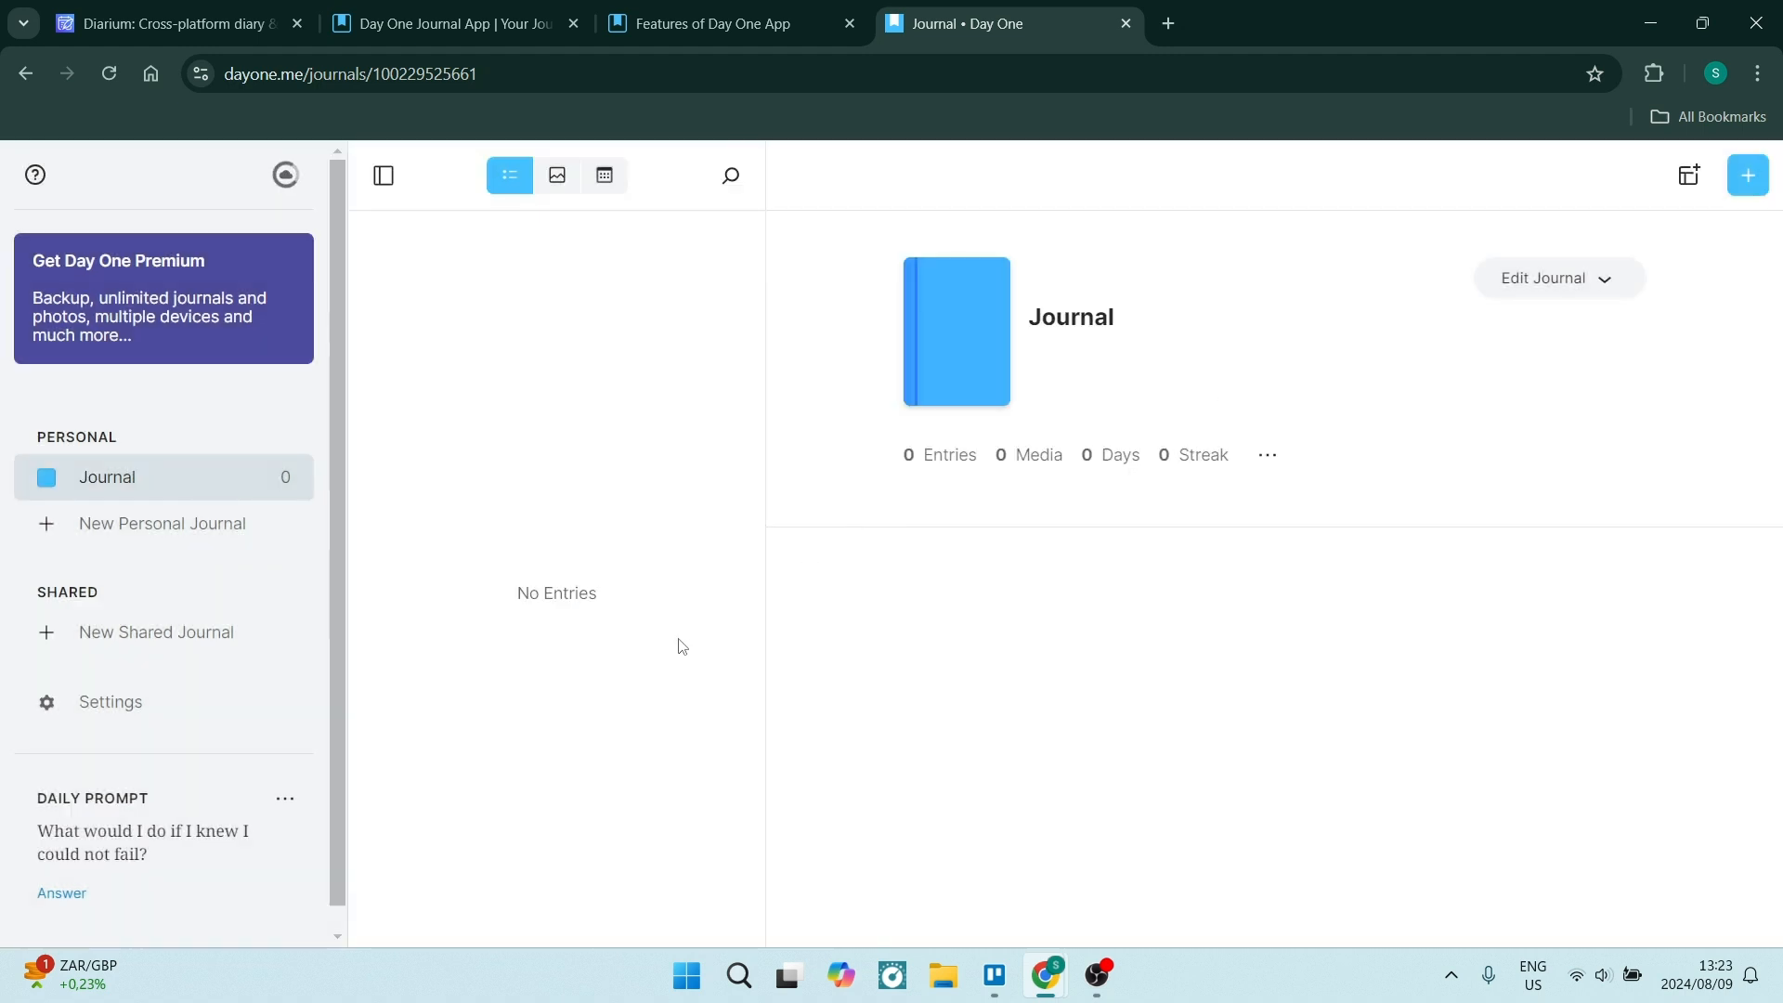
mouse_move(1690, 175)
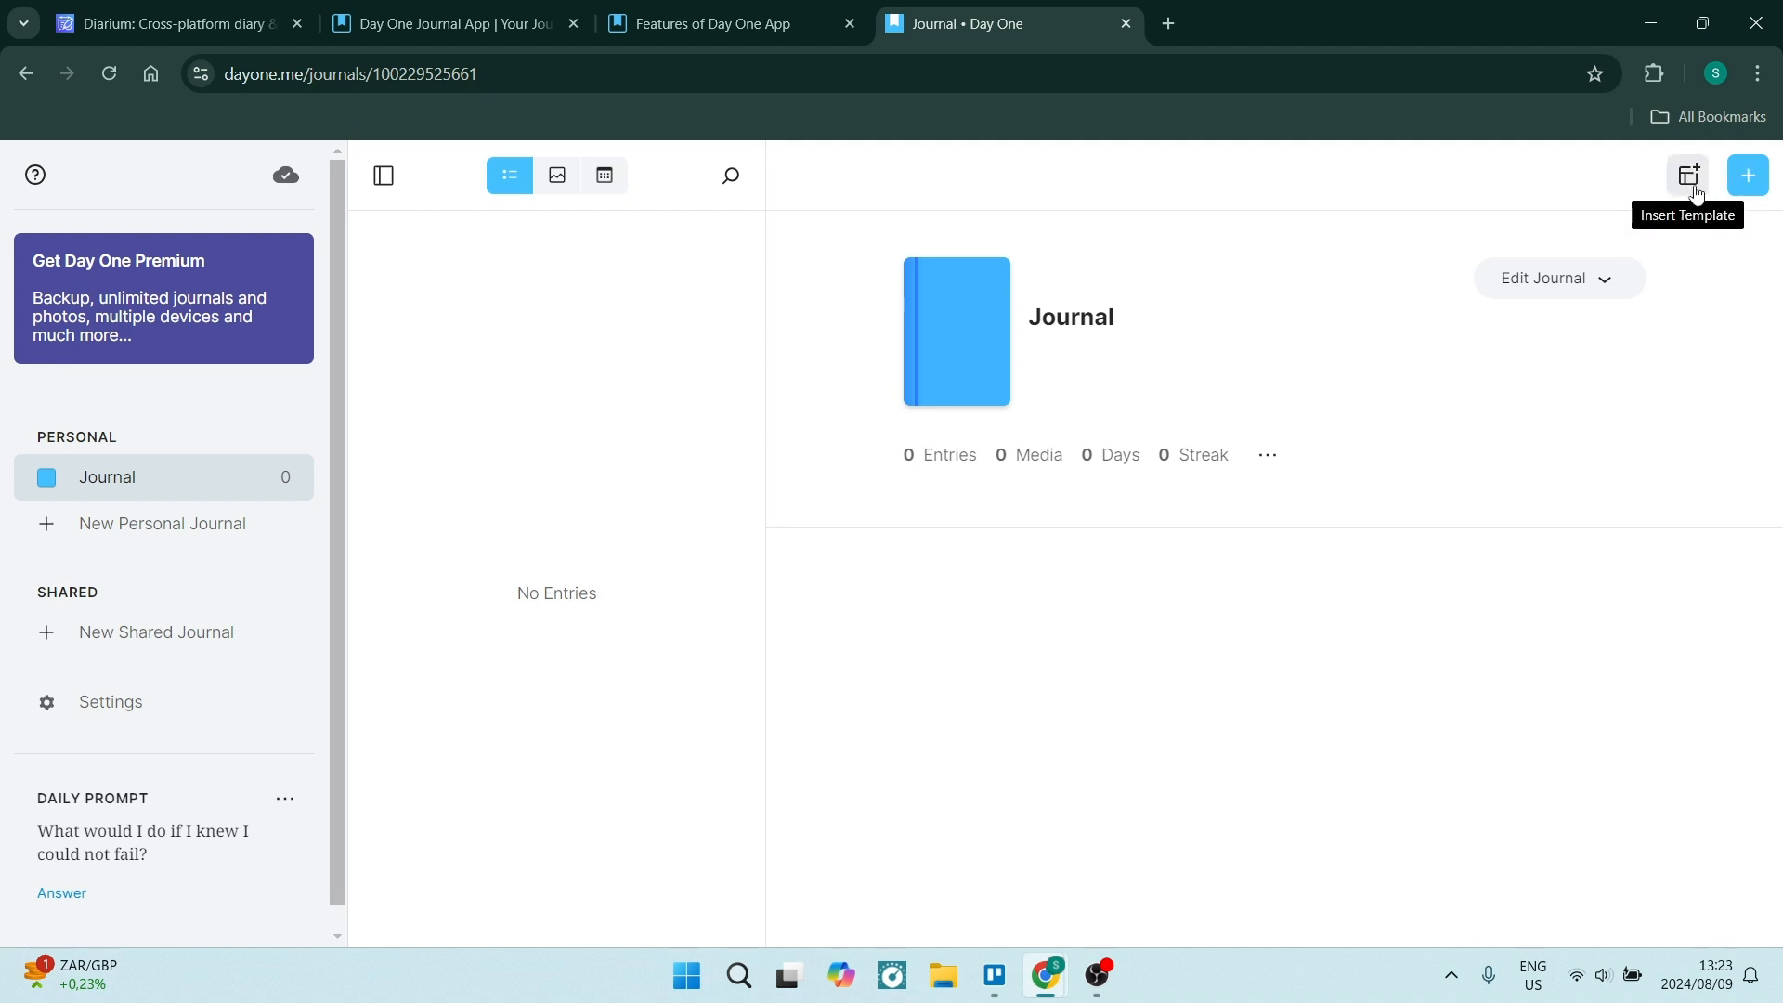
Browse the template gallery, previewing Daily travel recap and Travel itinerary
left_click(1689, 174)
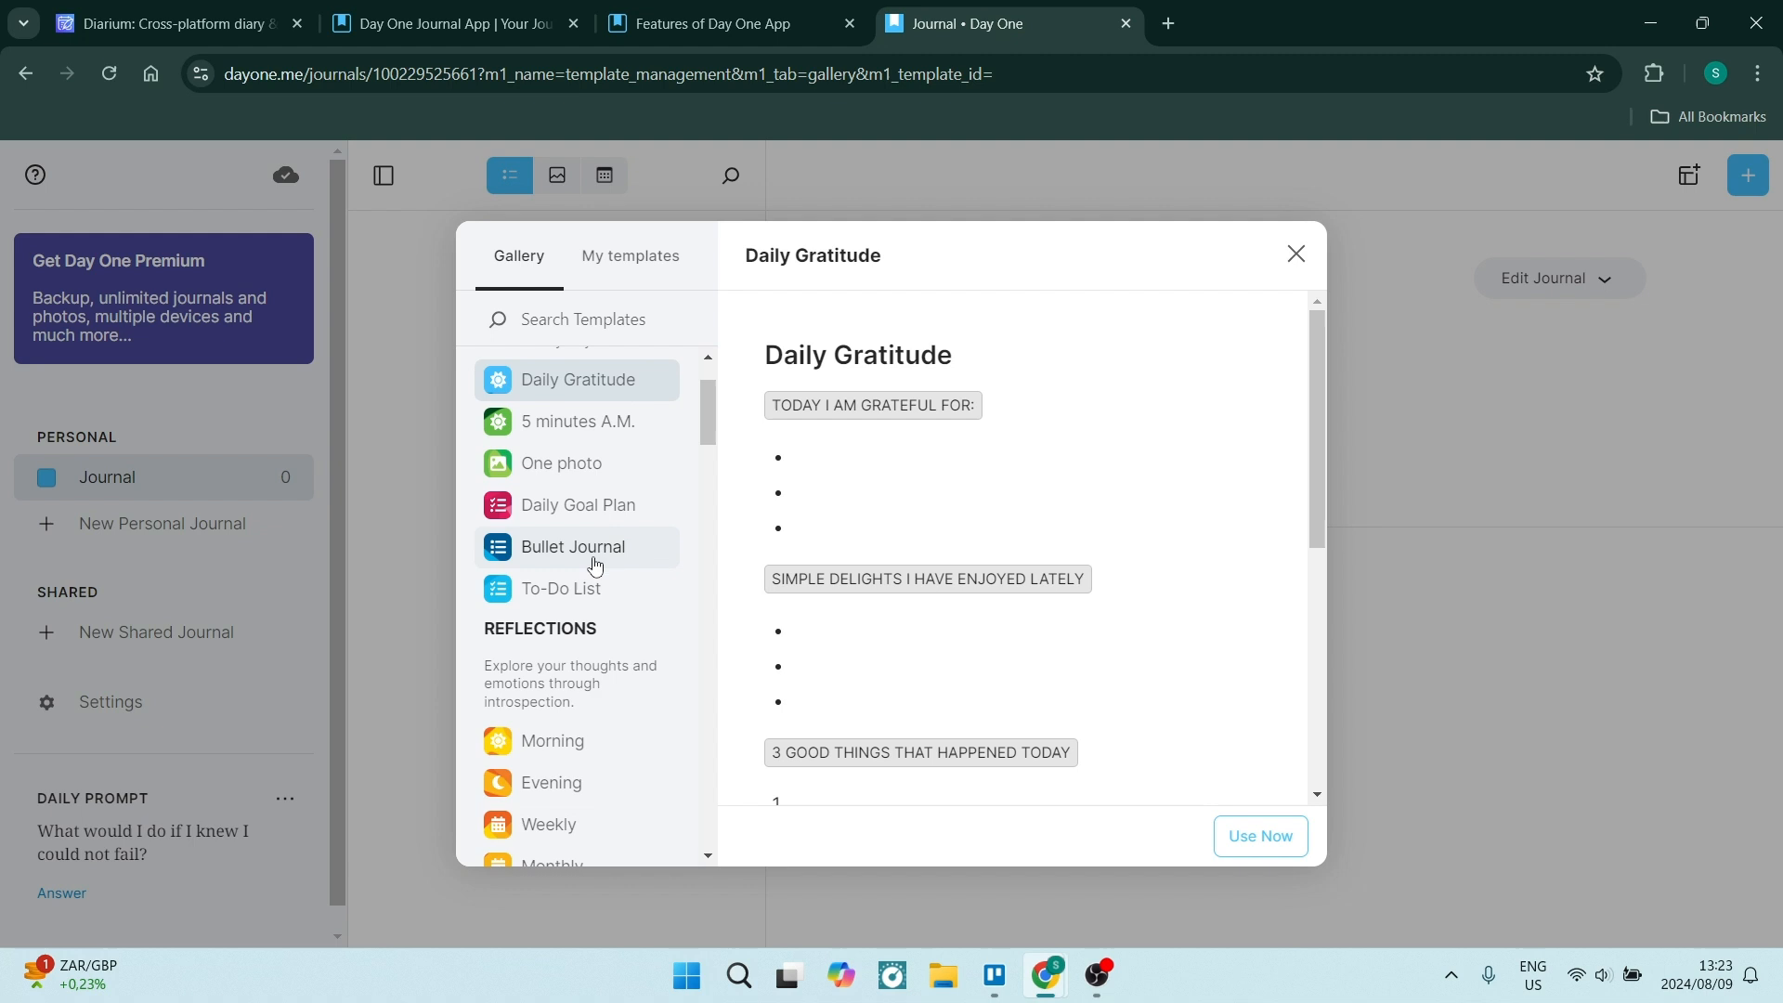
scroll("down", 3)
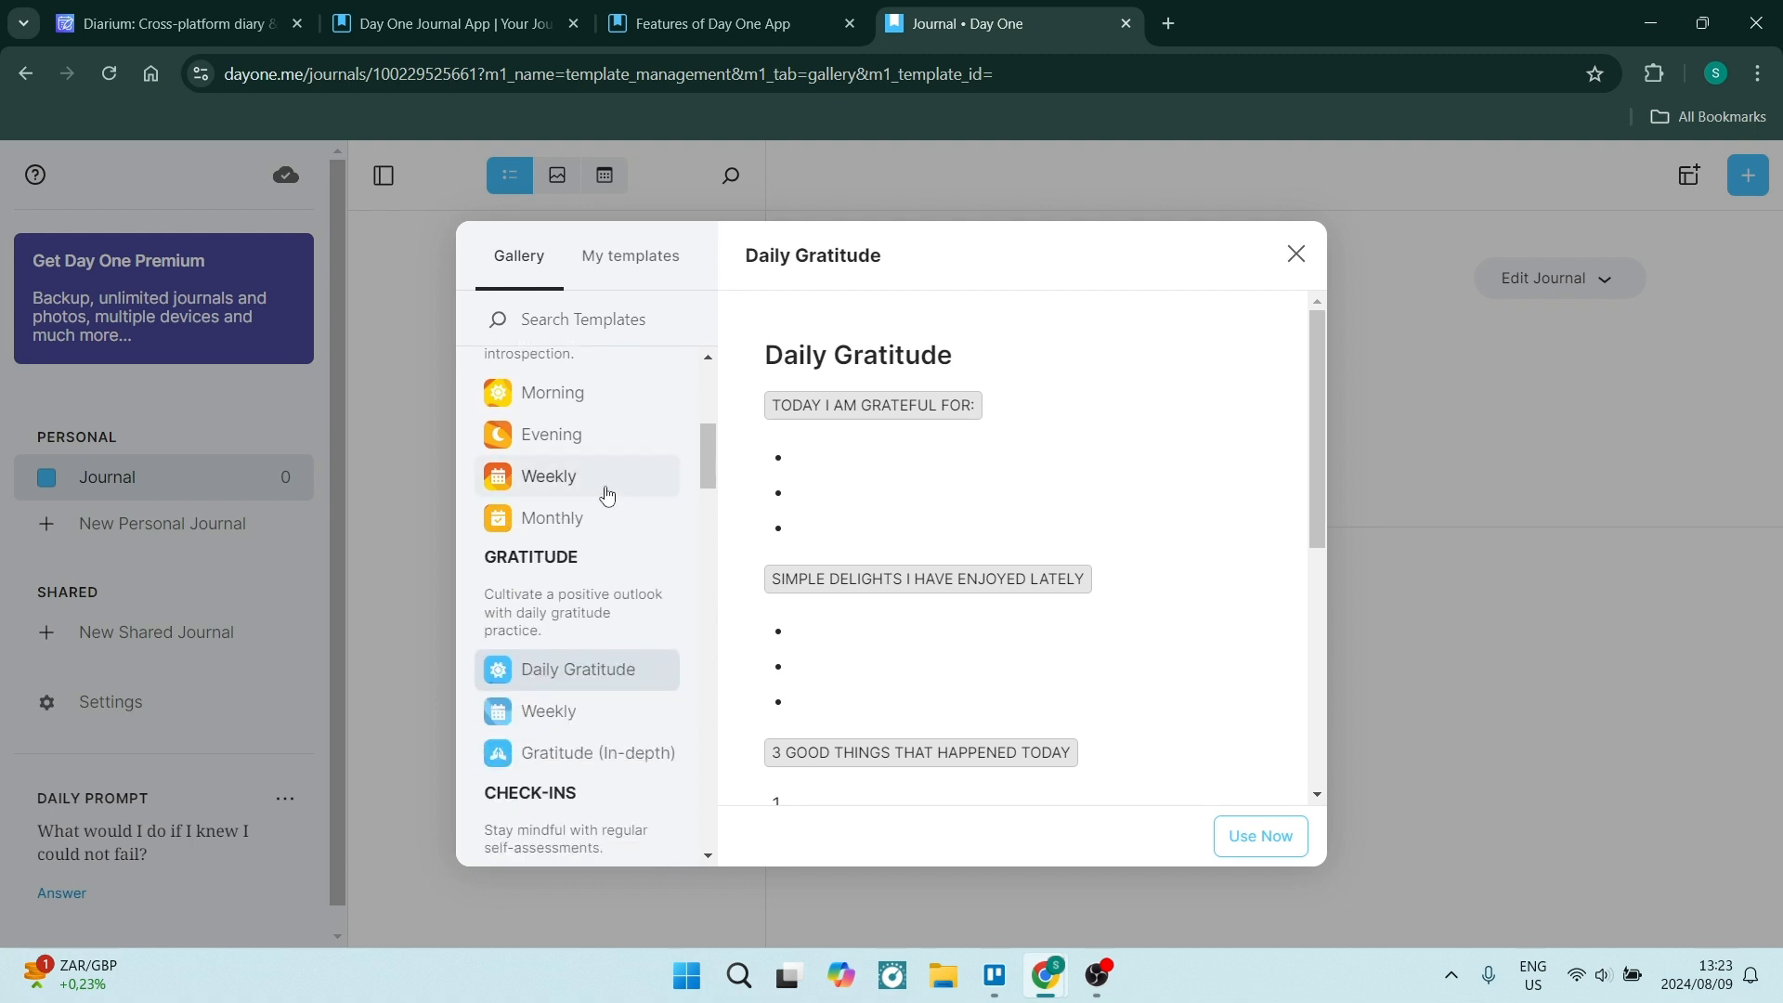
scroll("down", 3)
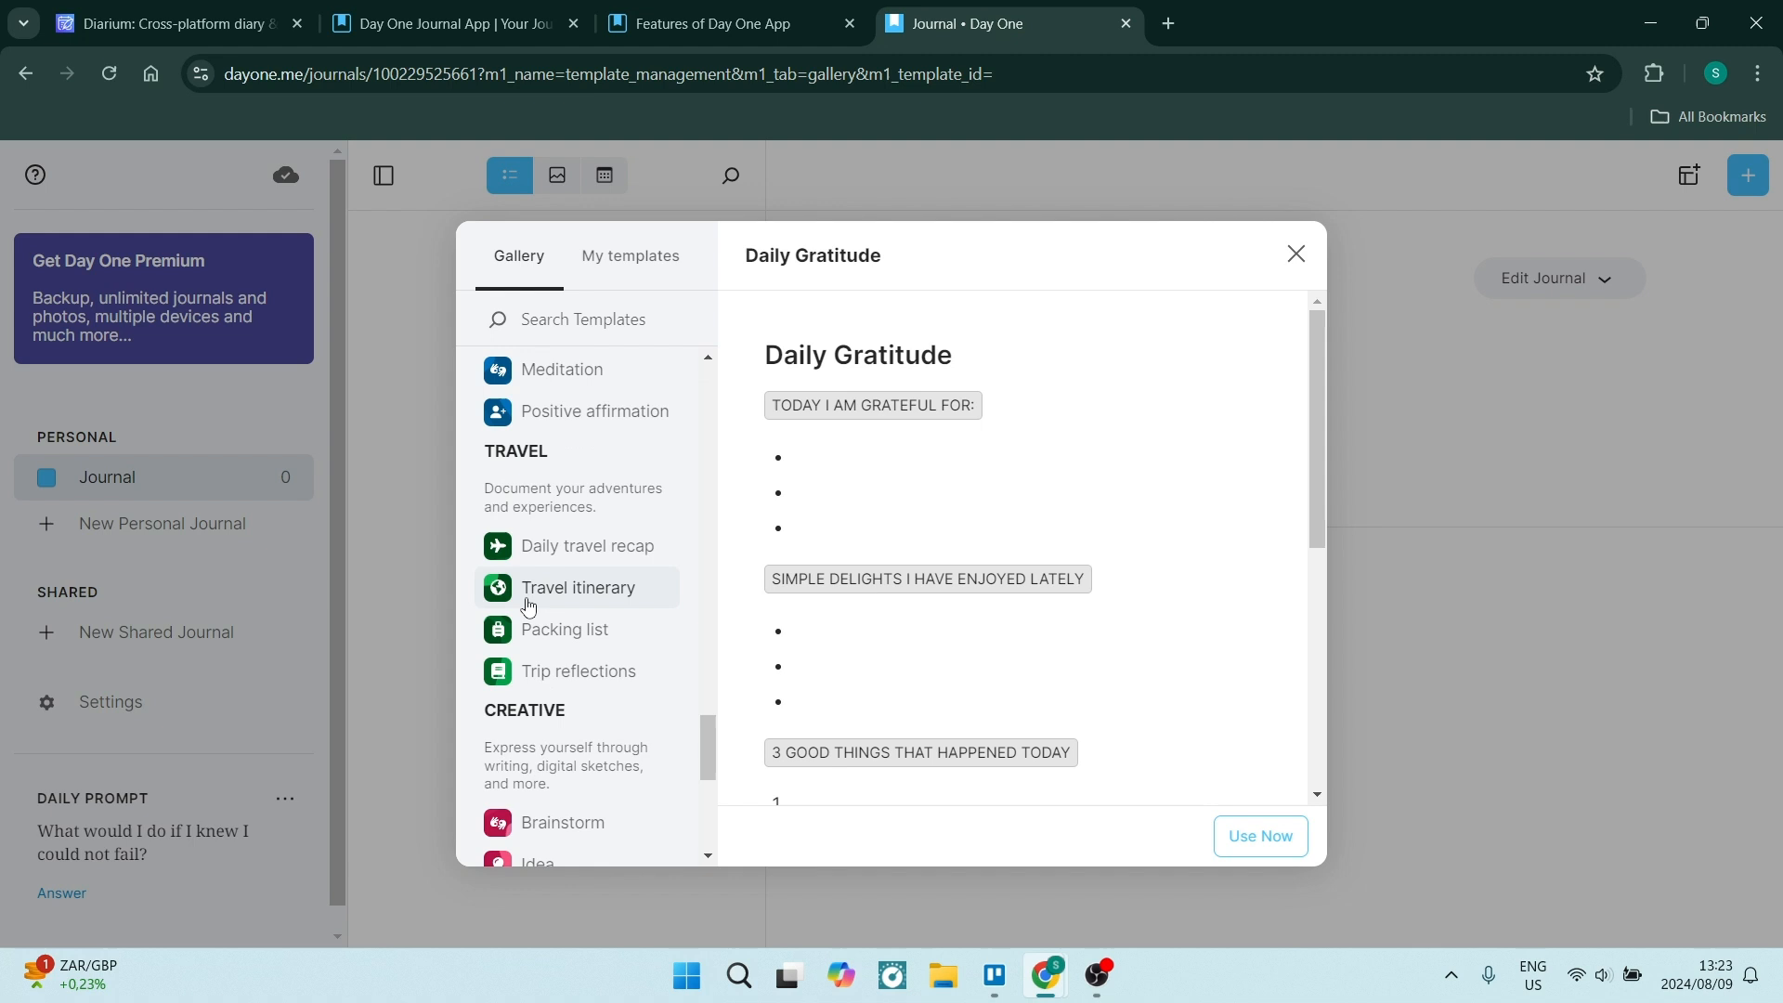
mouse_move(563, 554)
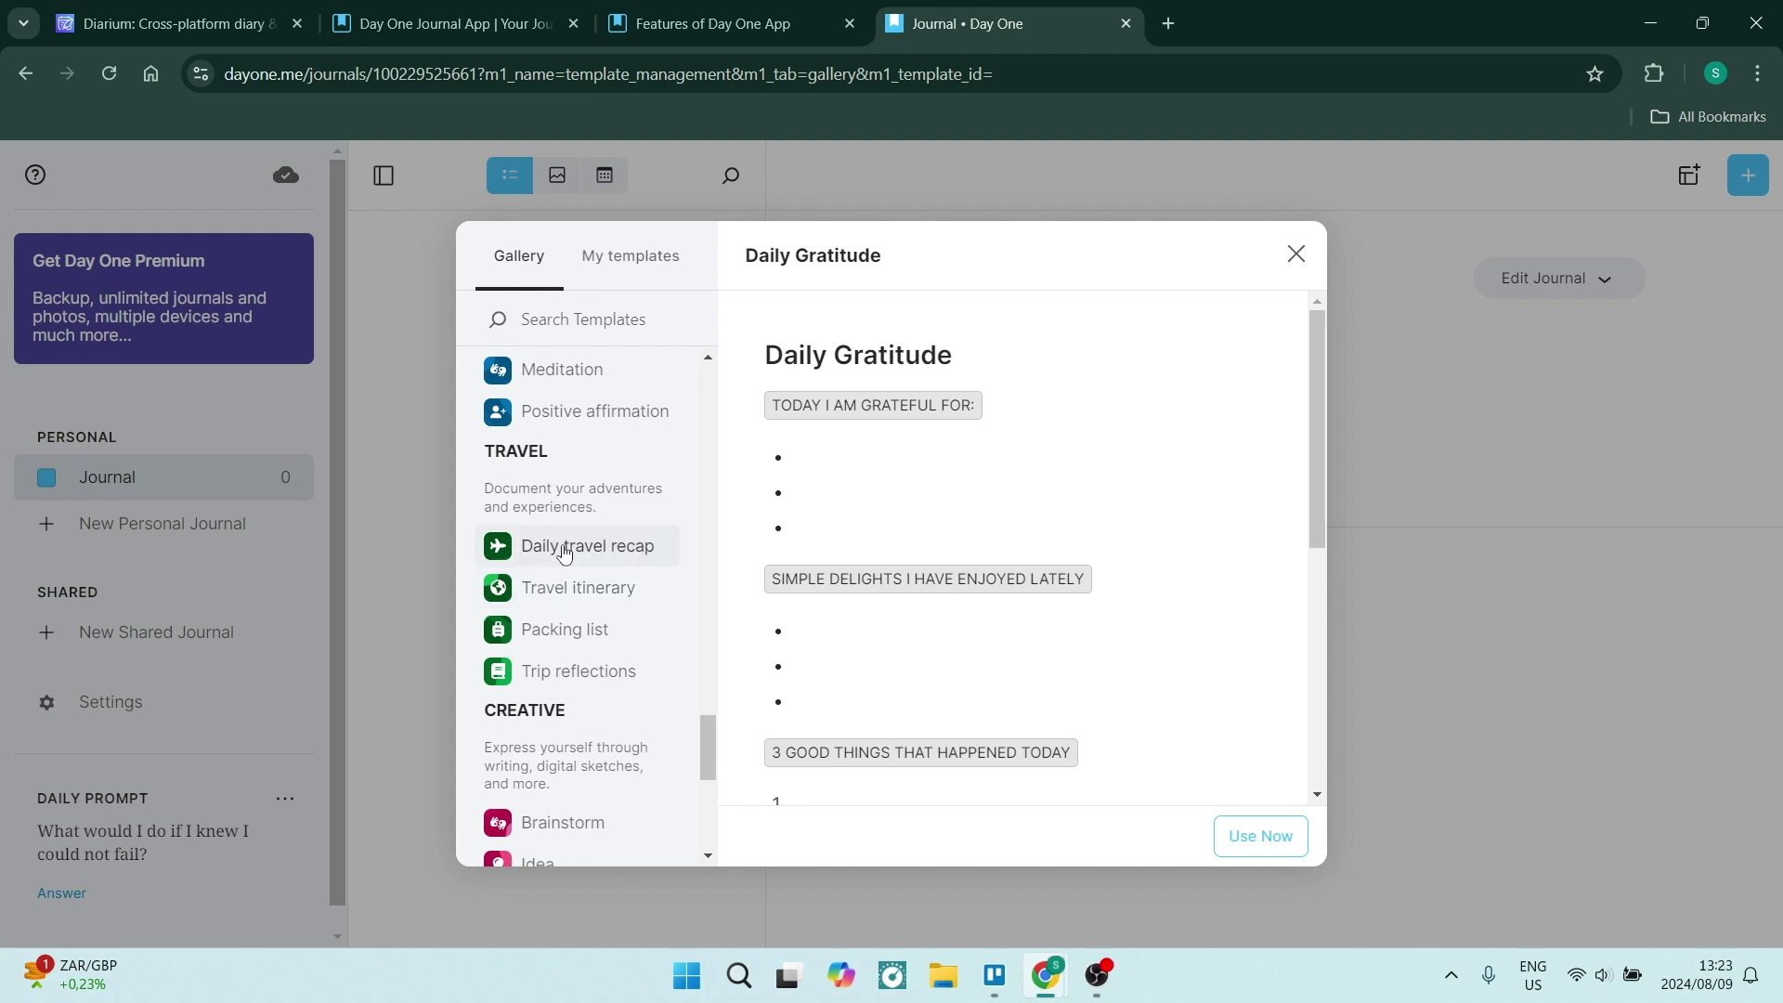
left_click(576, 547)
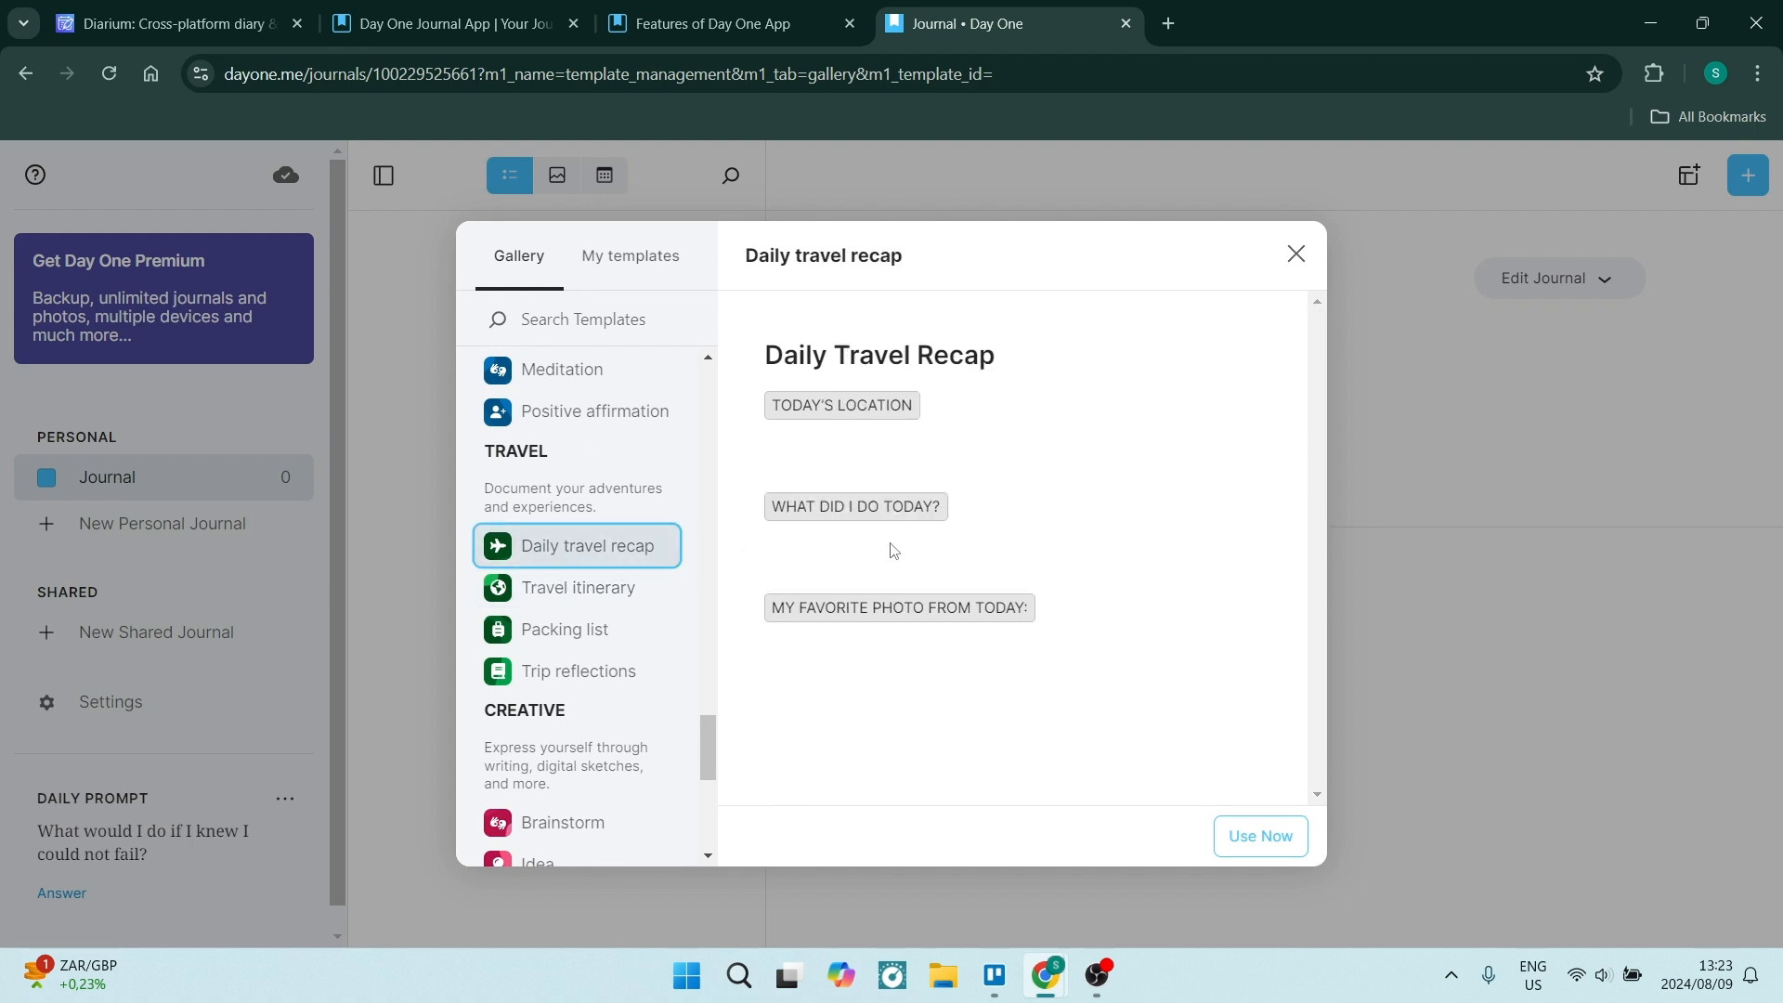
mouse_move(847, 674)
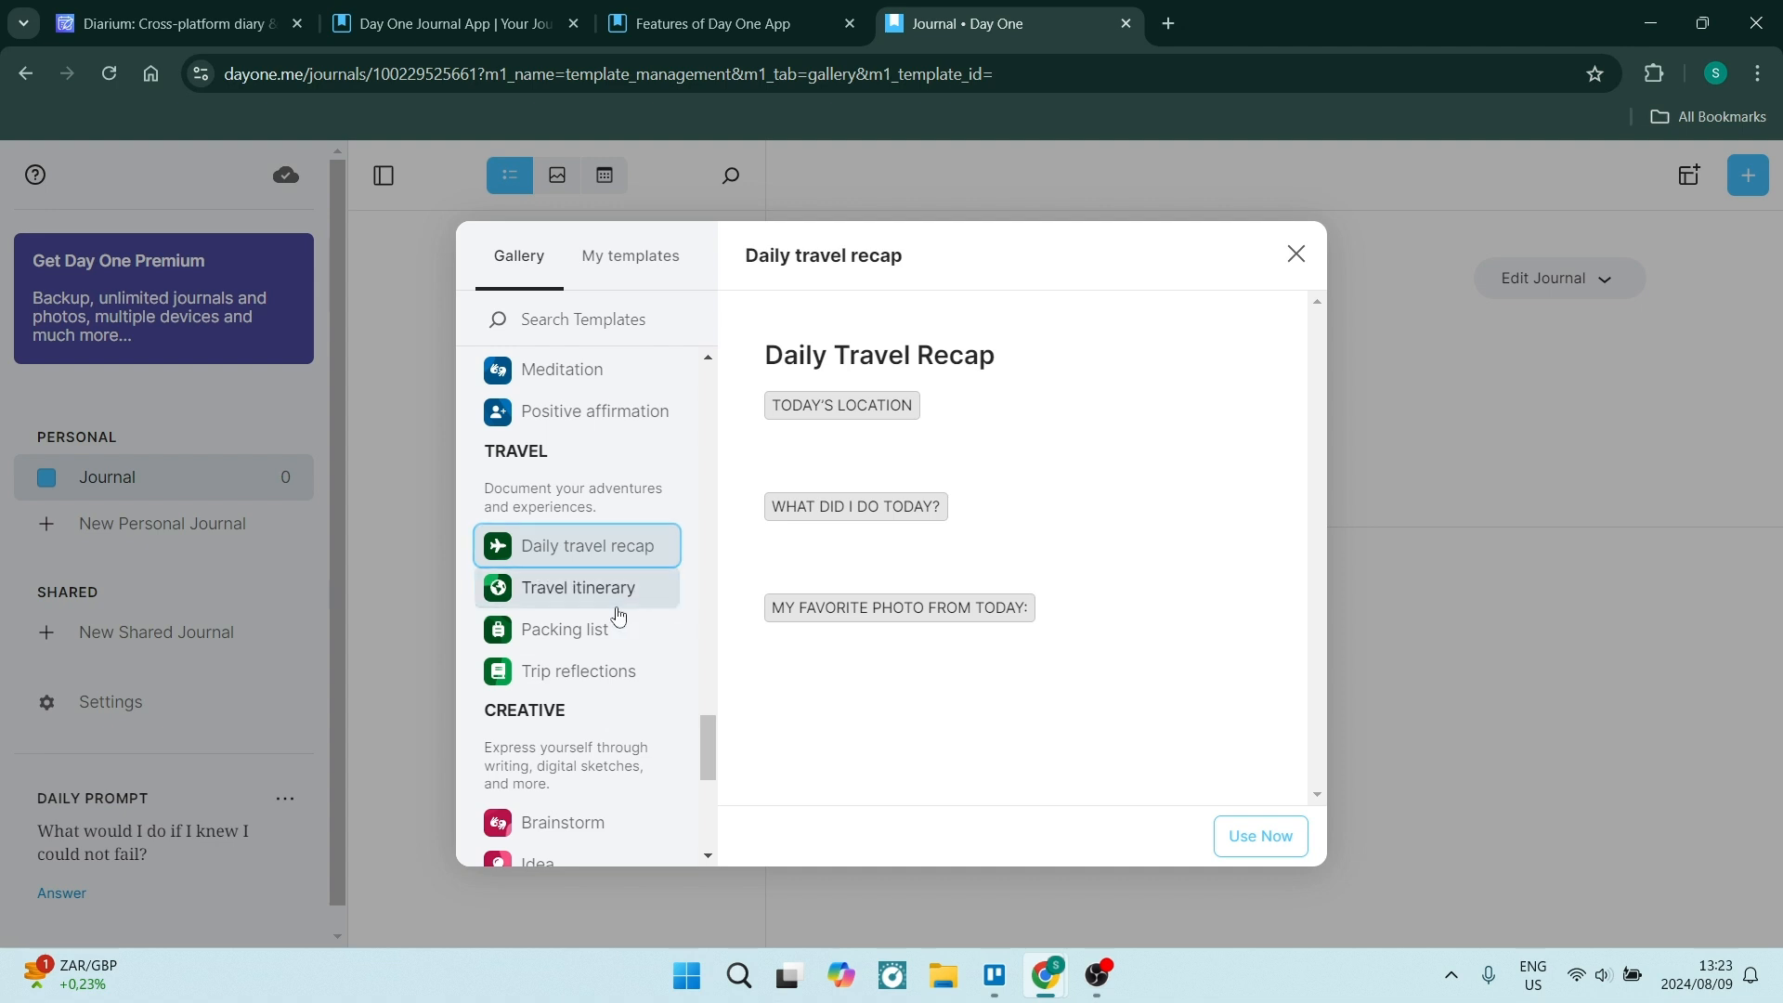
left_click(578, 587)
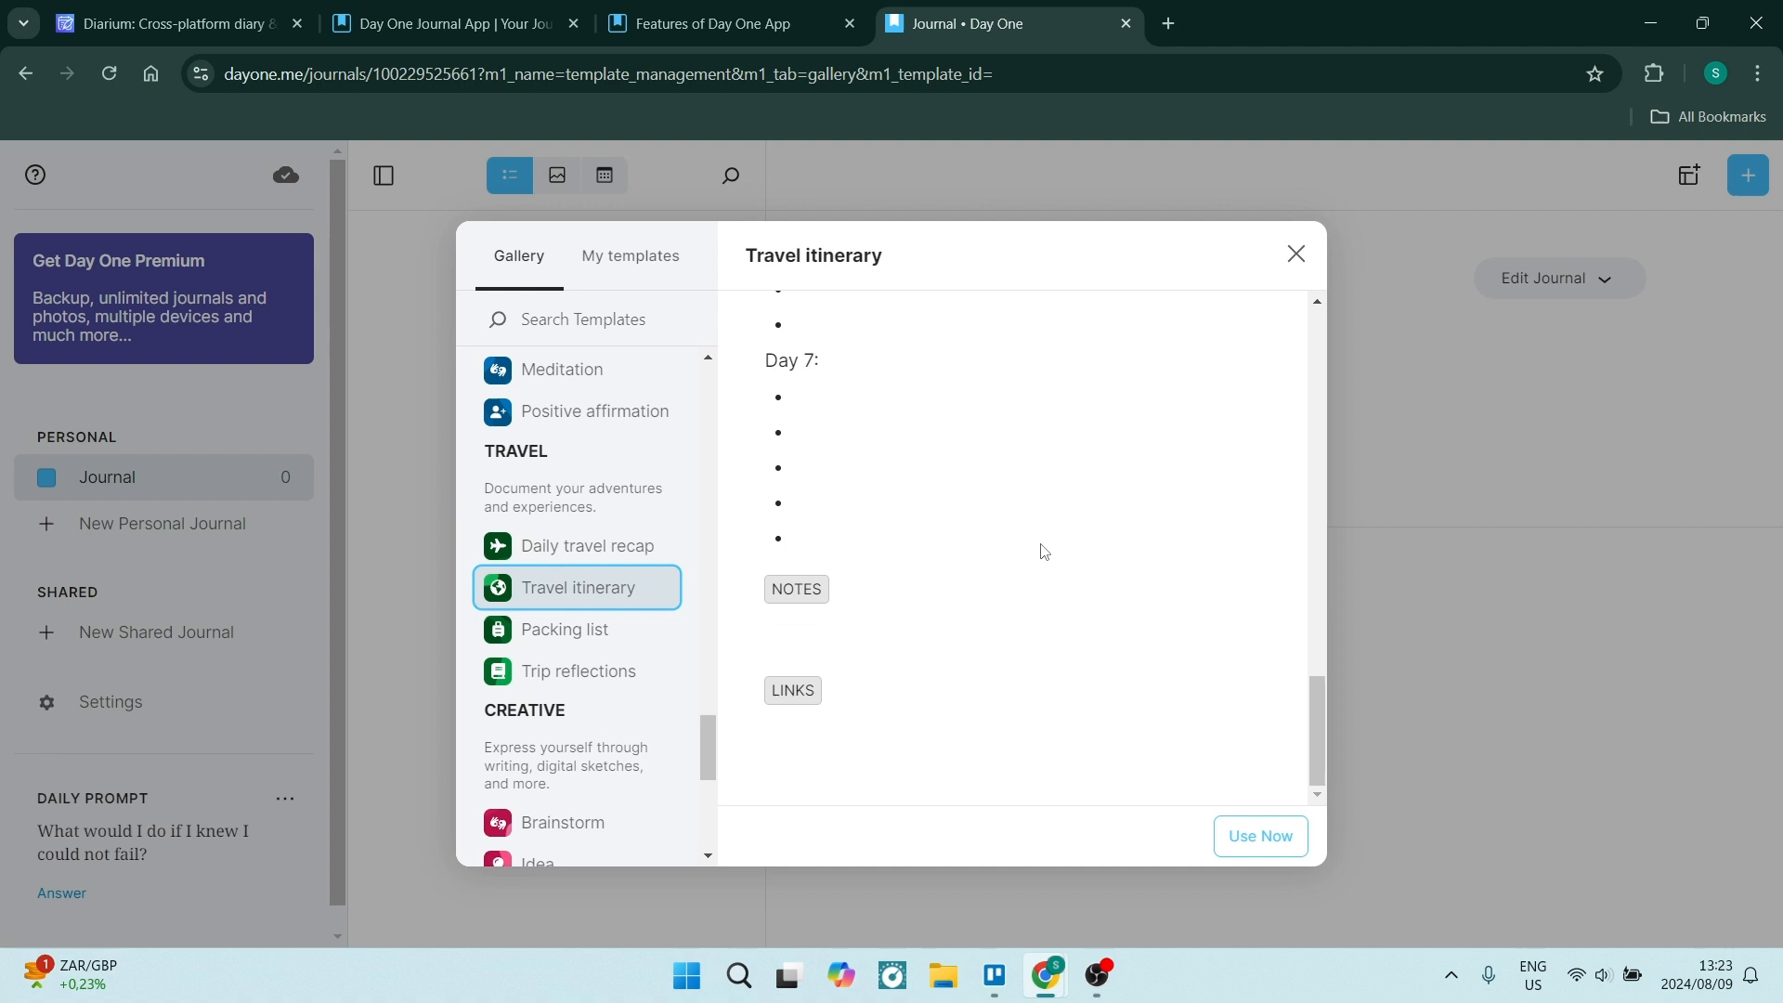
mouse_move(1296, 252)
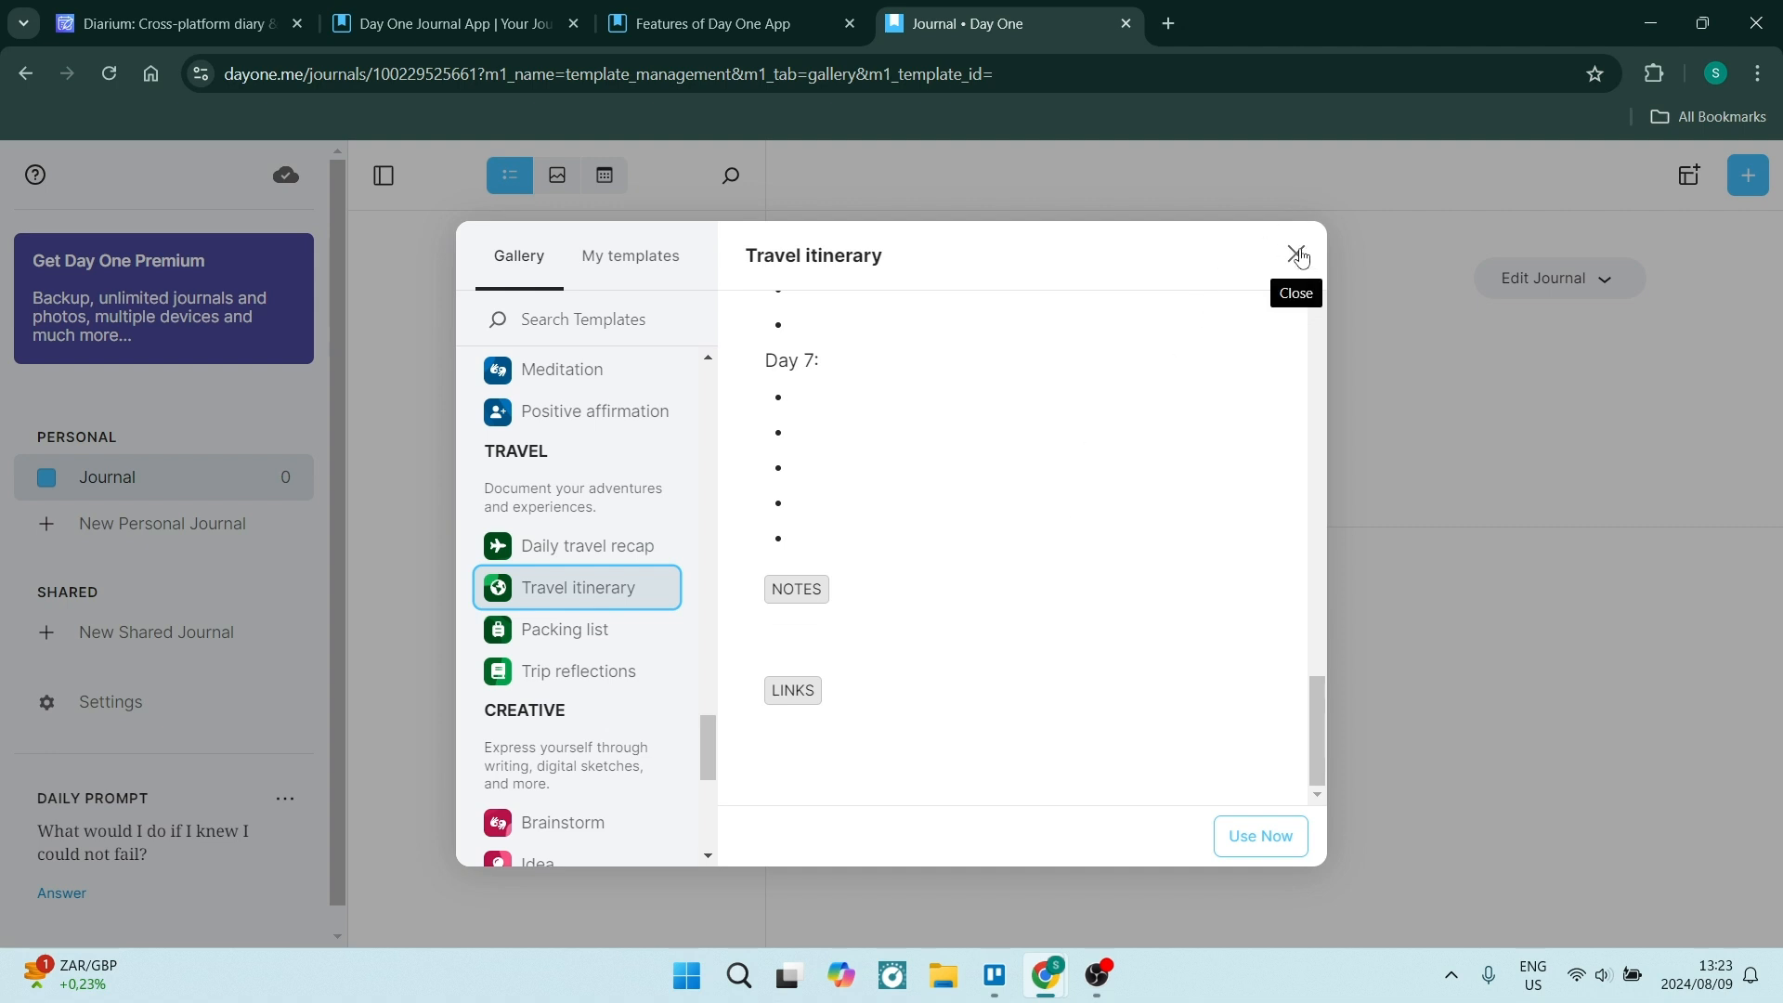
Close the template gallery, revealing the premium offer with its free trial
left_click(1259, 836)
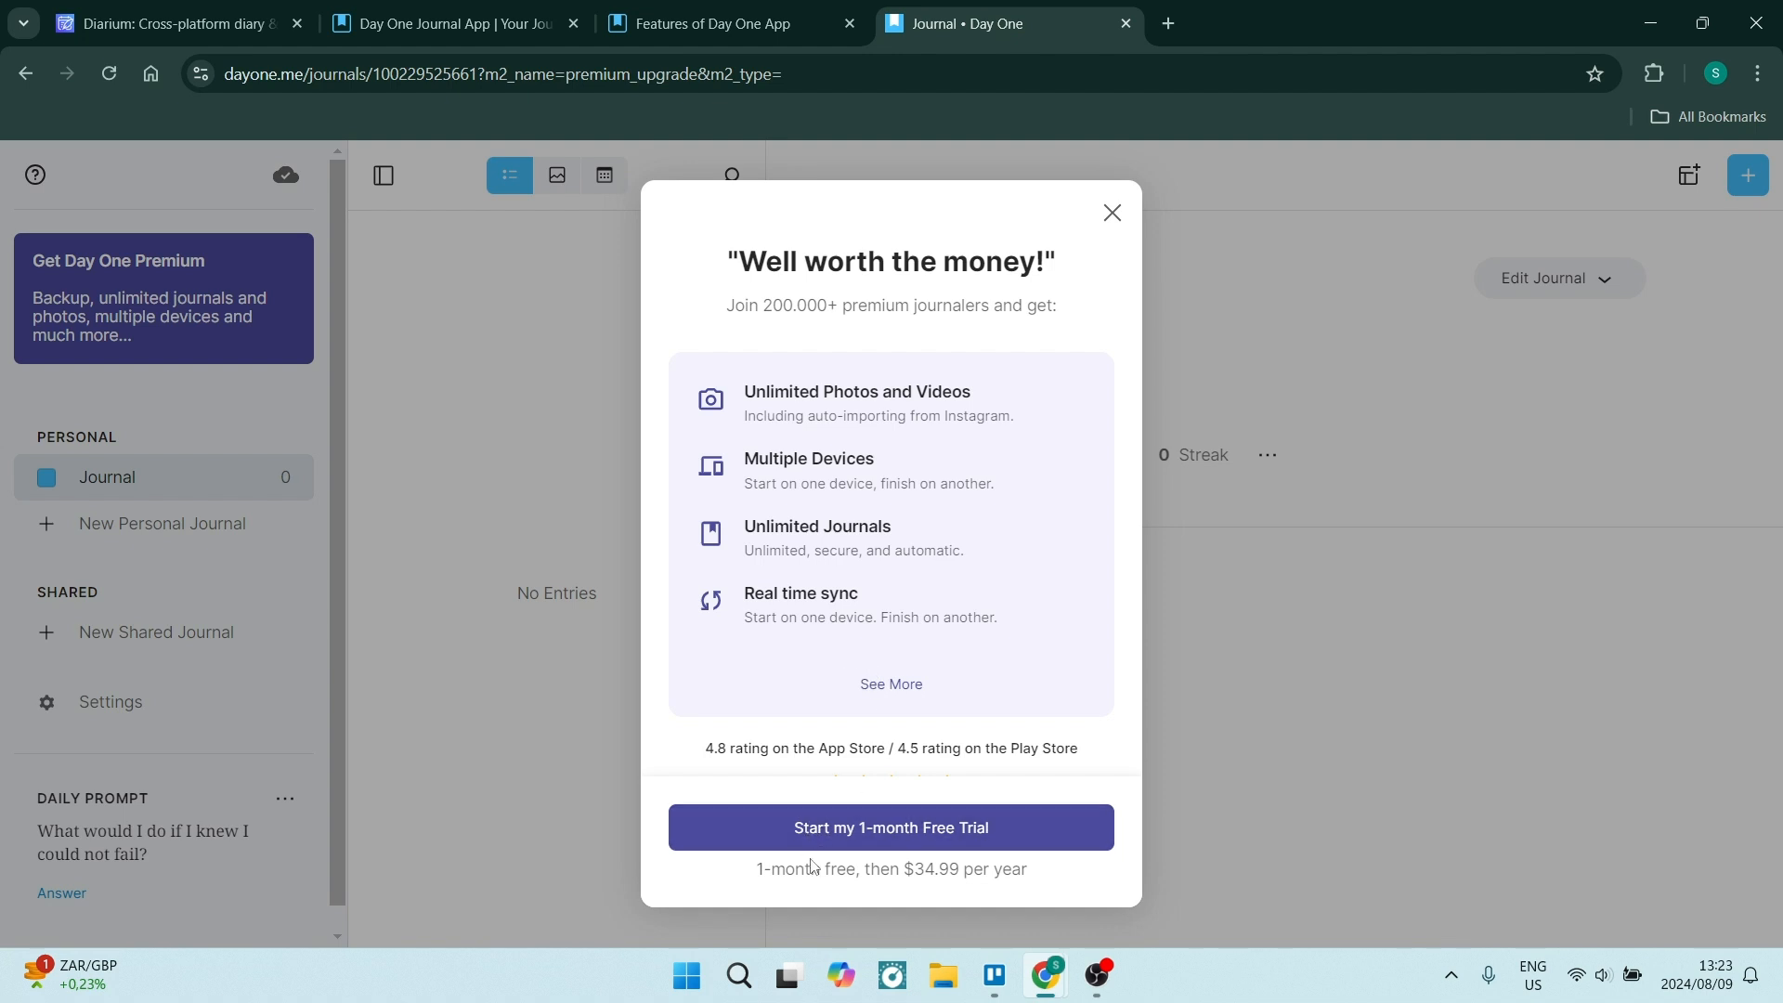
mouse_move(929, 892)
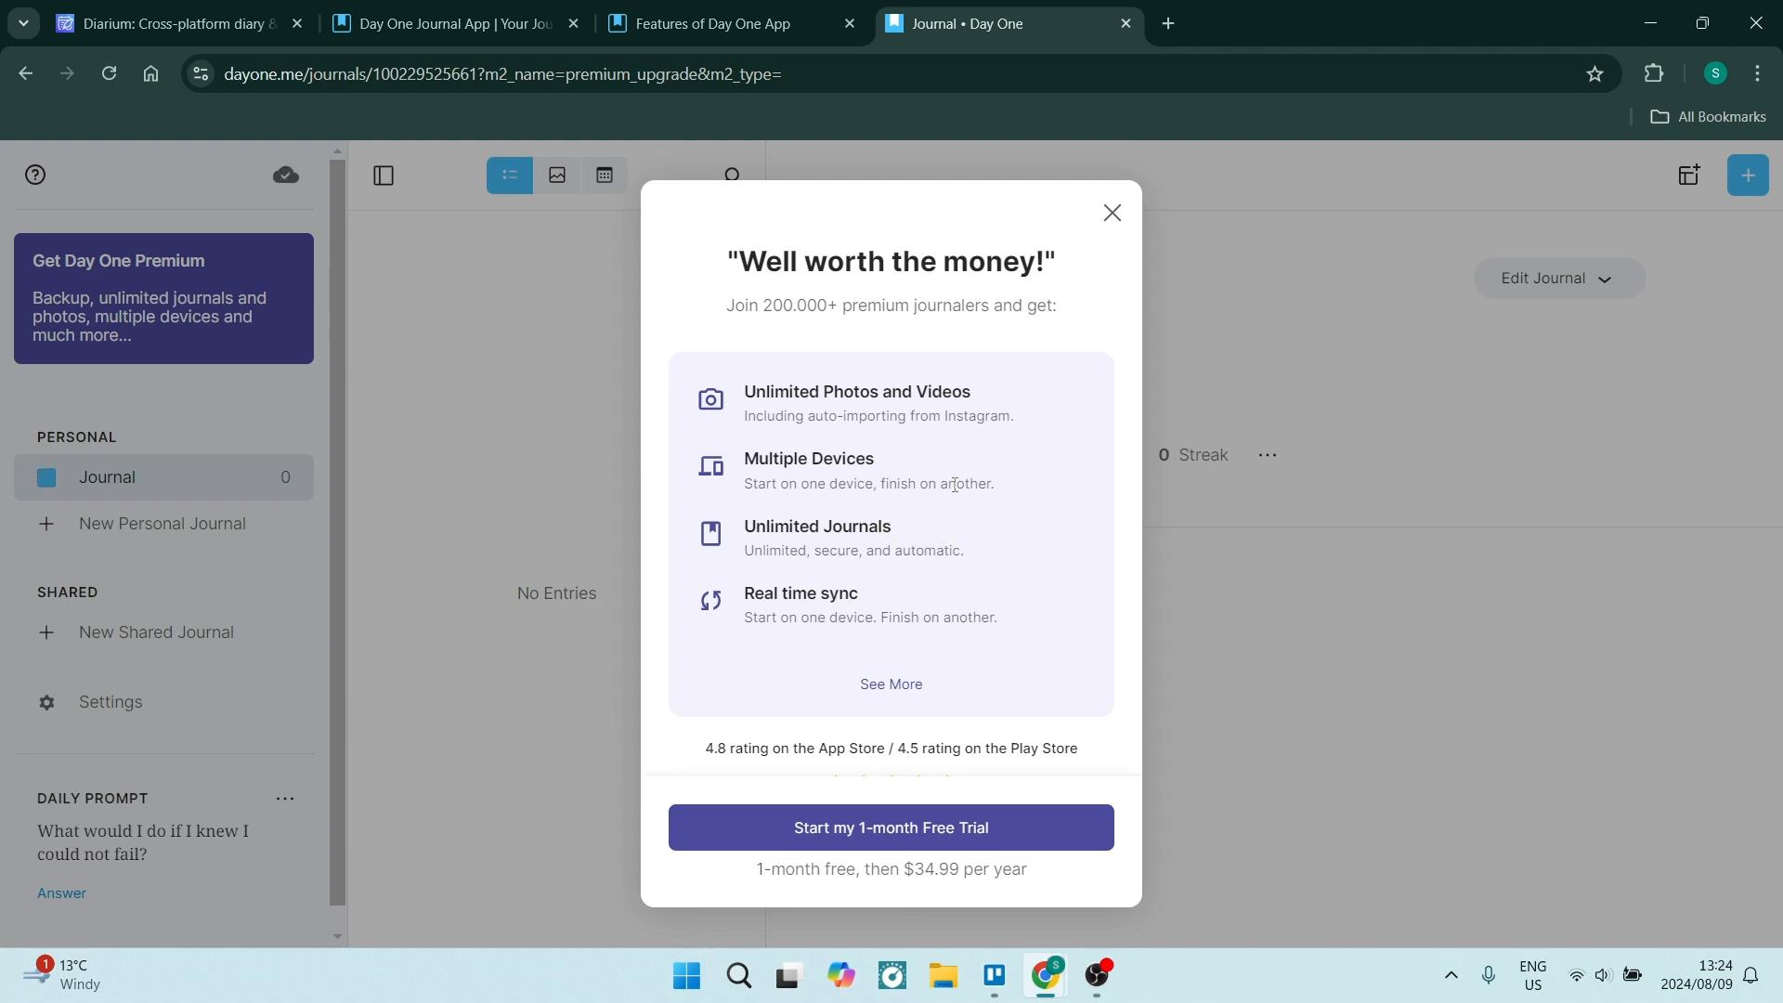
mouse_move(891, 683)
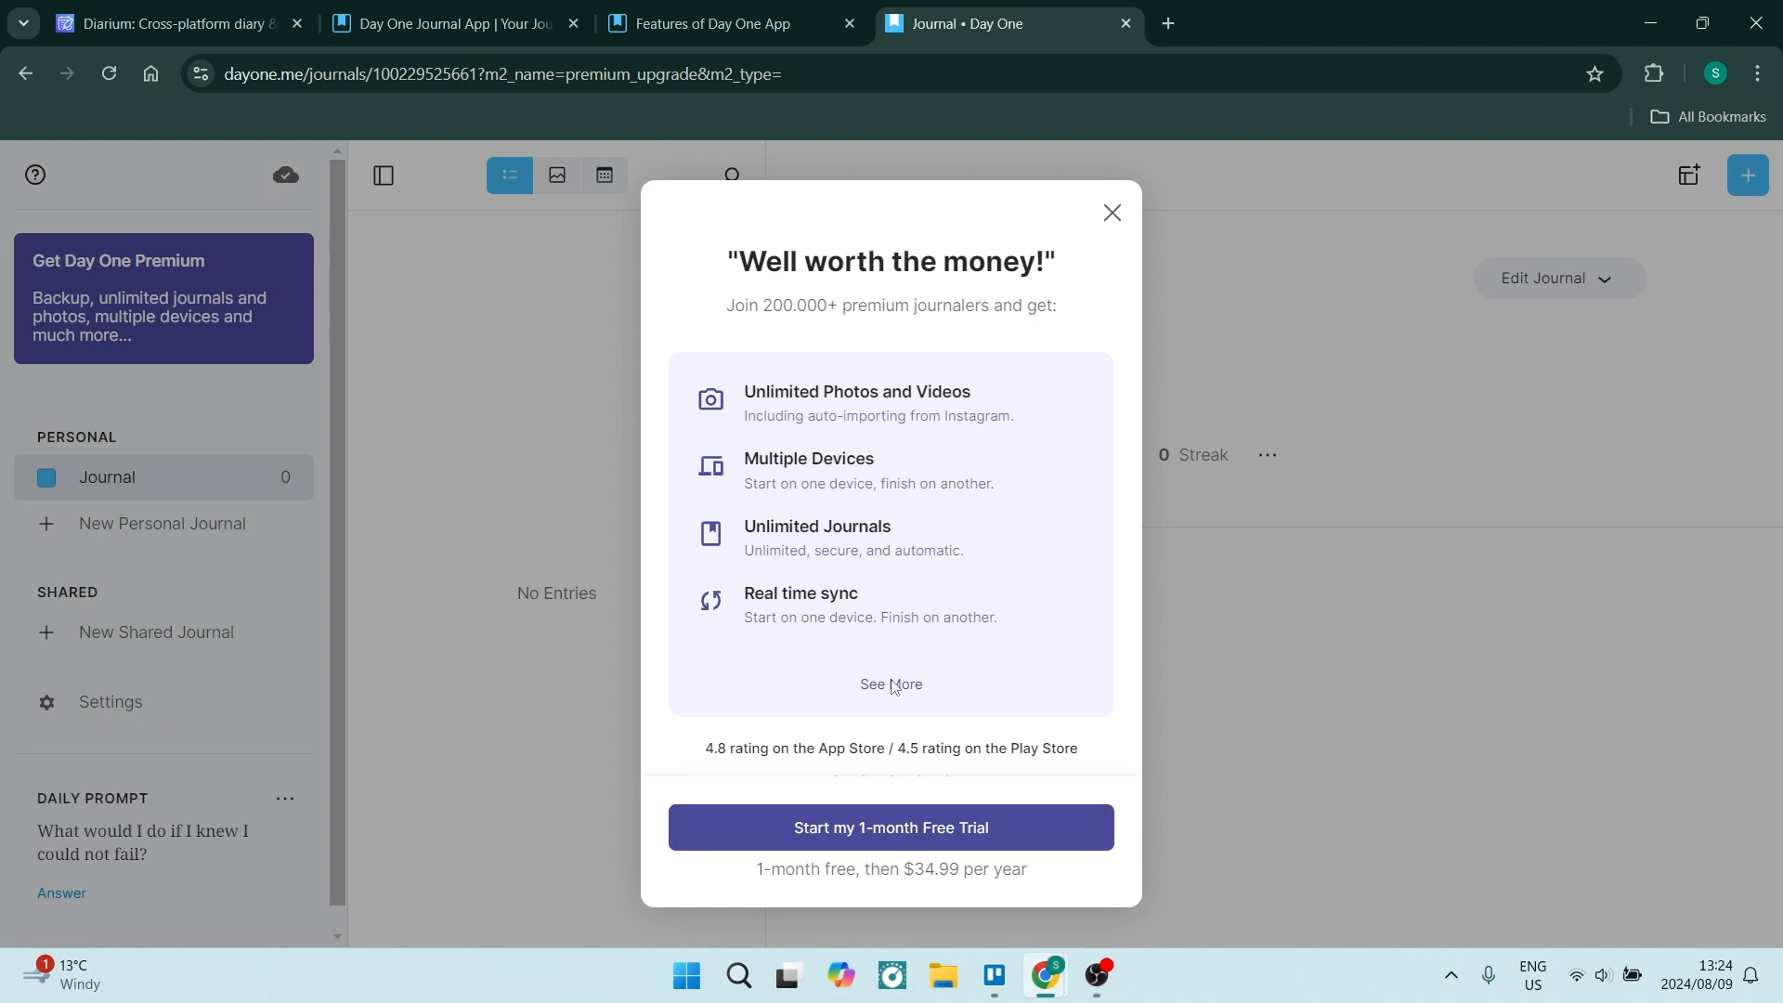
Dismiss the premium offer and browse the gallery's check-ins and short-and-sweet categories
left_click(1111, 212)
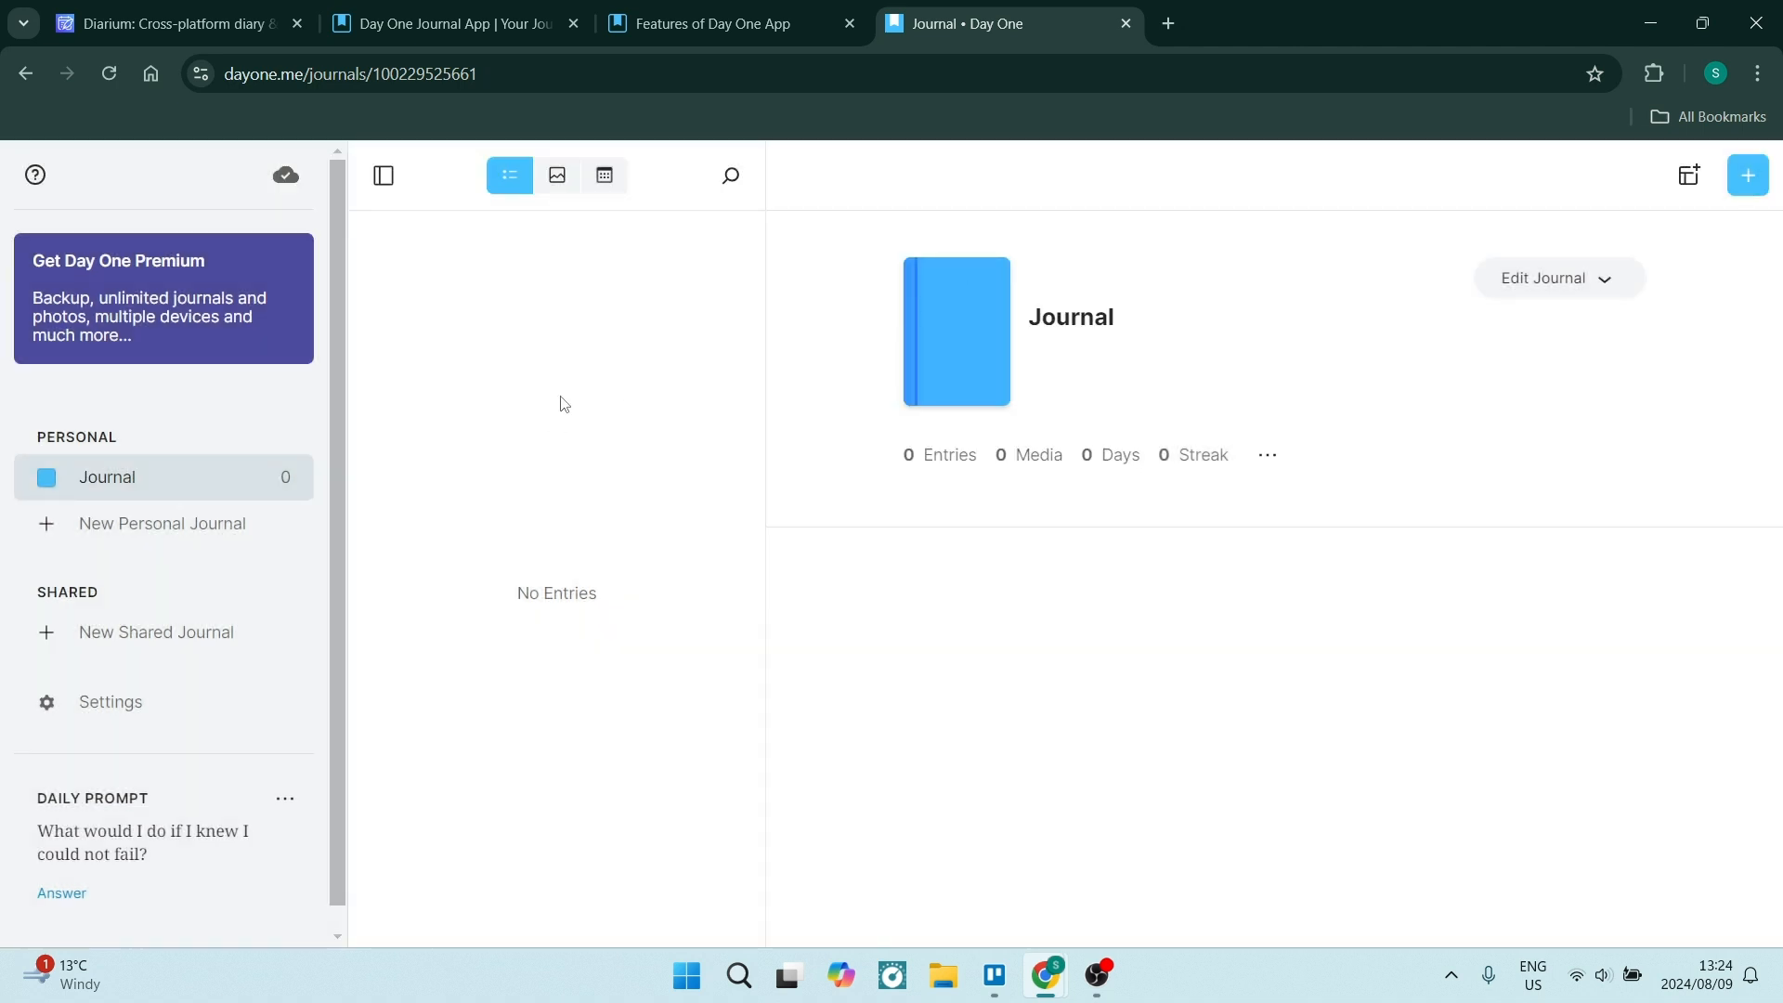
mouse_move(561, 319)
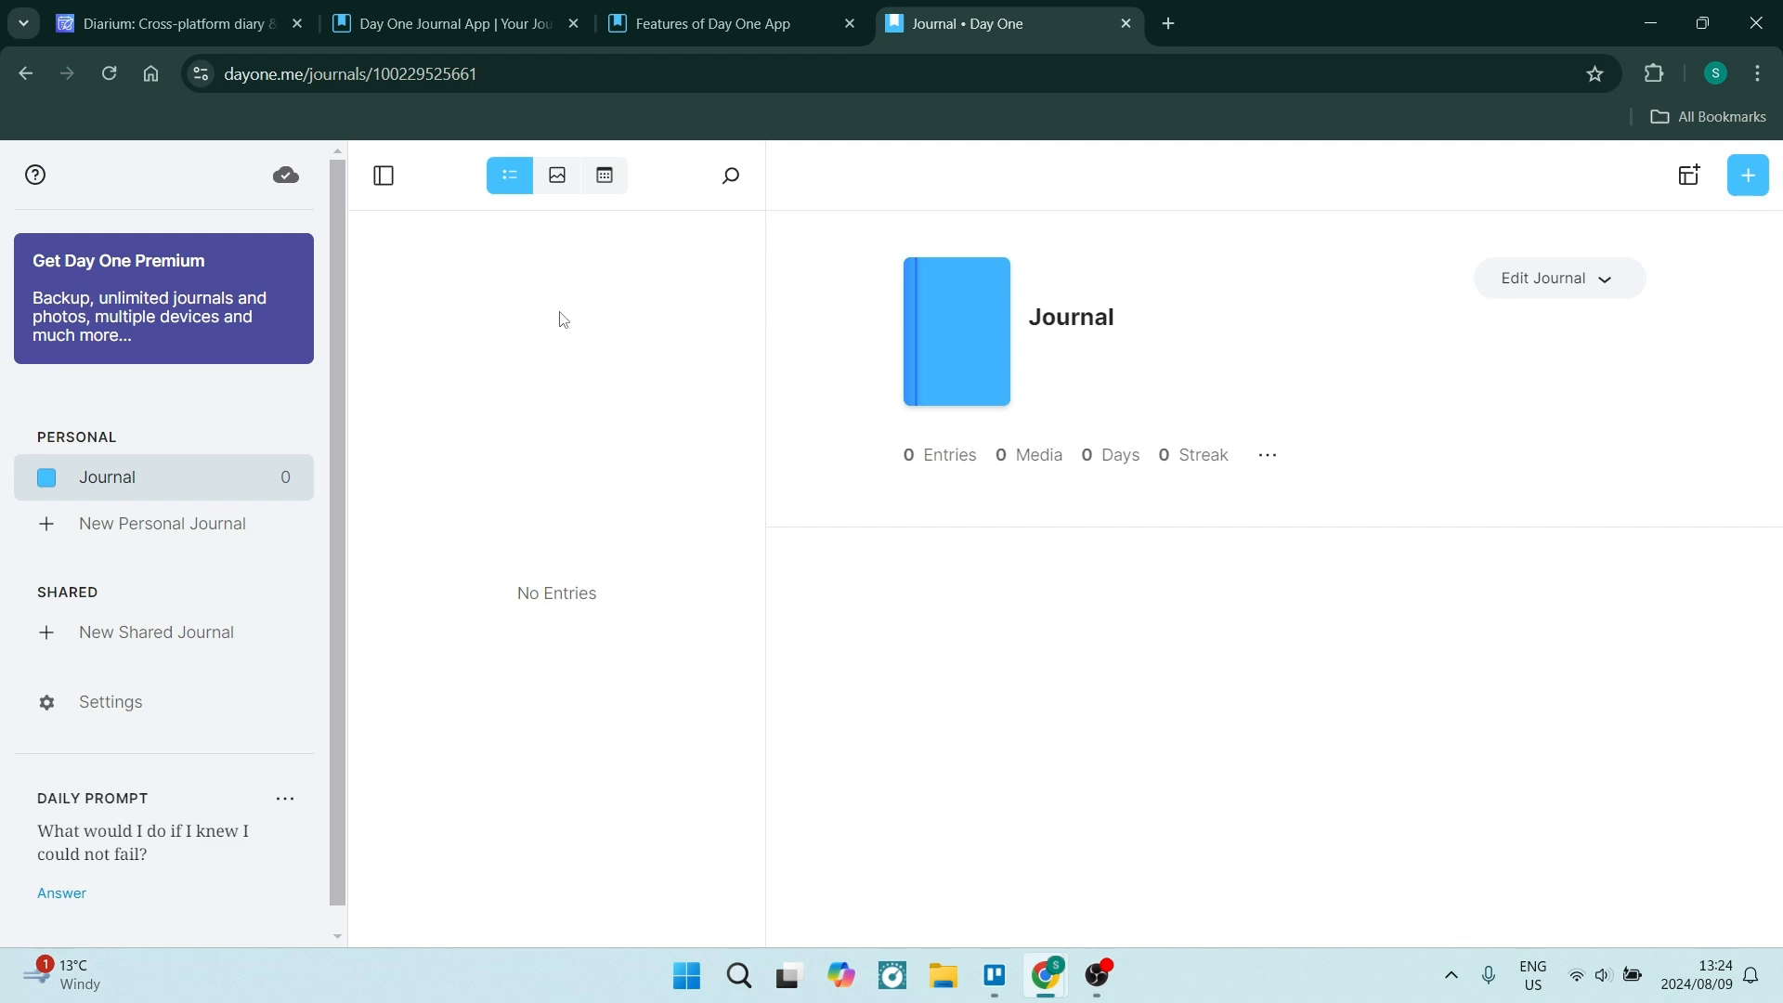
mouse_move(634, 394)
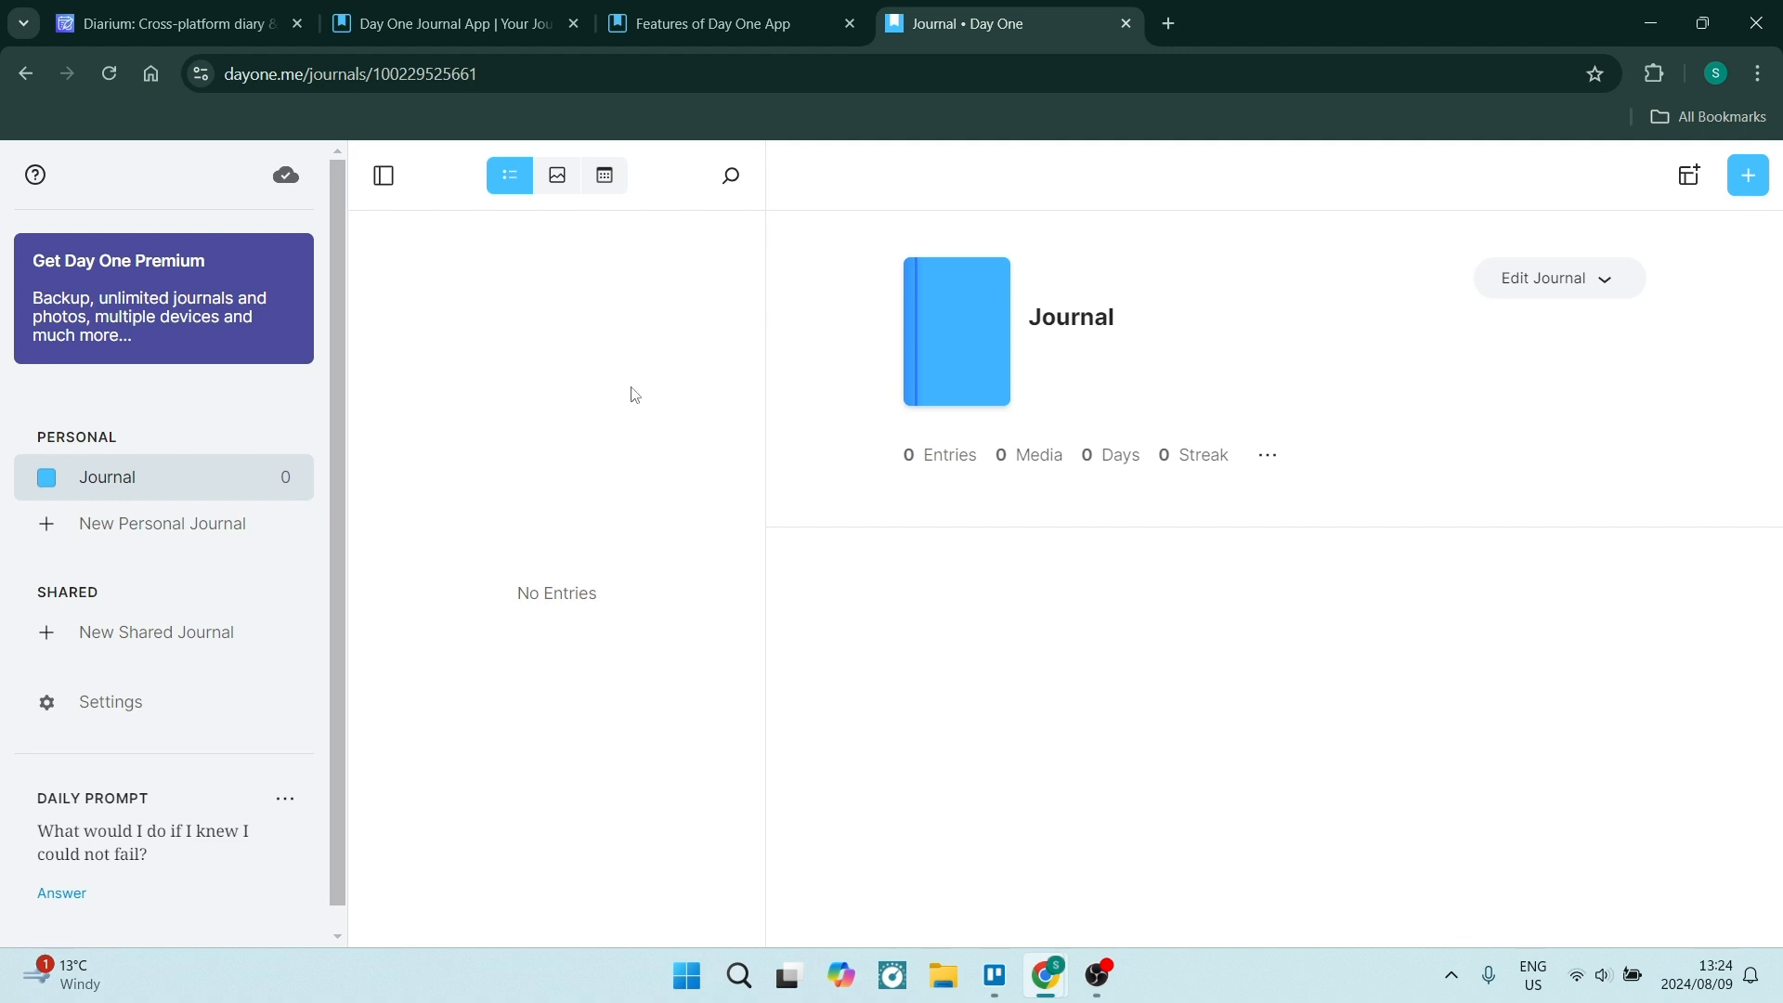
mouse_move(598, 435)
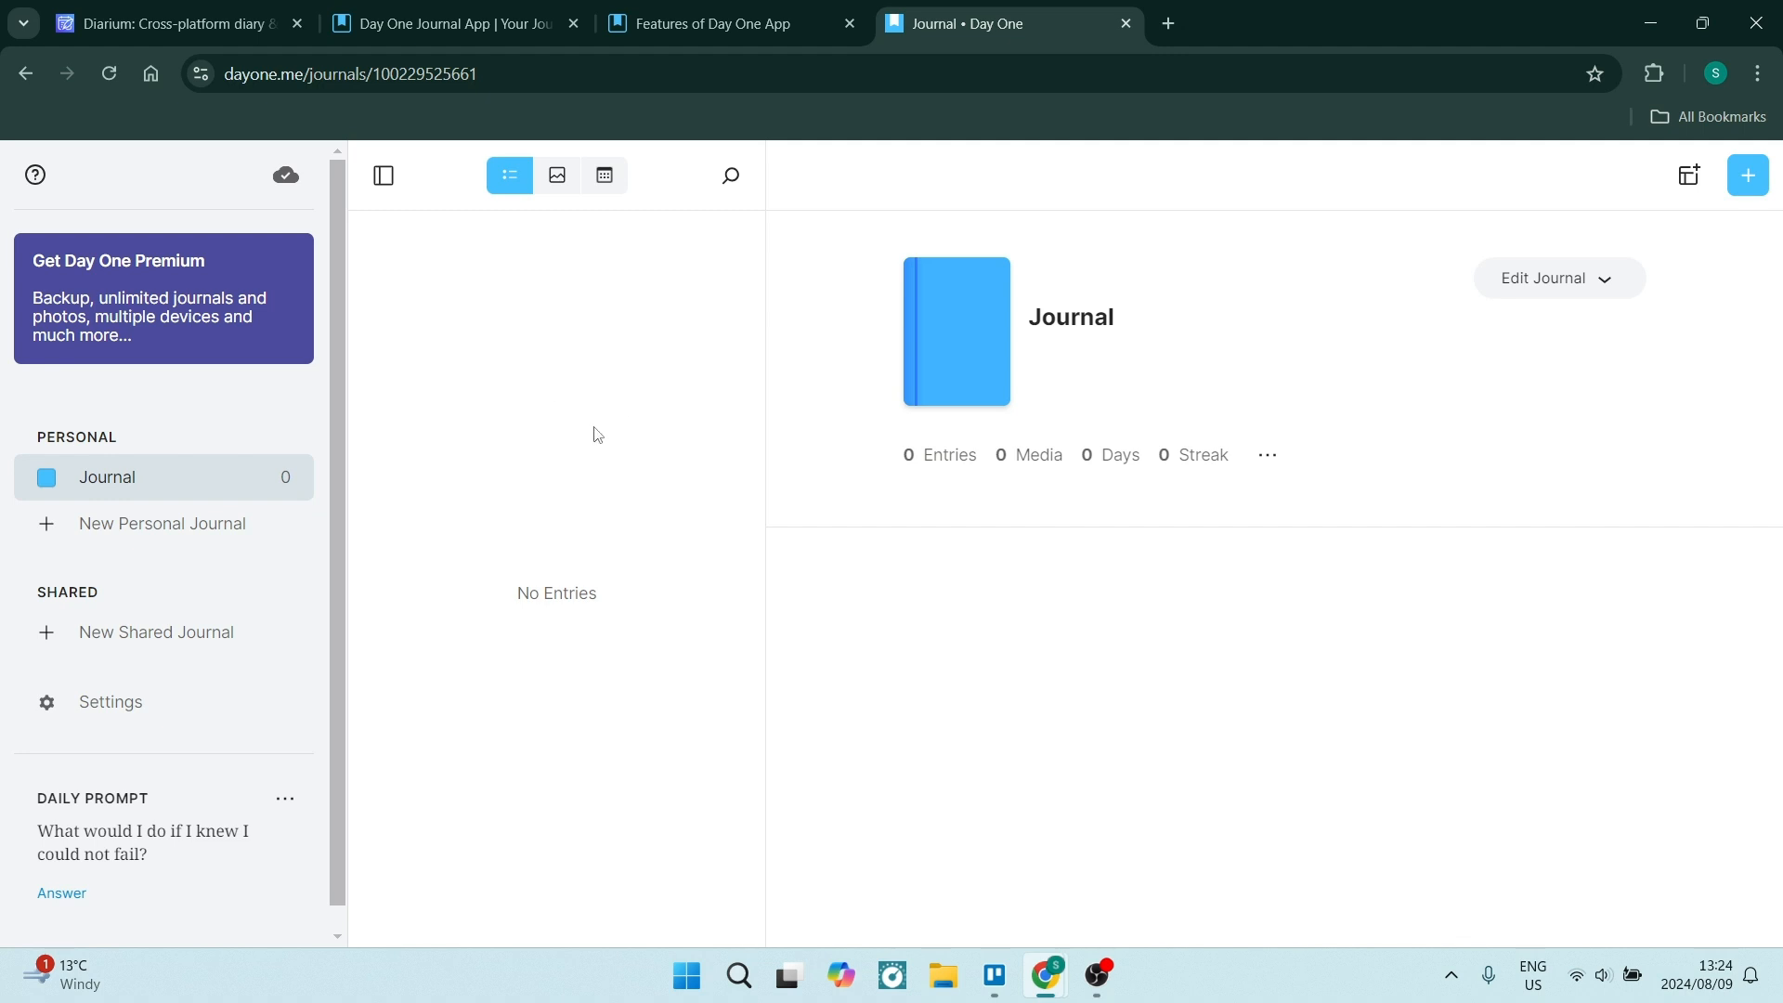
mouse_move(591, 438)
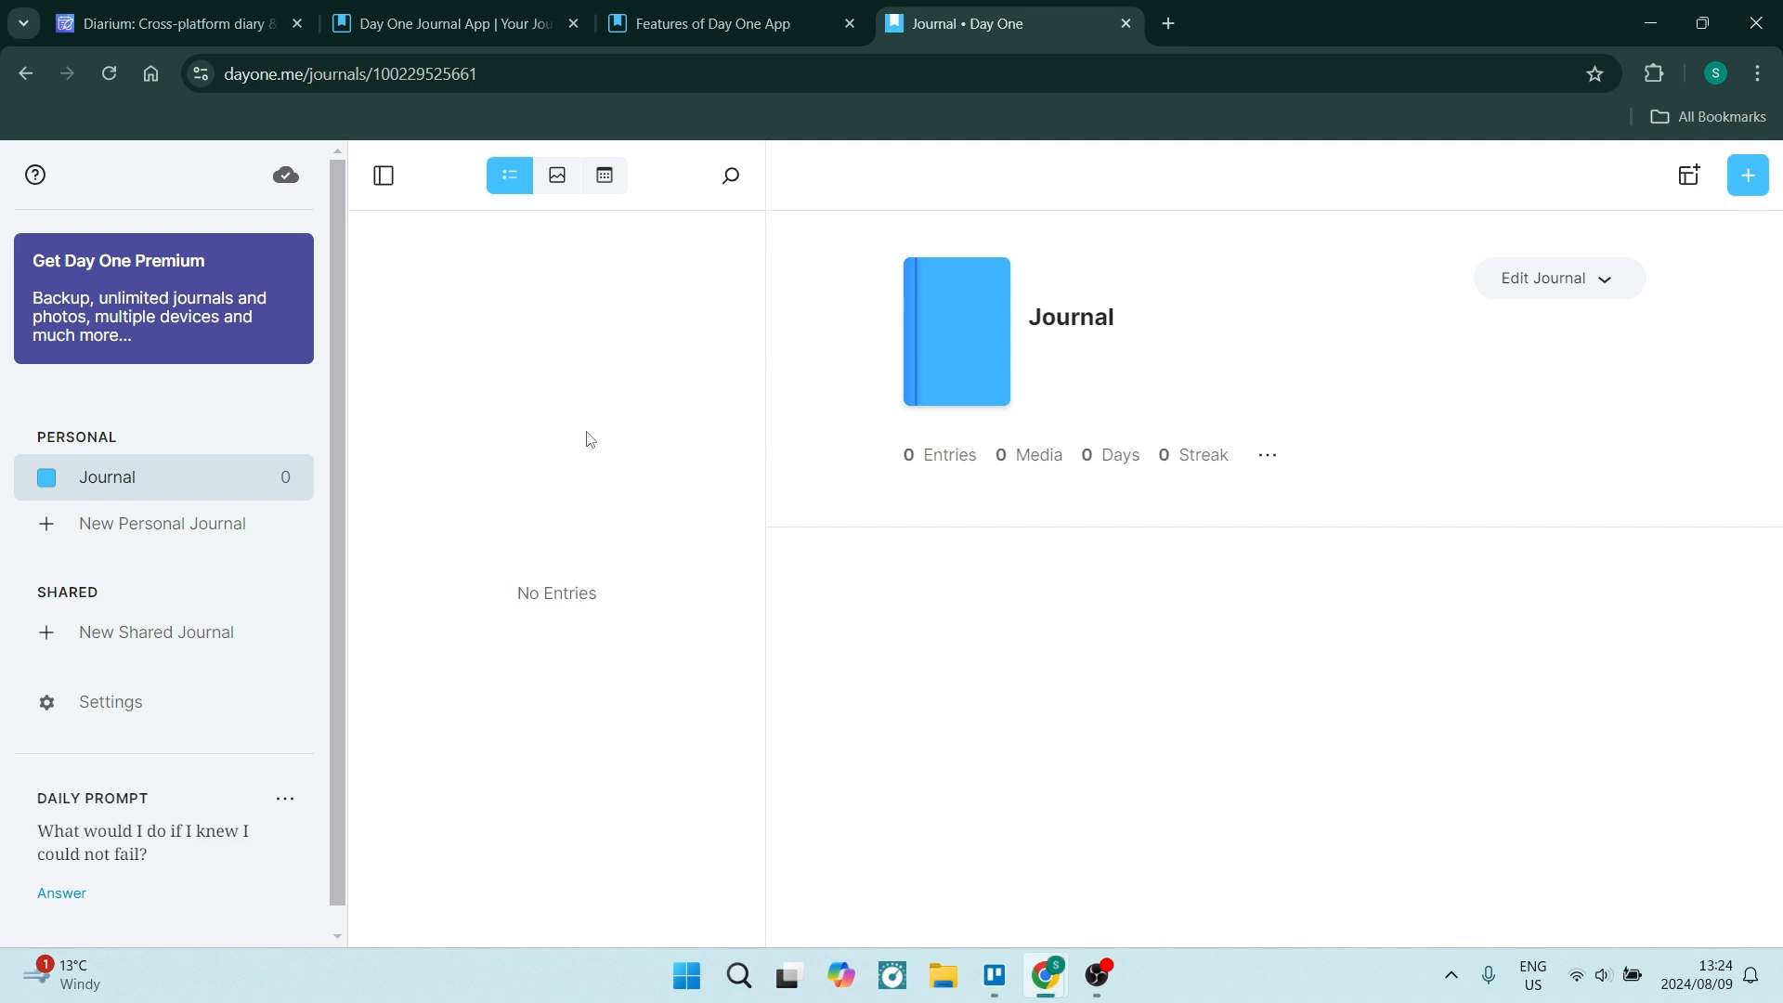
mouse_move(602, 327)
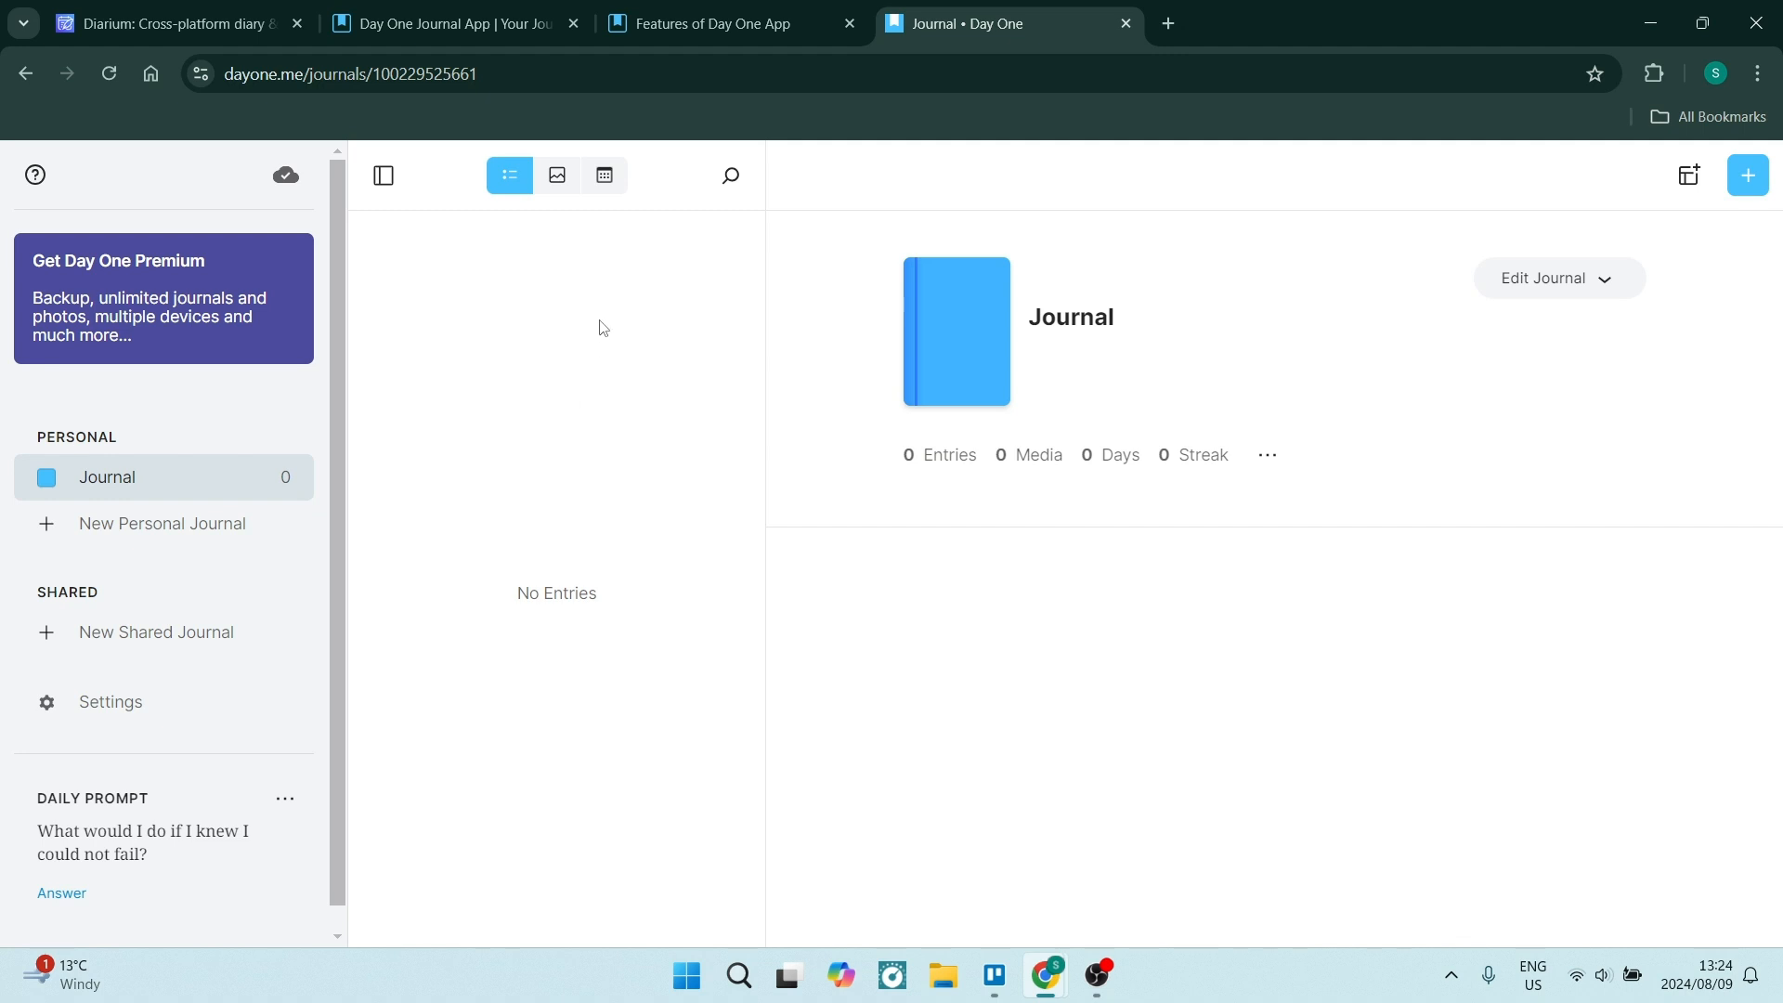
mouse_move(742, 275)
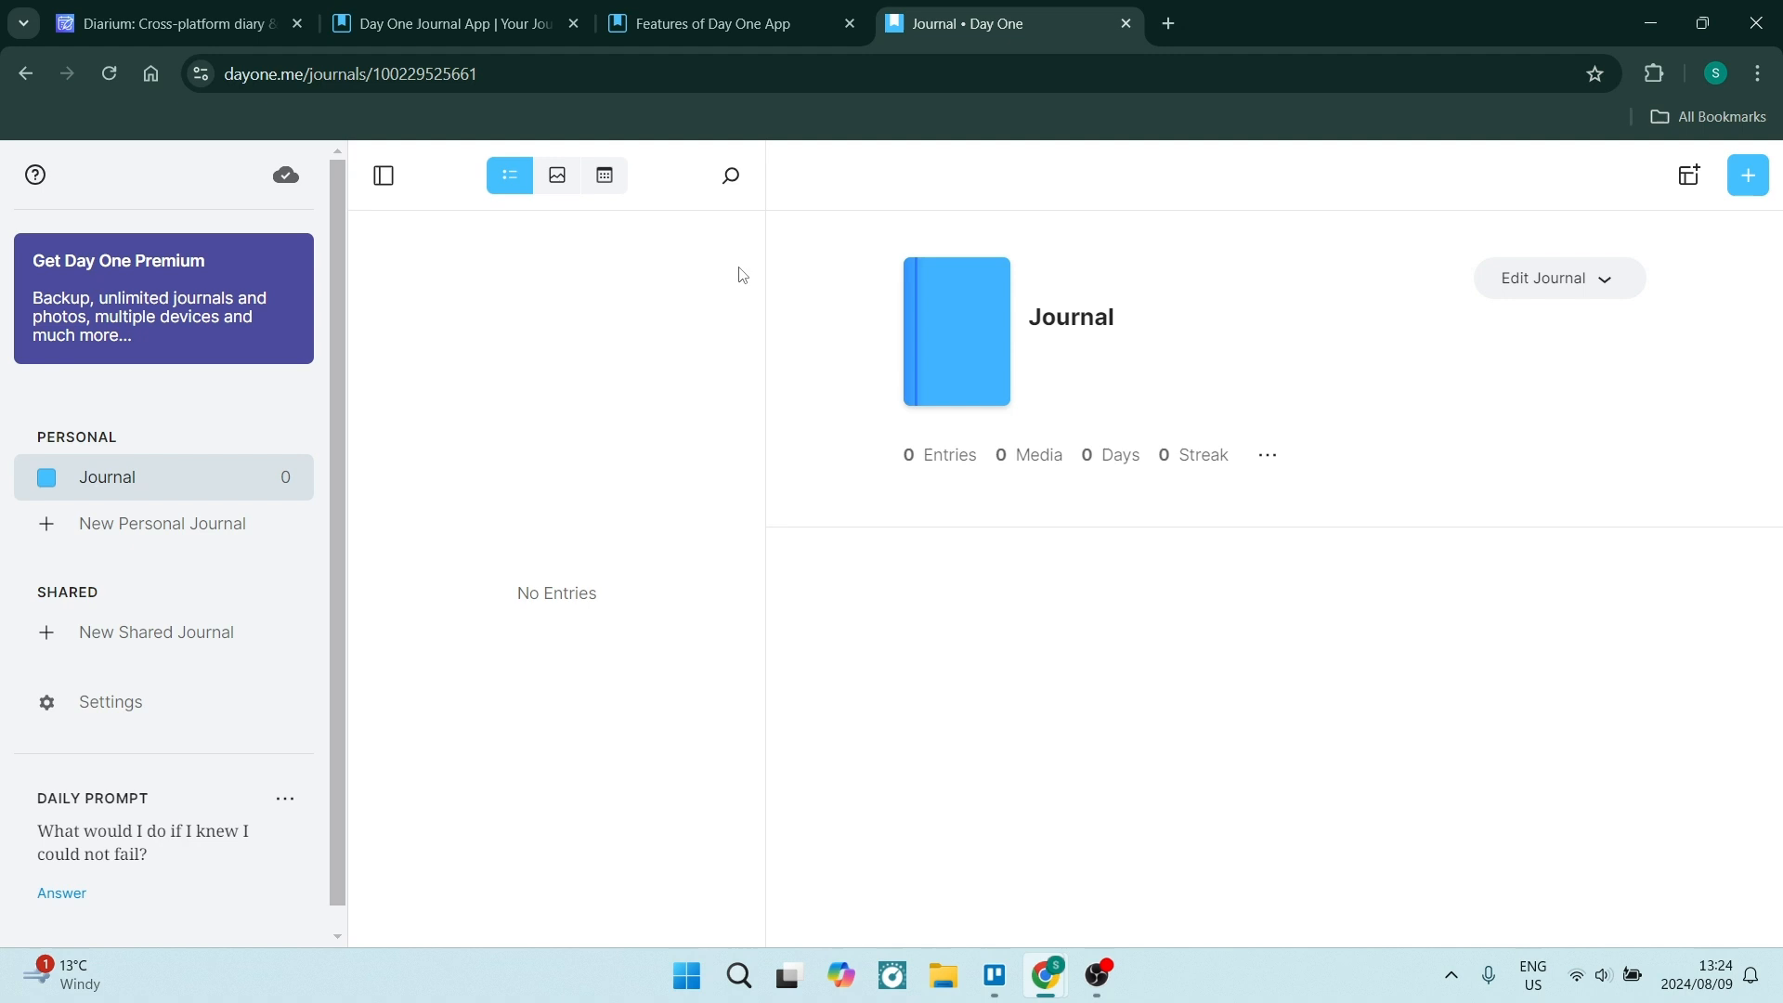
mouse_move(1605, 181)
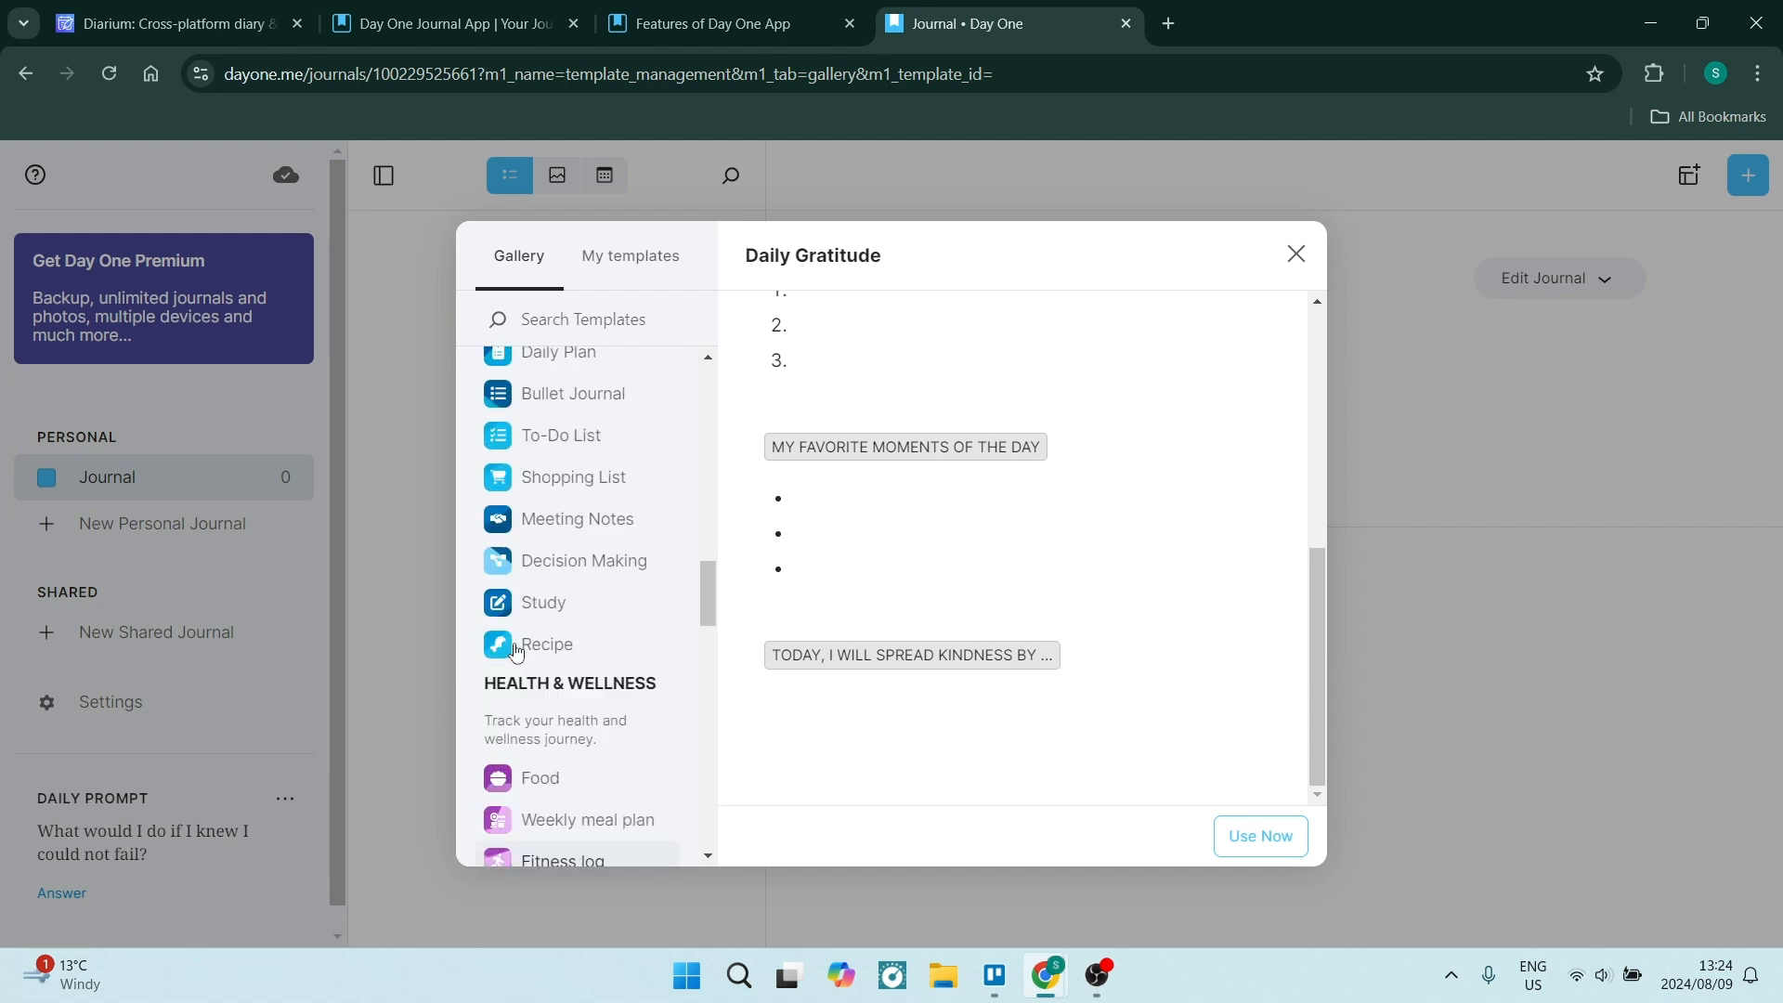
scroll("down", 3)
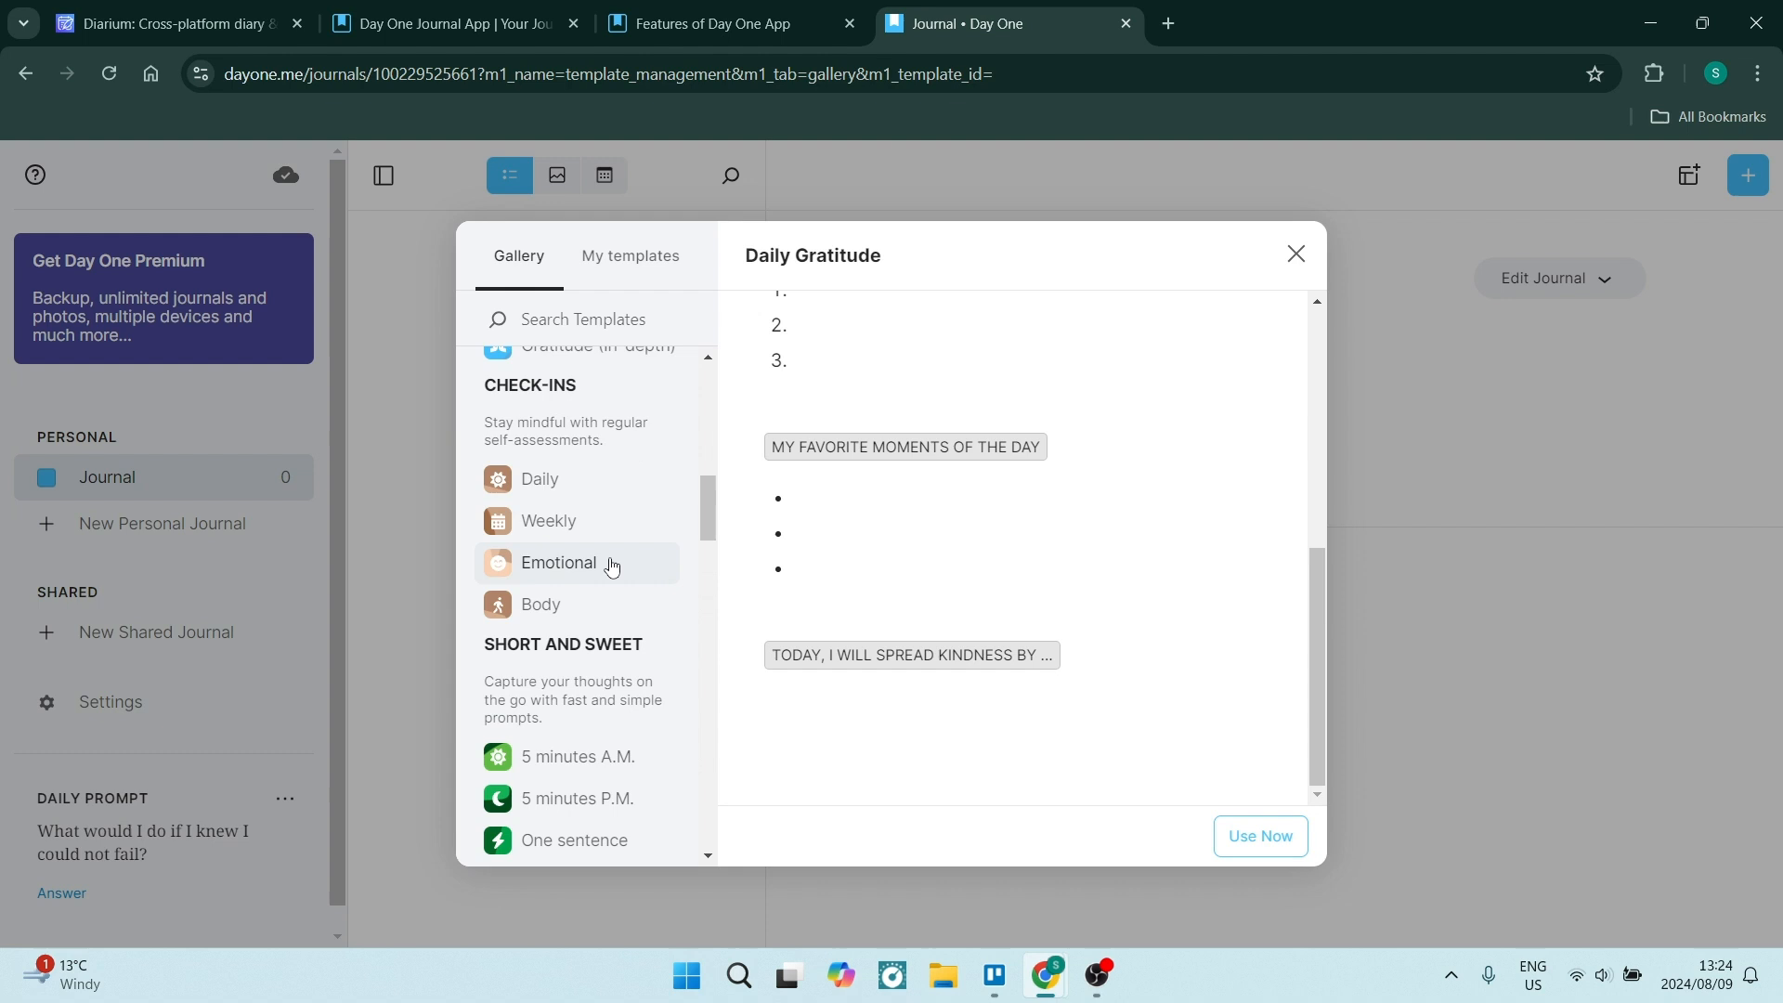